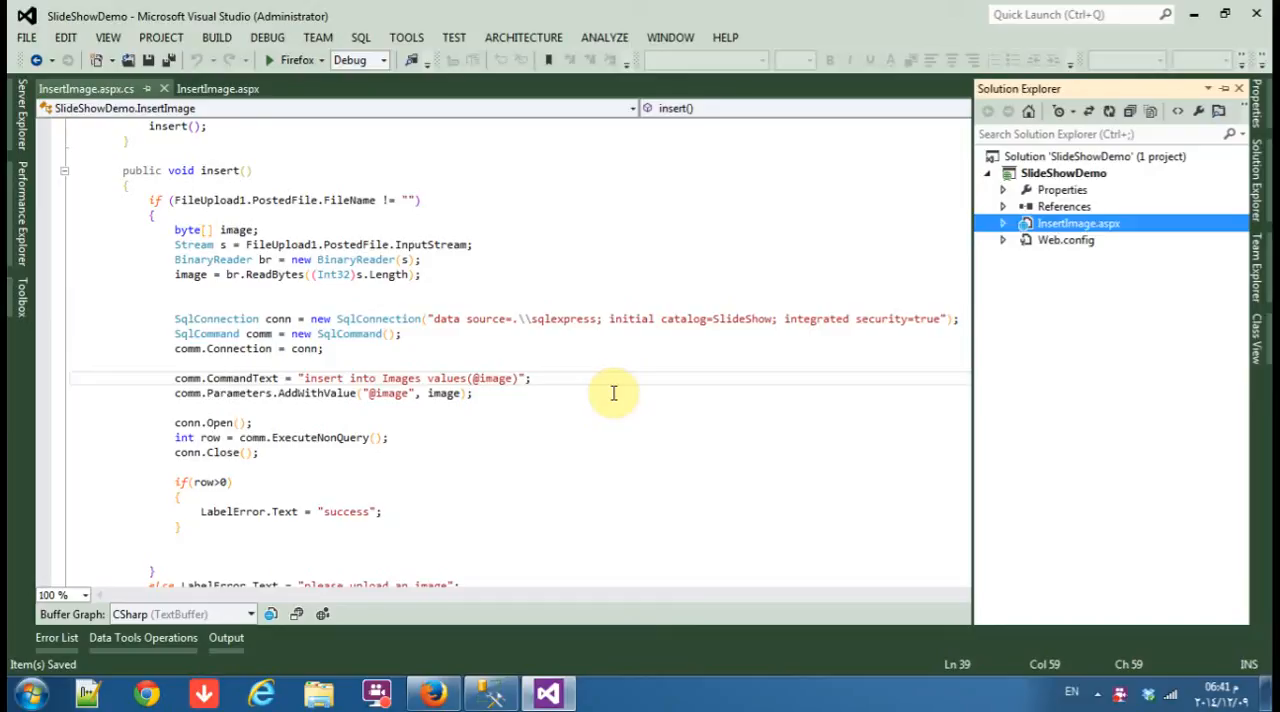
Step: Add a generic handler named HandlerImage to the SlideShowDemo project alongside Images.aspx
right_click(1064, 172)
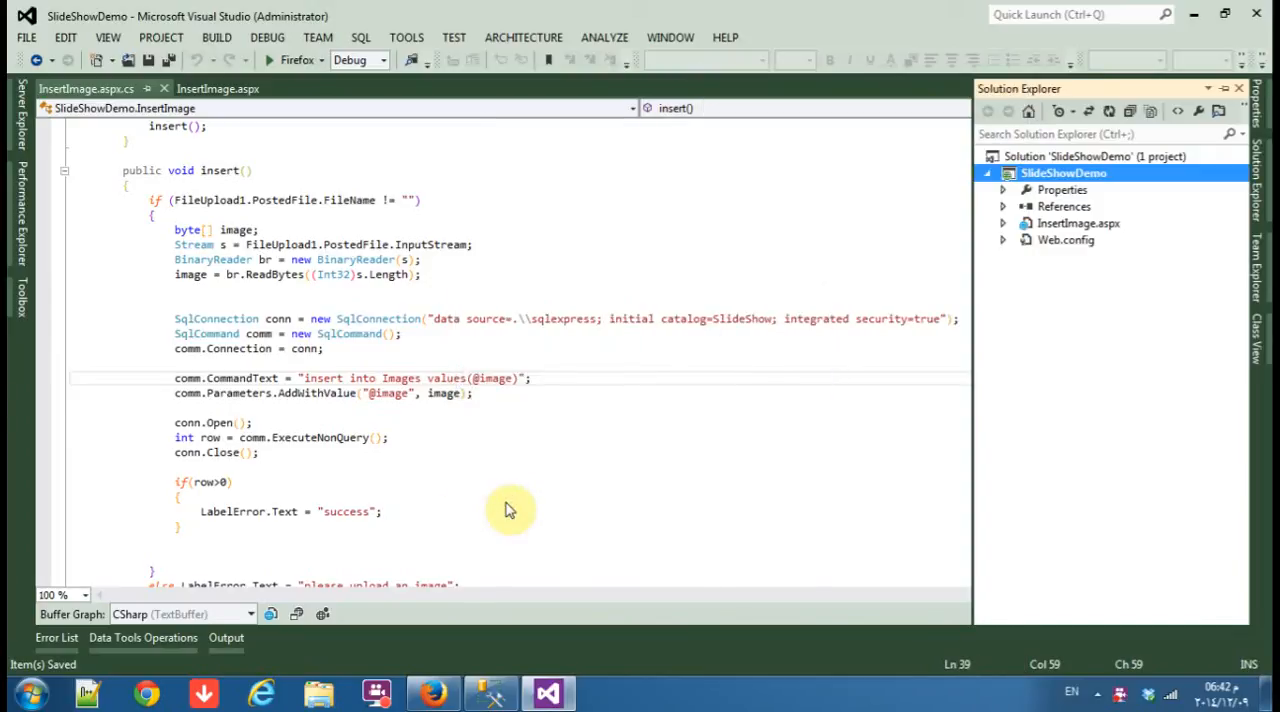
right_click(1064, 172)
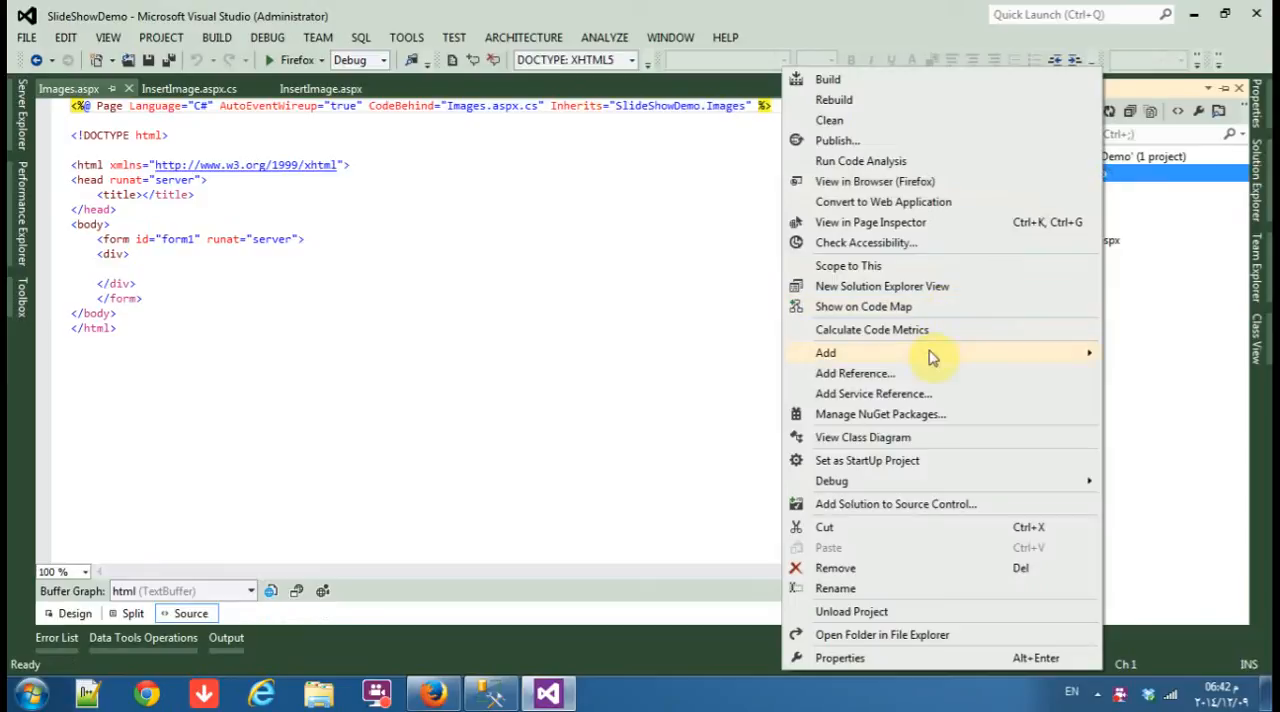
click(824, 352)
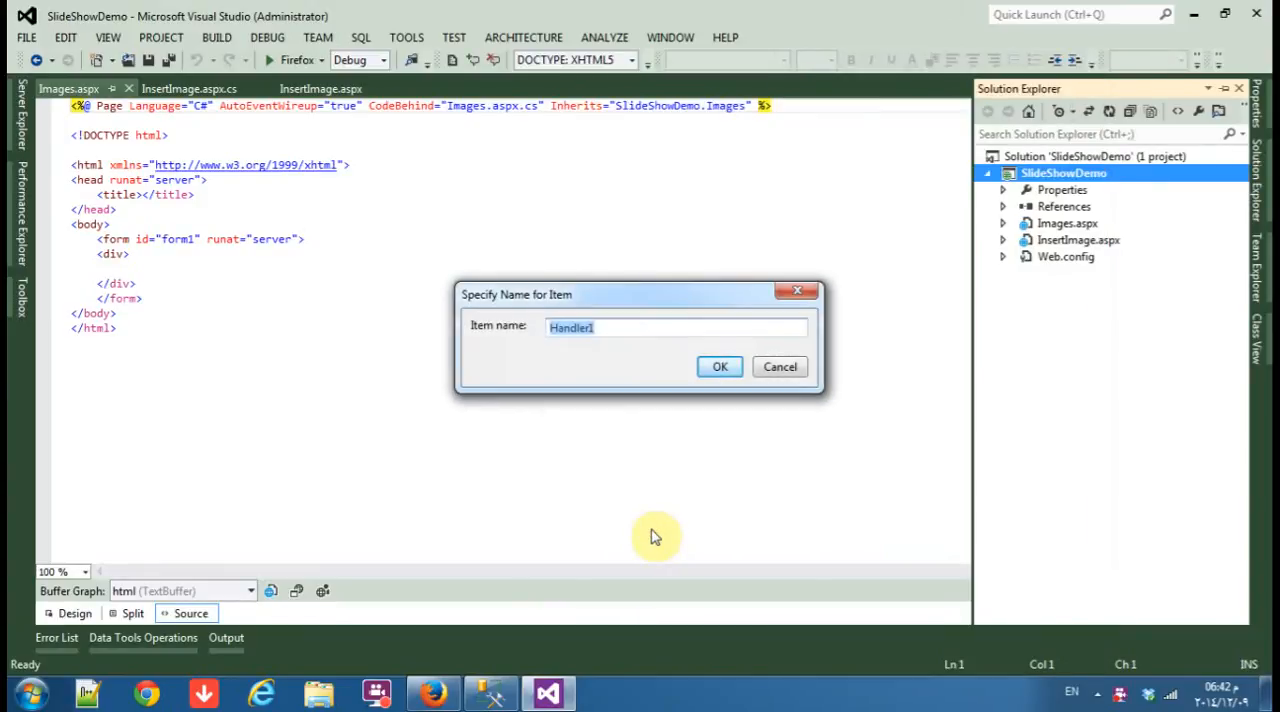
text(HandlerIma)
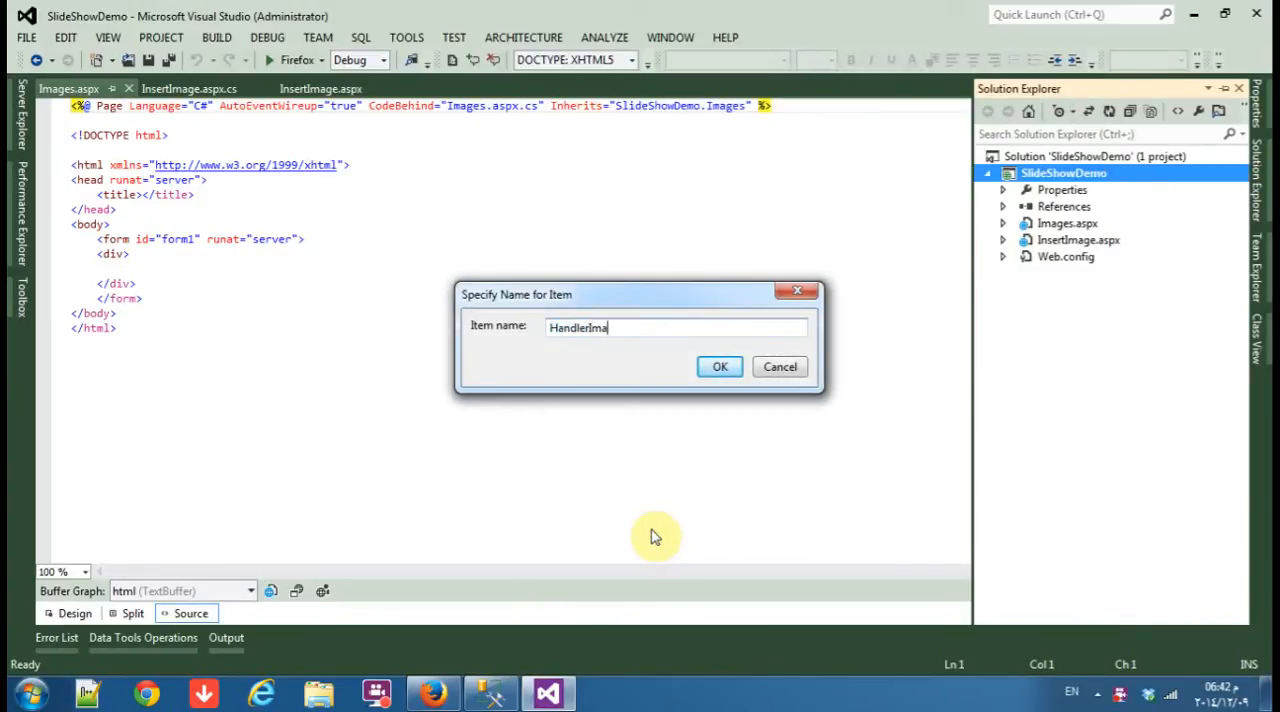
click(720, 366)
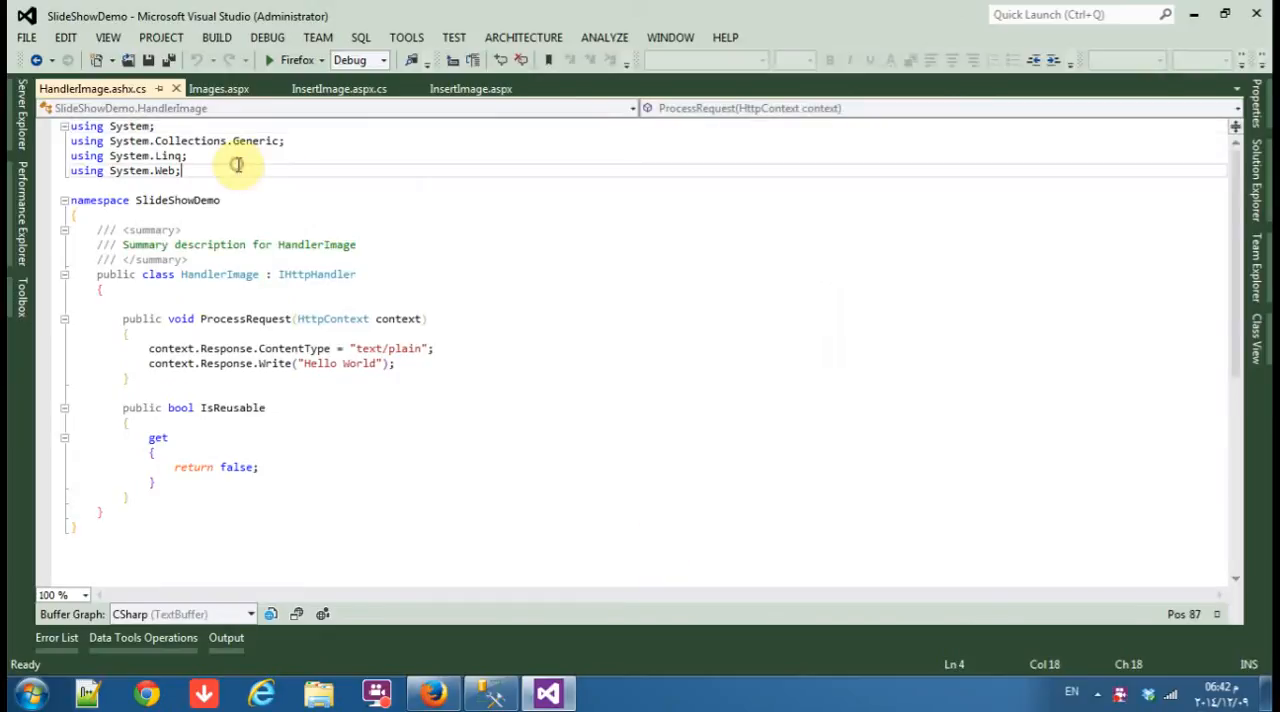
Step: Place an asp:Image control with ImageUrl="" inside the Images.aspx form, then return to HandlerImage code
click(218, 88)
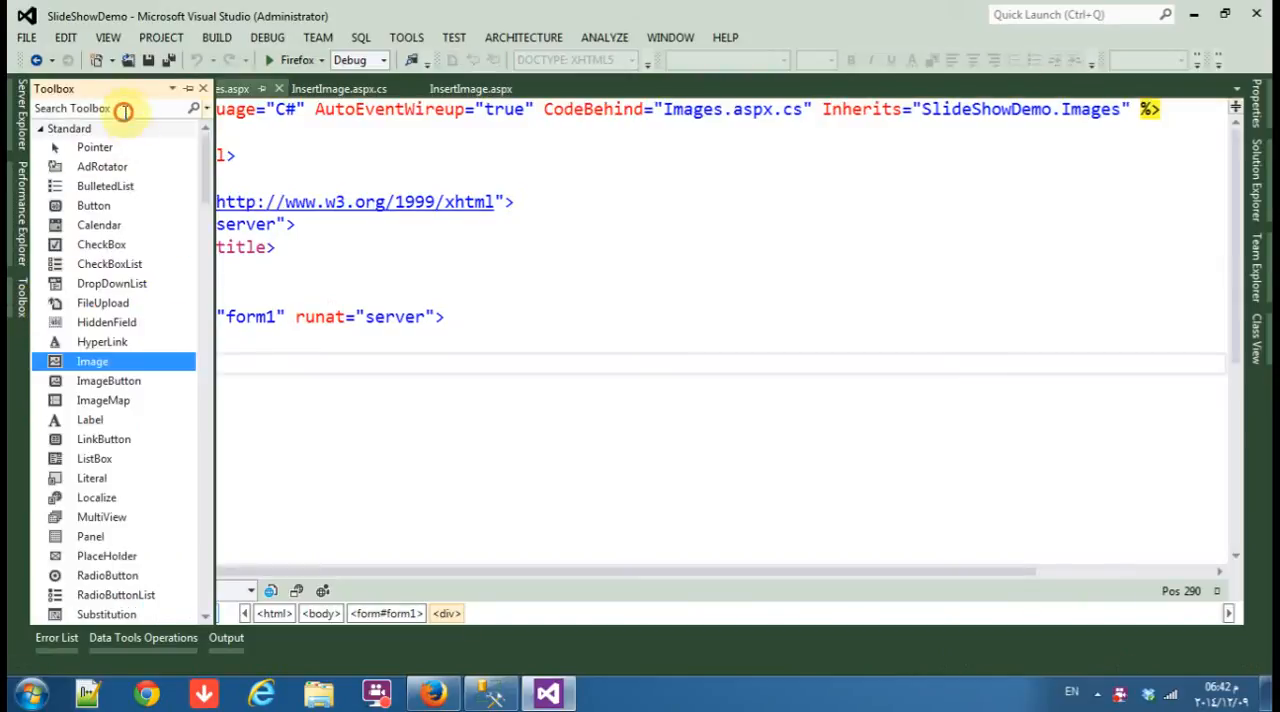
text(image ID="Image1" runat="server" im />)
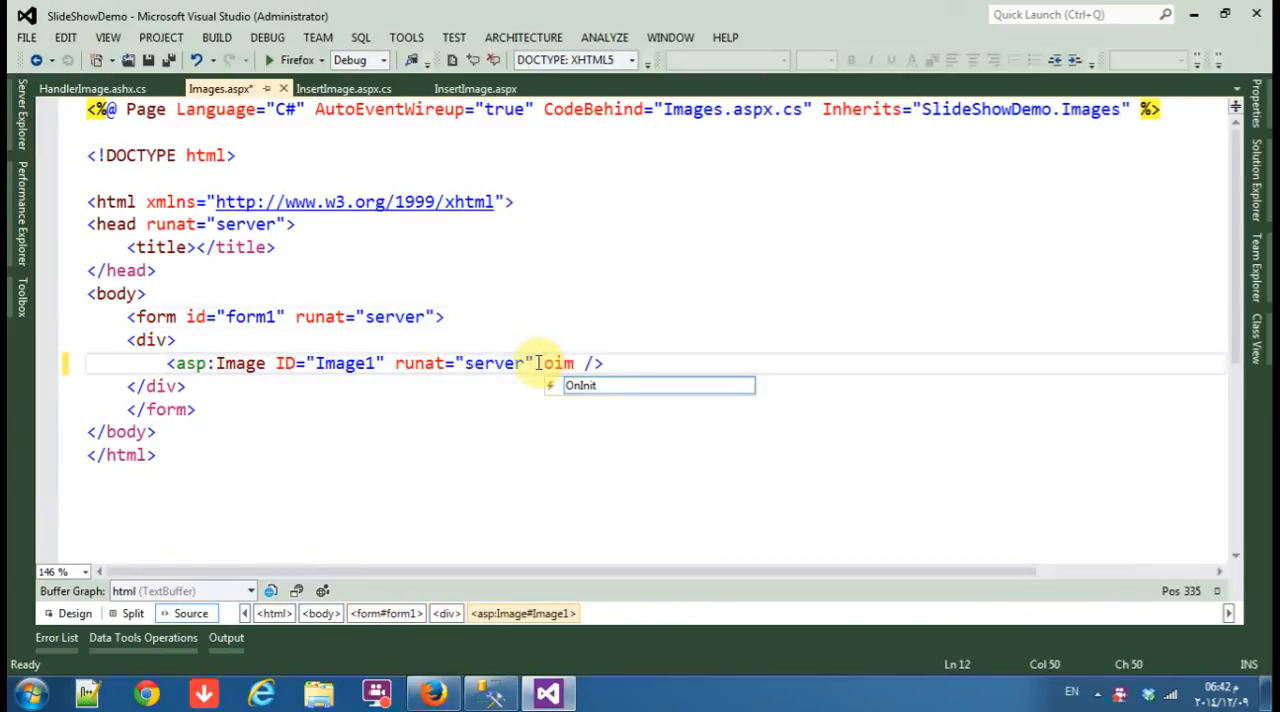
text(ImageUrl=")
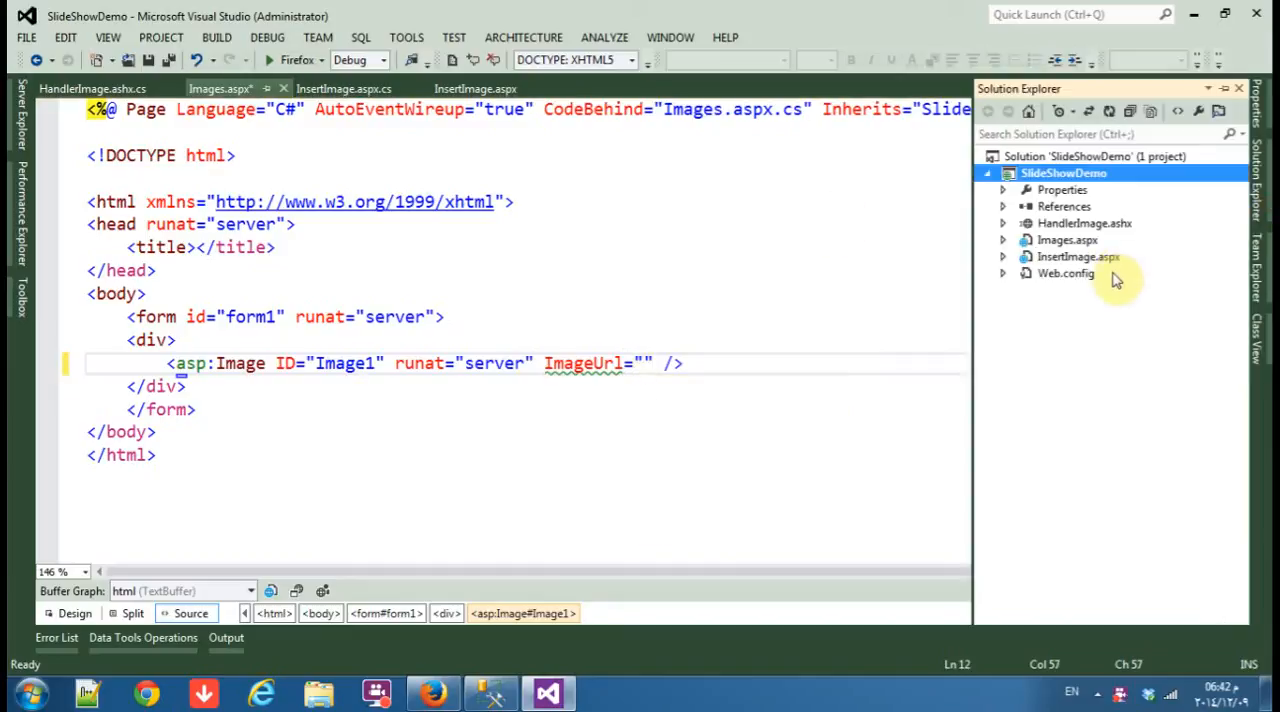
click(1084, 224)
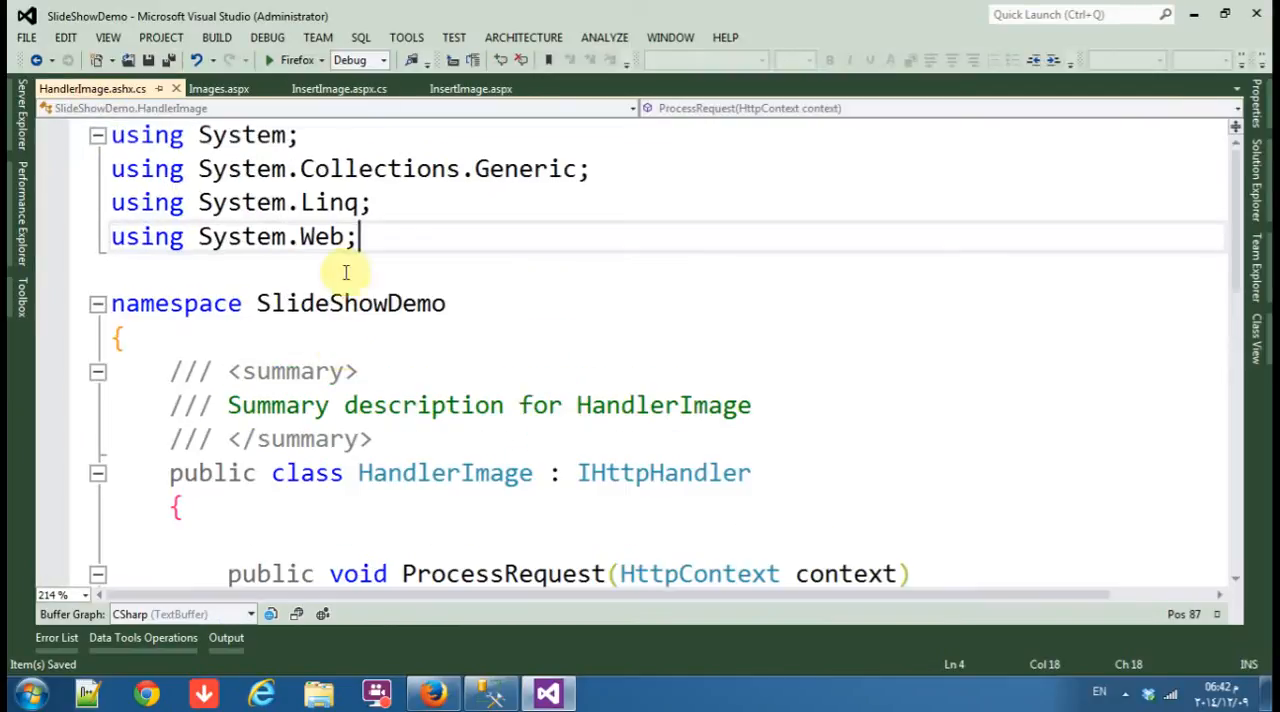
Step: Paste InsertImage's using directives and SqlConnection/SqlCommand lines into HandlerImage's ProcessRequest
click(338, 88)
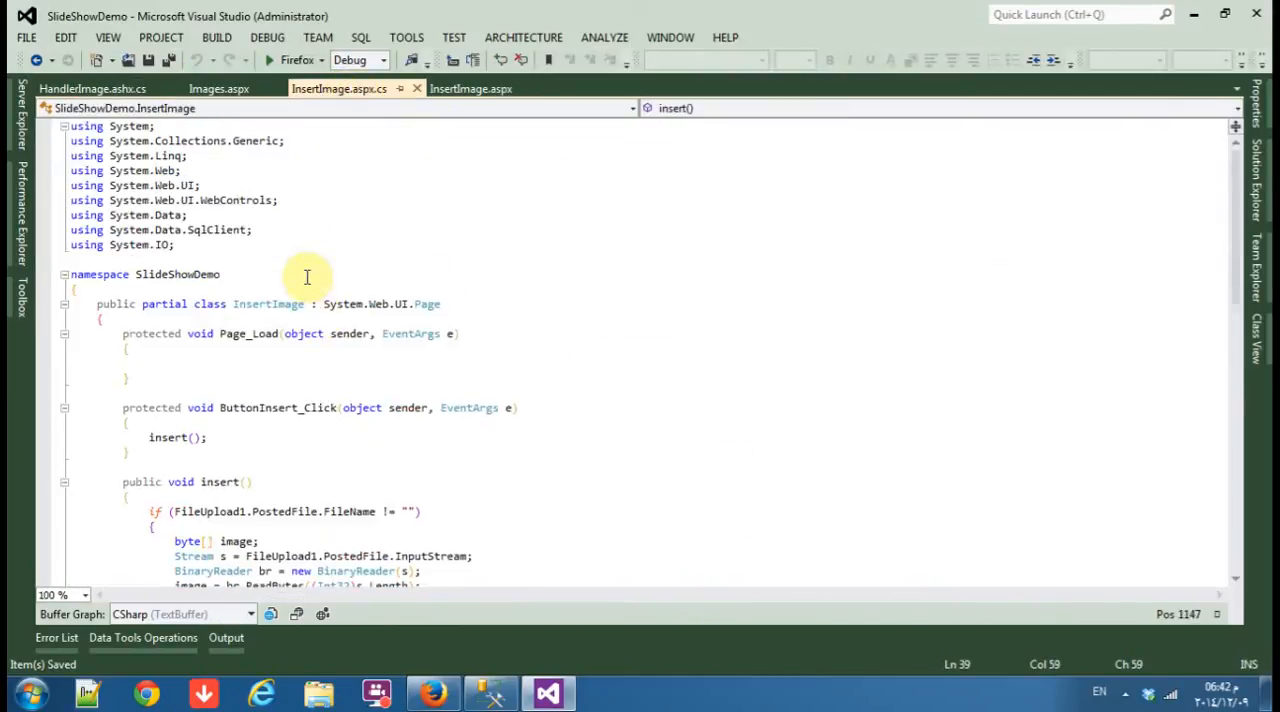
click(92, 88)
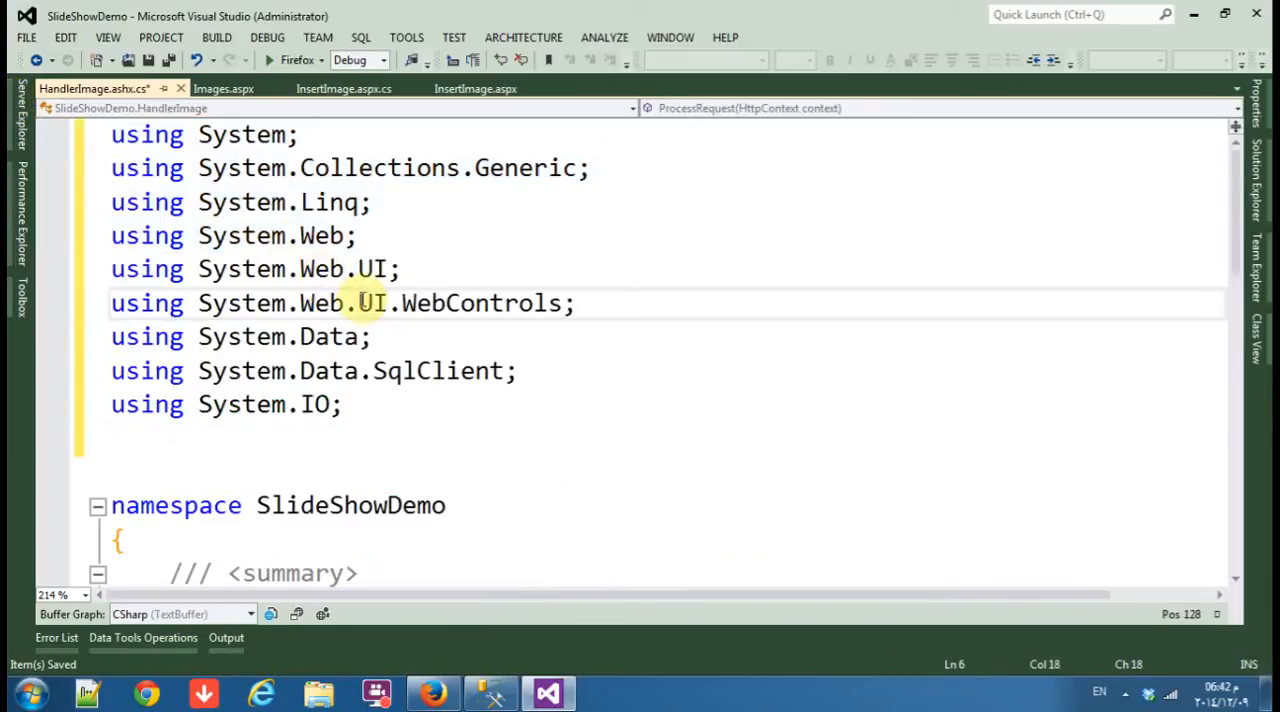
click(344, 88)
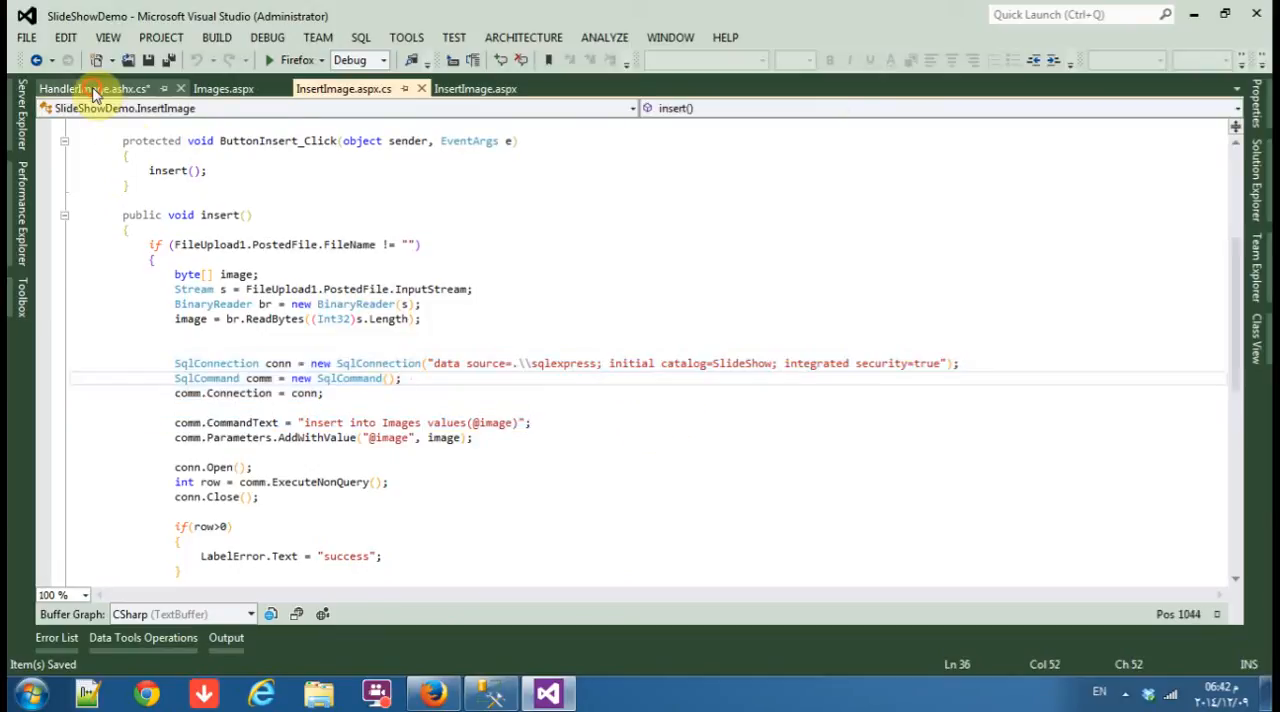
click(96, 88)
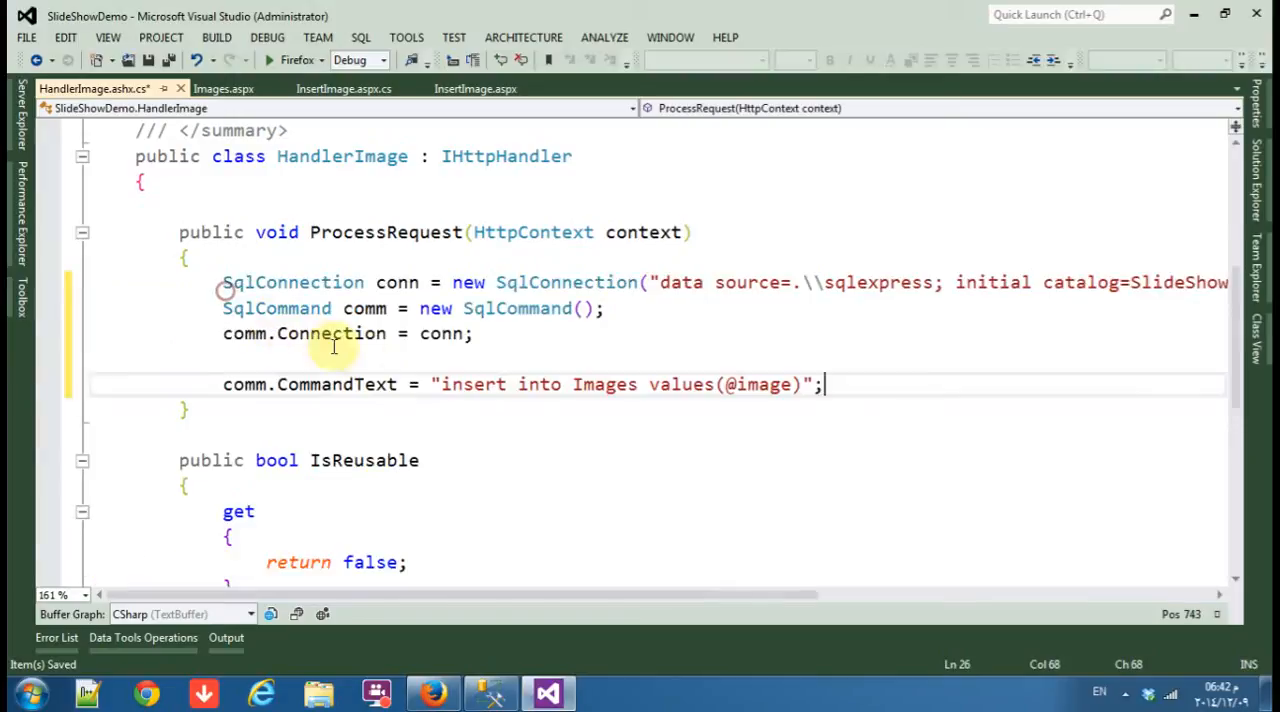
click(222, 282)
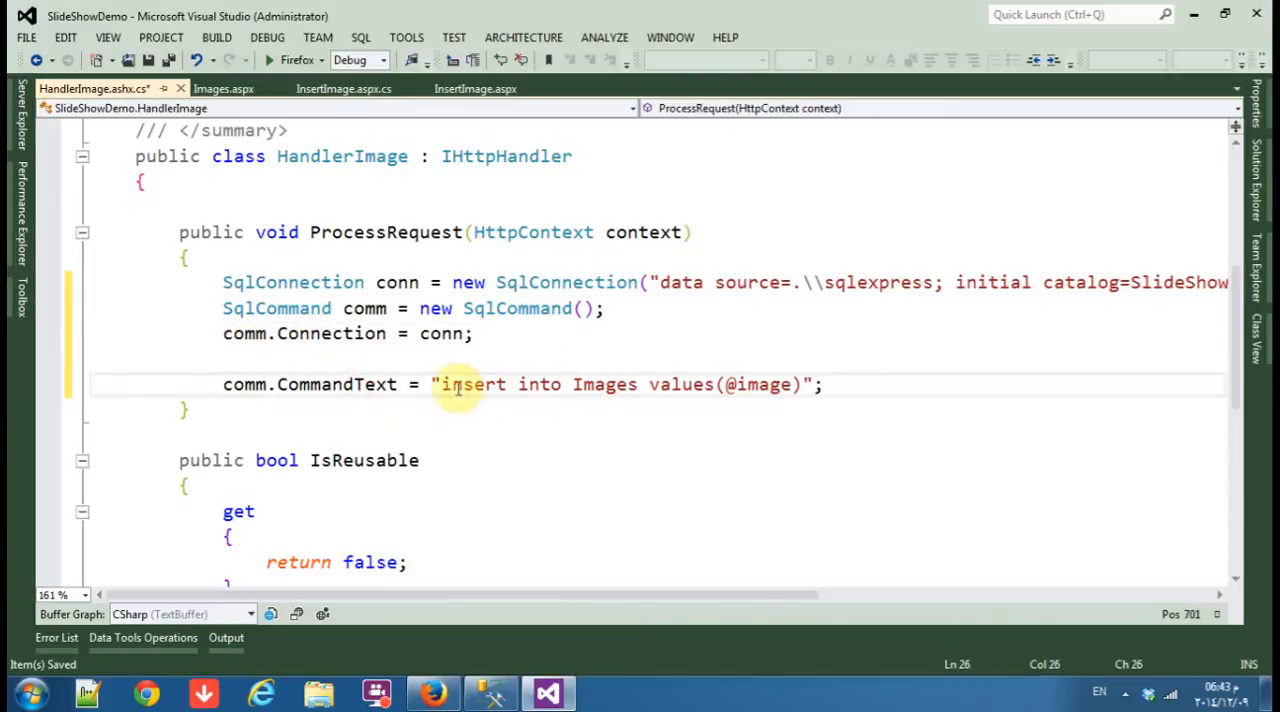
Step: Rewrite CommandText as "select*from images where id=1" and verify the Images table row in SSMS
text(s";)
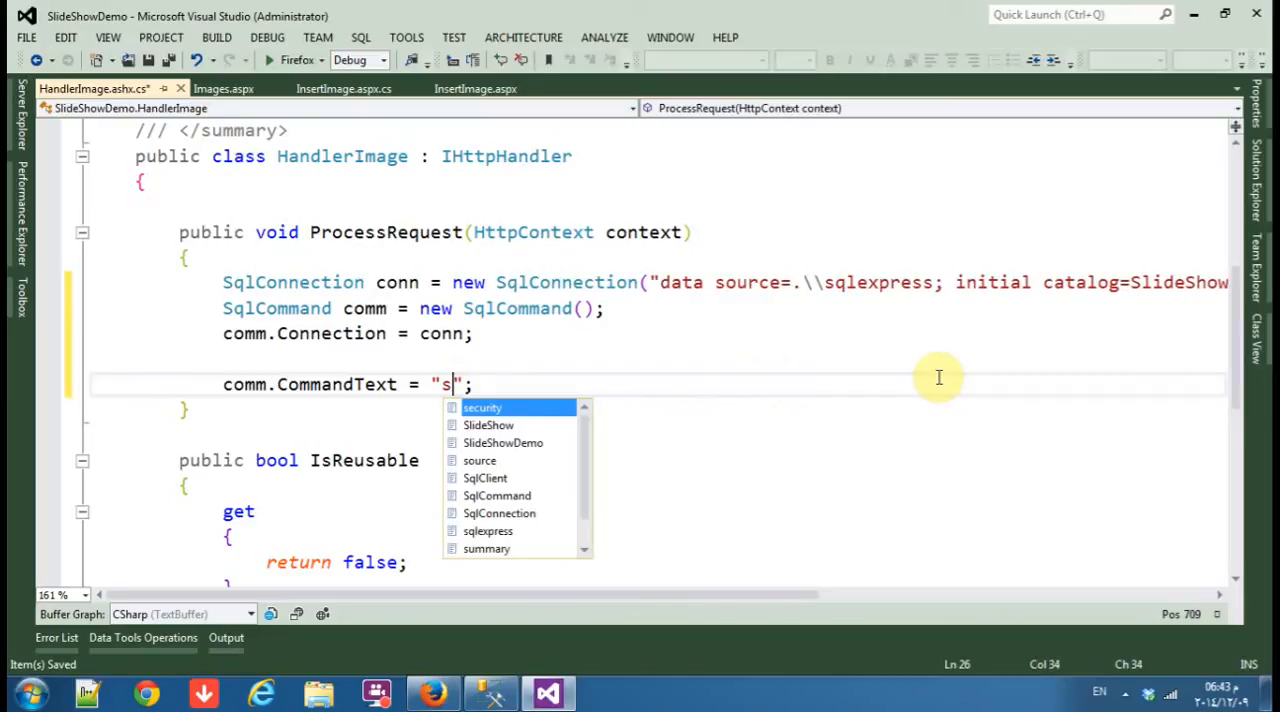
text(elect*)
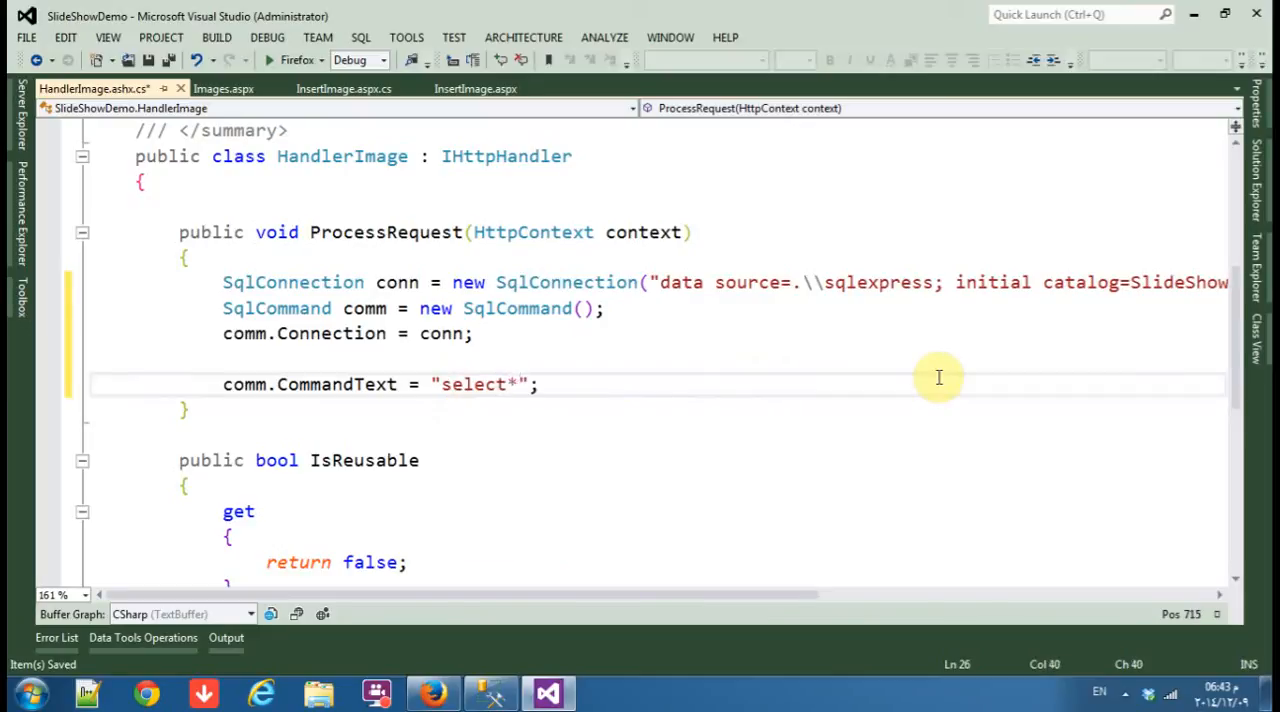
text(from Images wh)
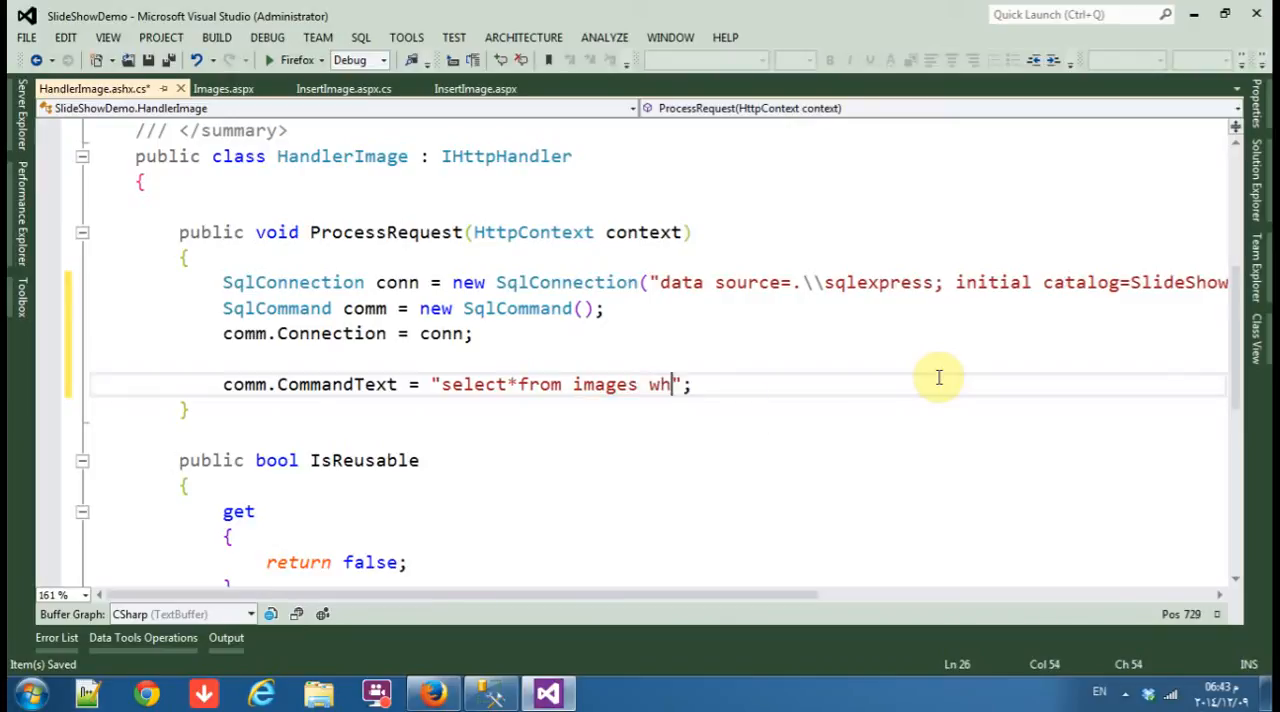
text(ere id=)
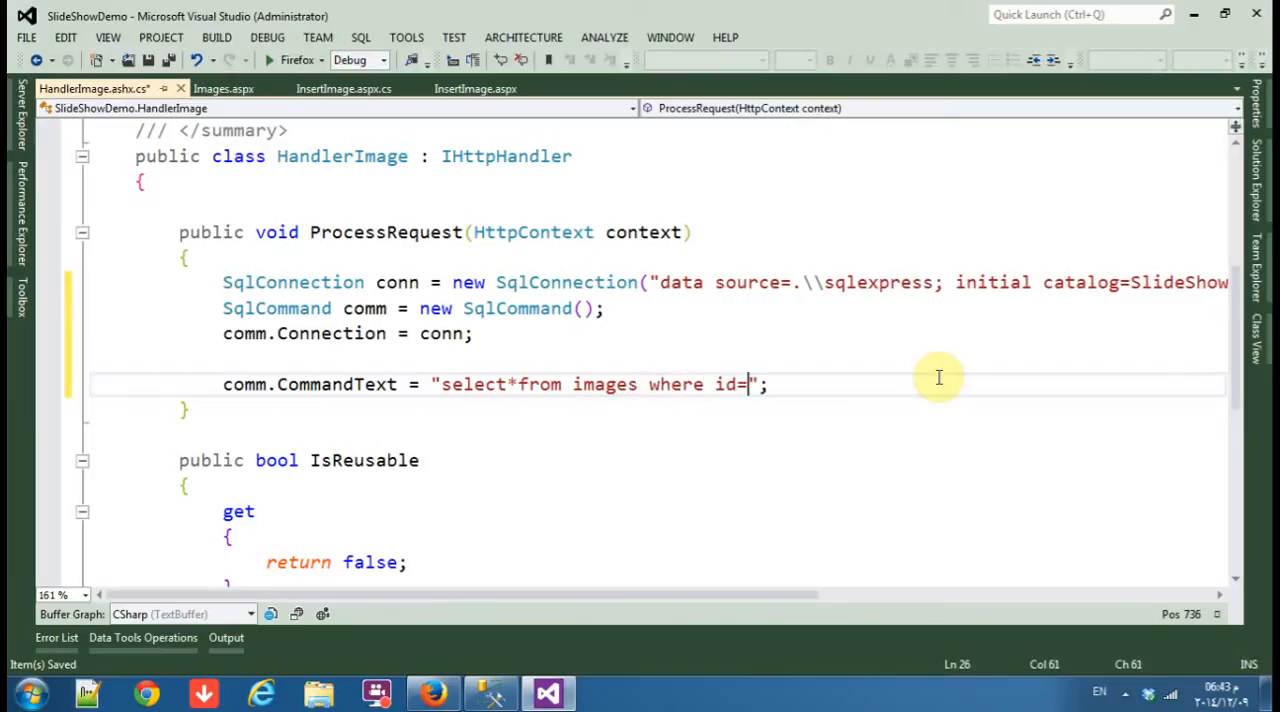
text(1)
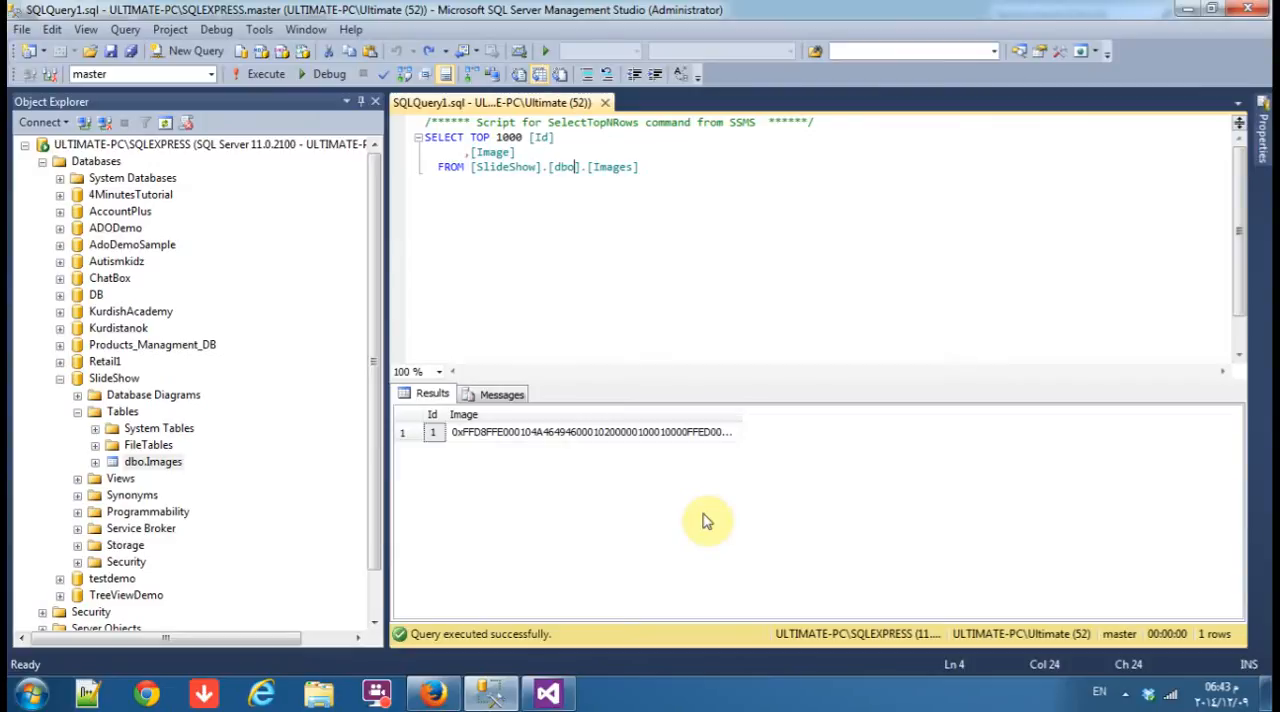
click(590, 432)
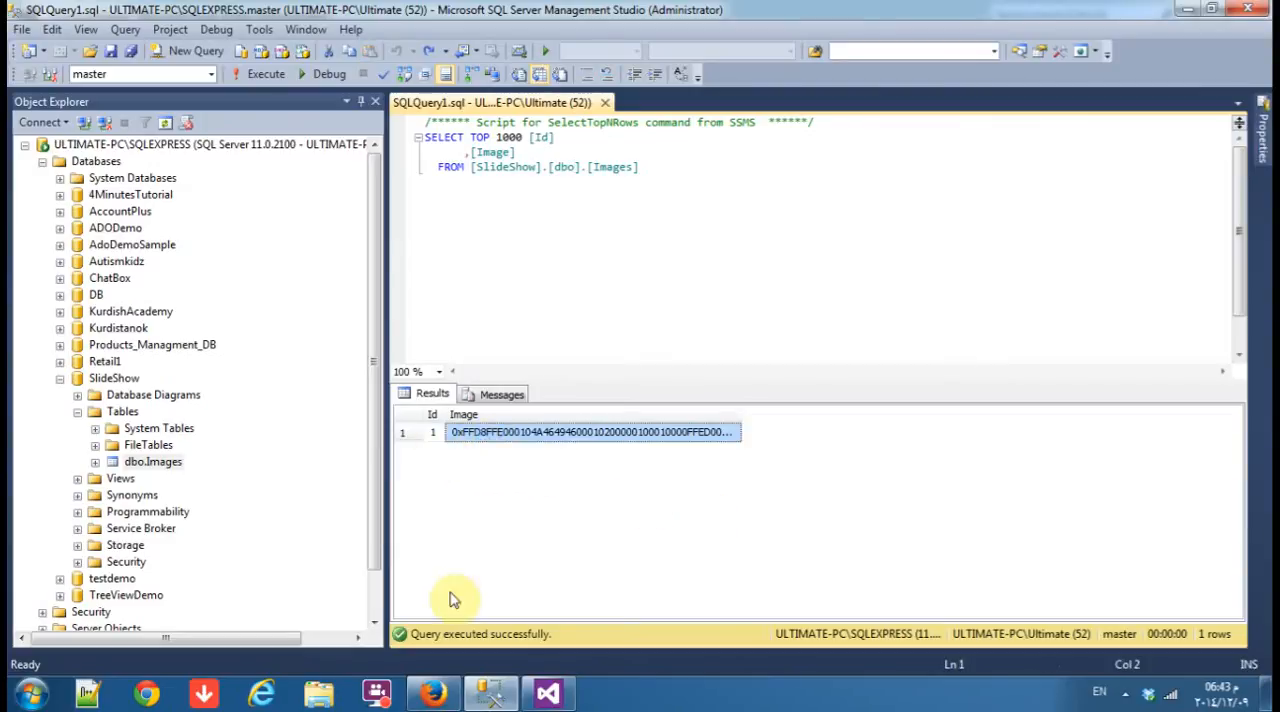
click(548, 692)
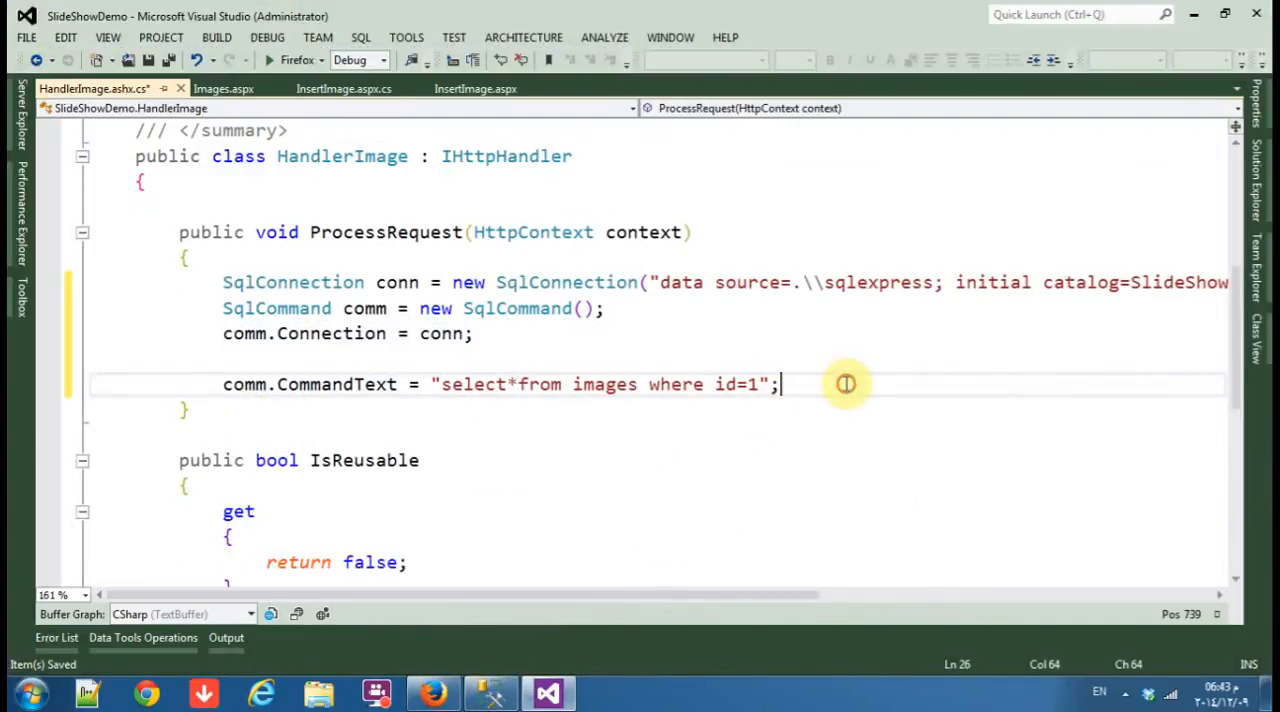
Step: Create a SqlDataAdapter from comm and fill a new DataTable dt with da.Fill(dt)
key(enter)
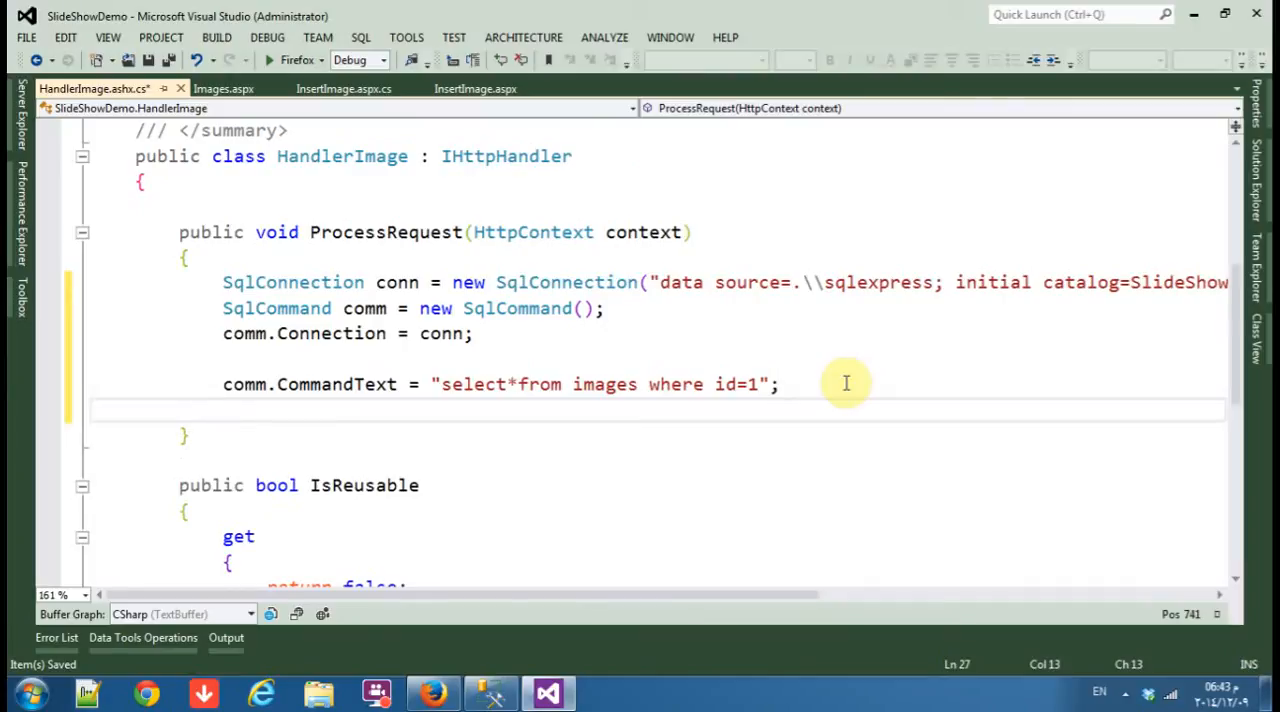
text(sw)
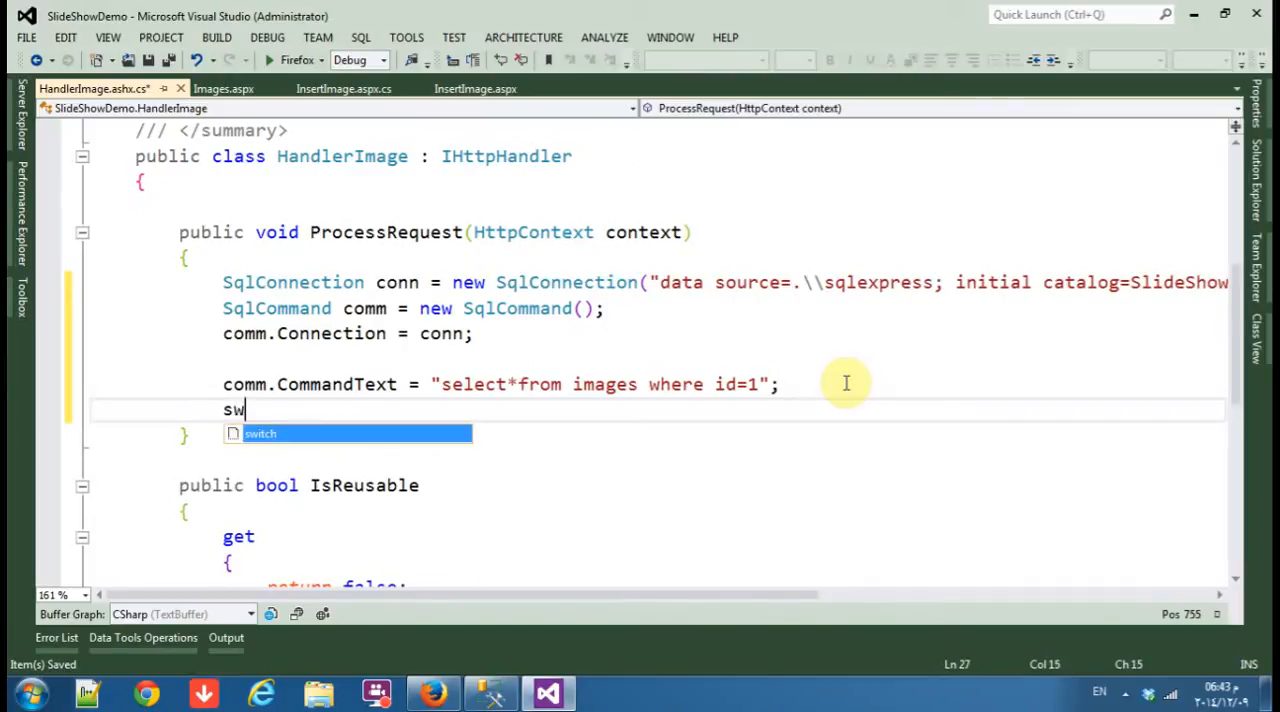
text(SqlDataAdapter)
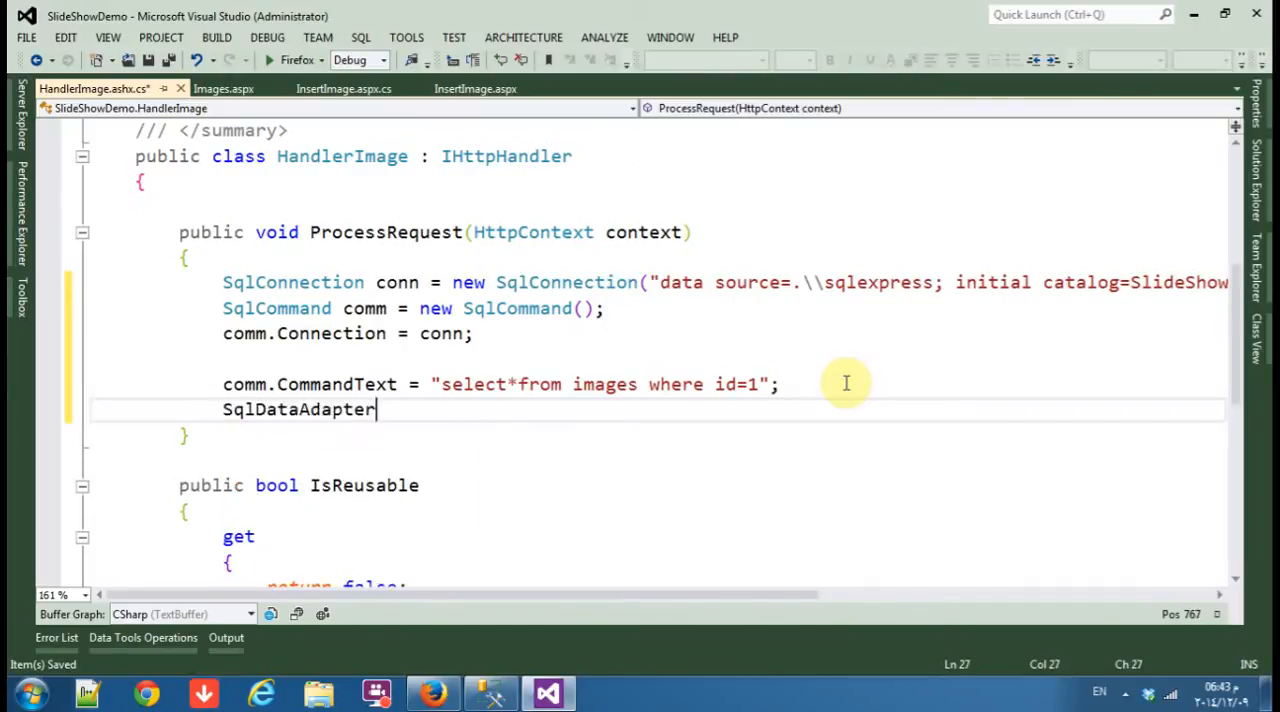
text(da = new)
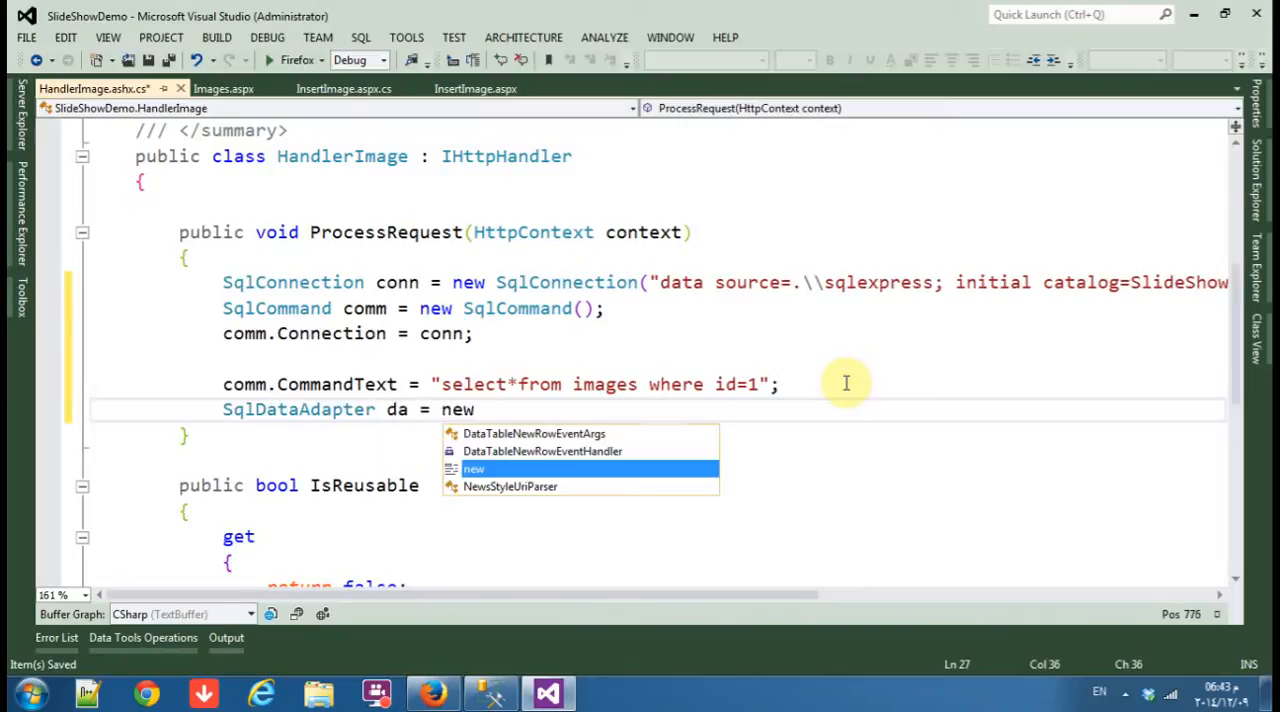
text(SqlDataAdapter())
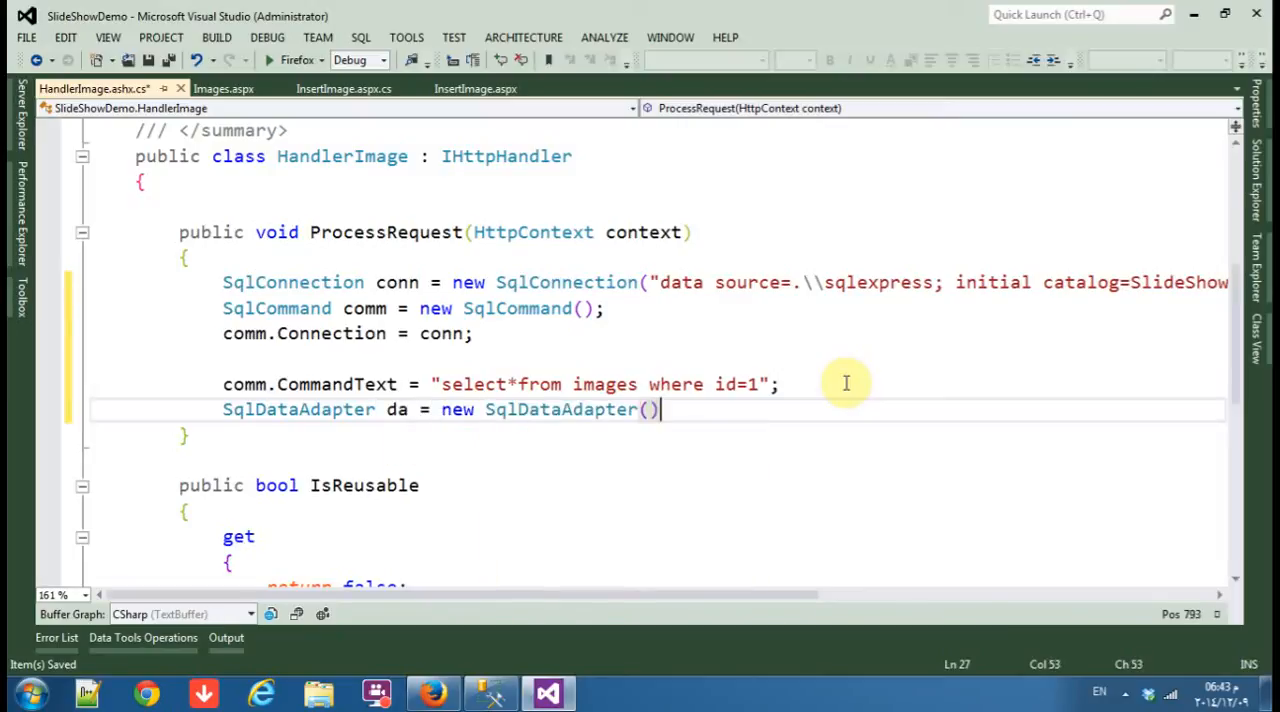
text(comm)
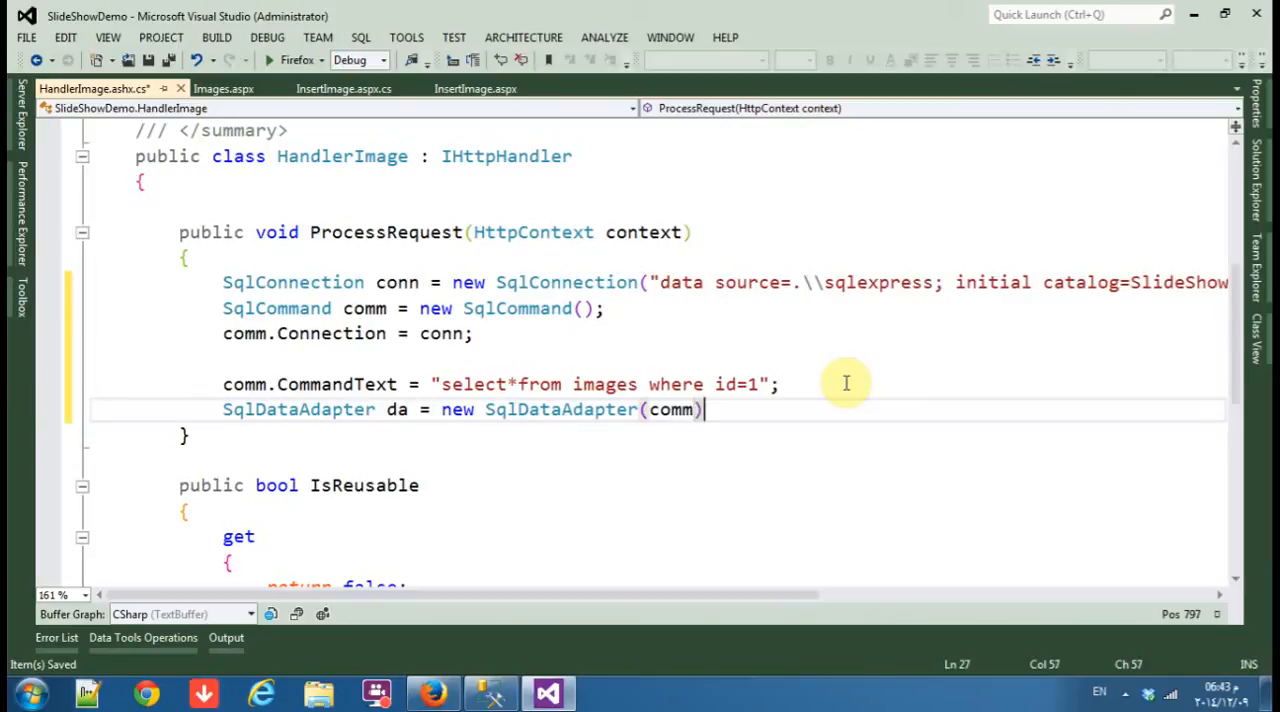
text(s)
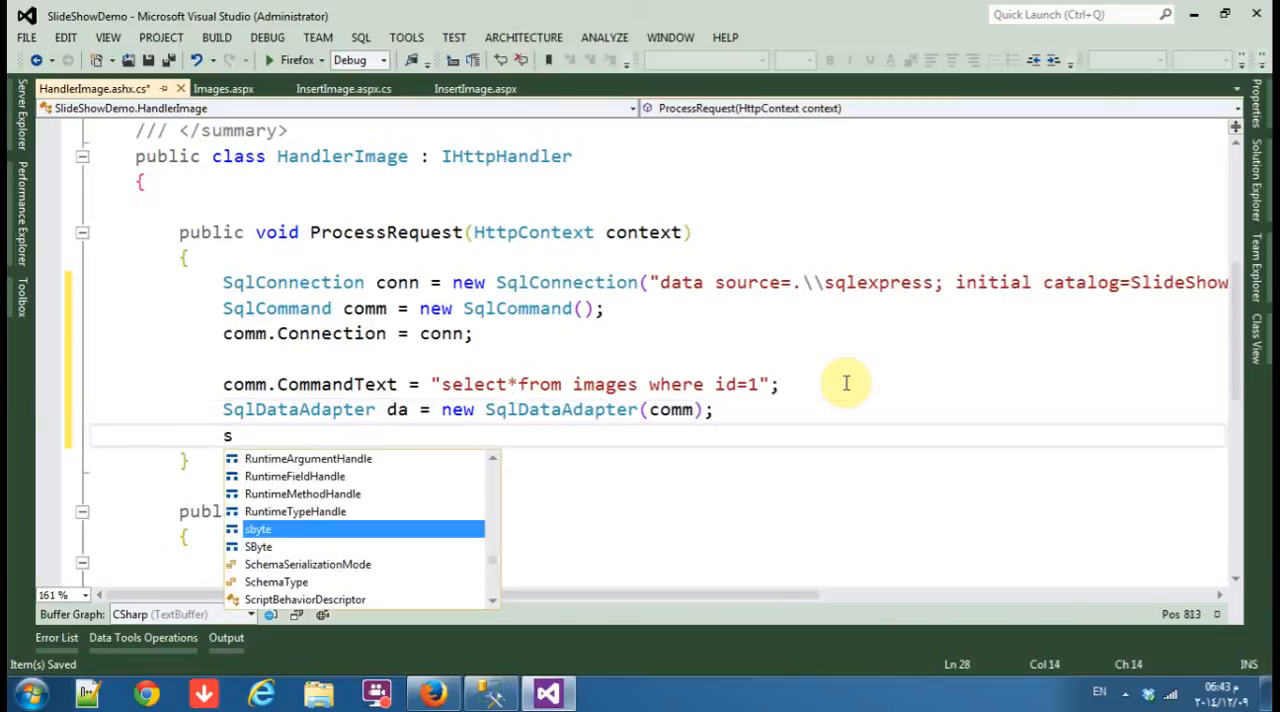
text(DataTable)
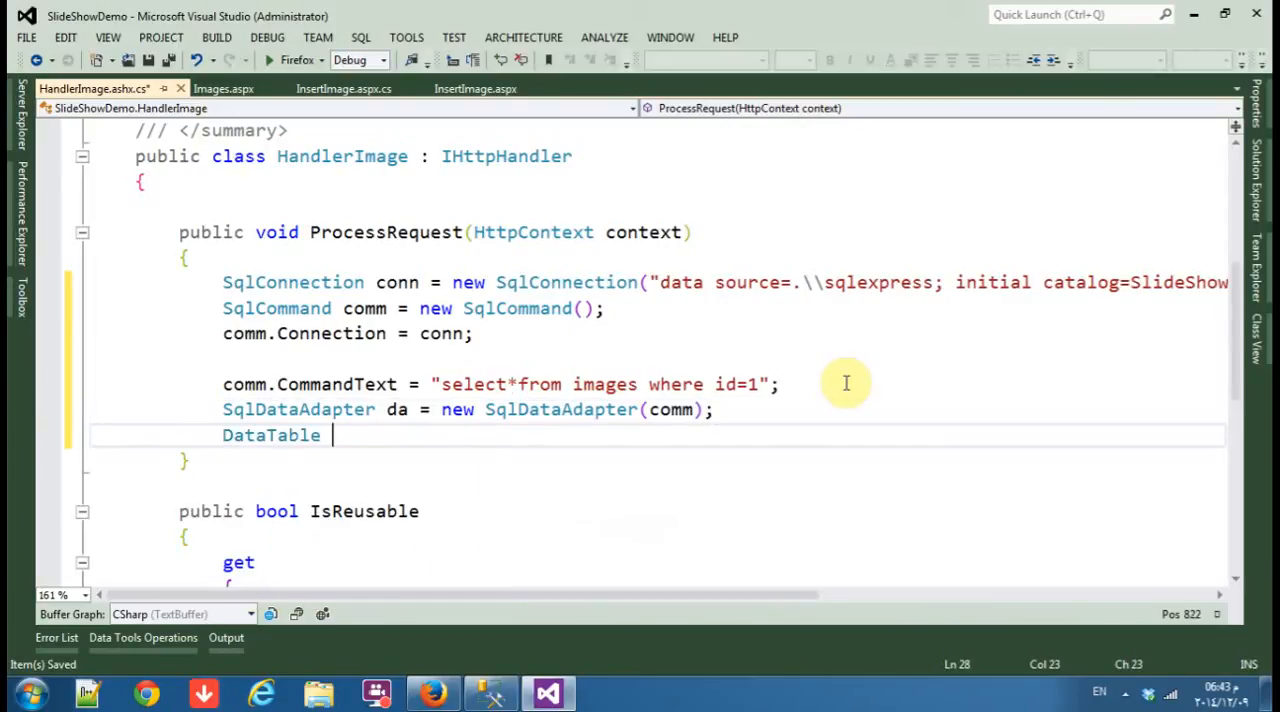
text(dt = new DataTable();)
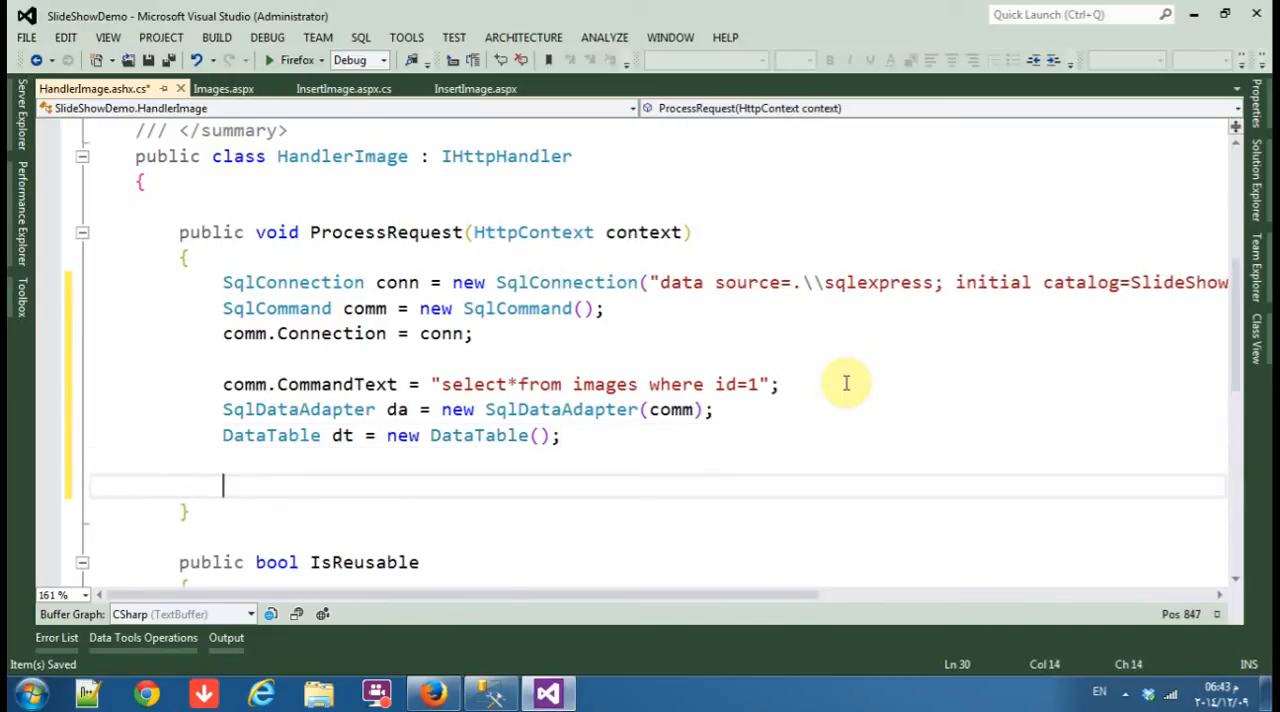
text(da.)
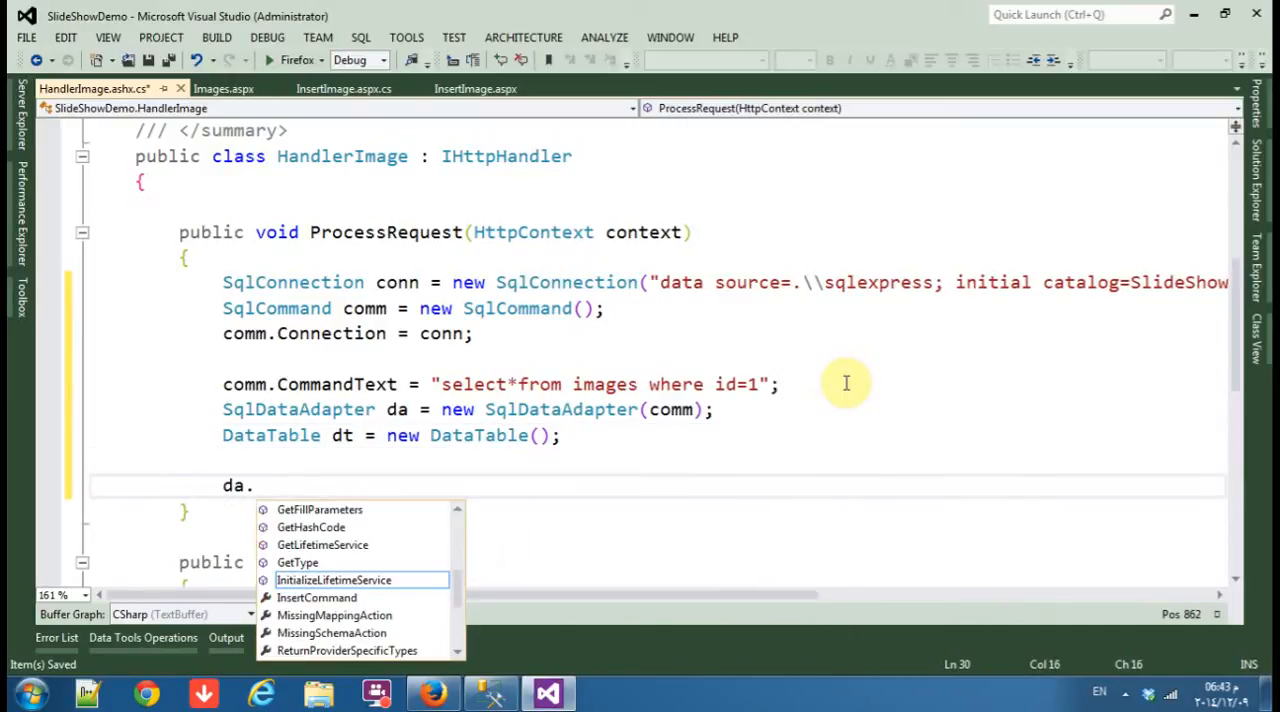
text(Fill(dt);)
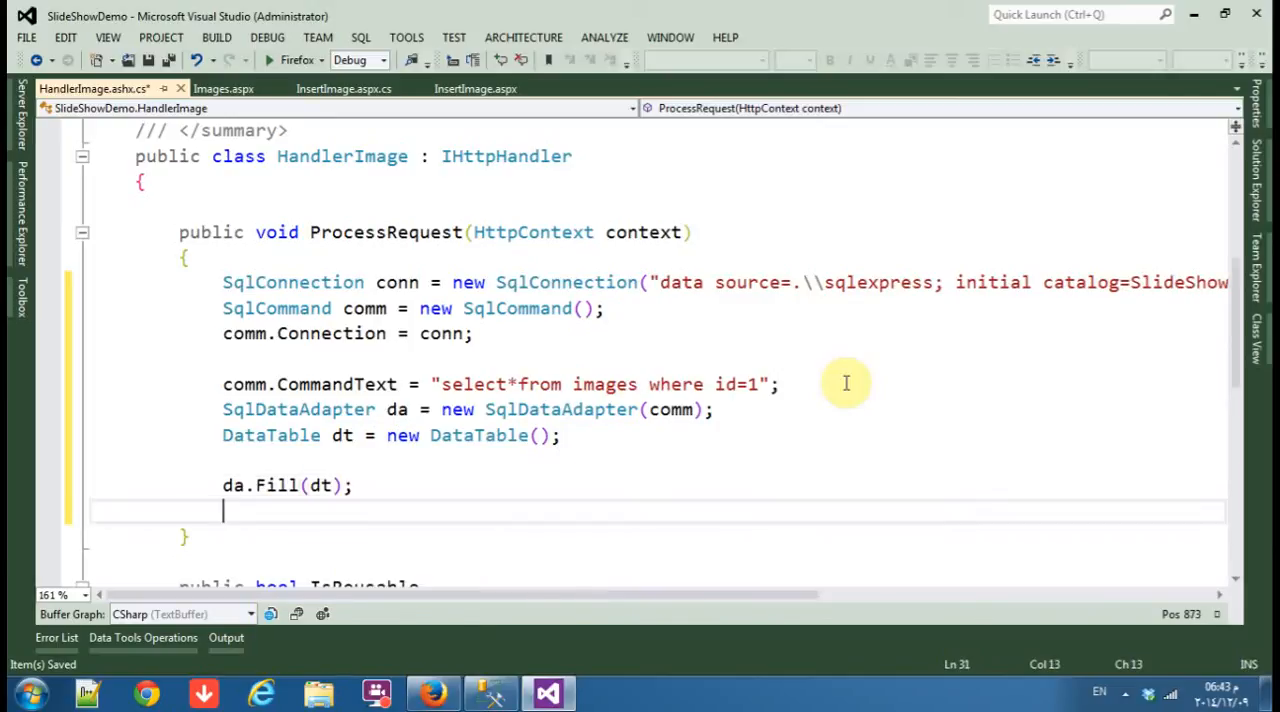
Step: Read the image as byte[] image = (byte[])dt.Rows[0][1]
text(b)
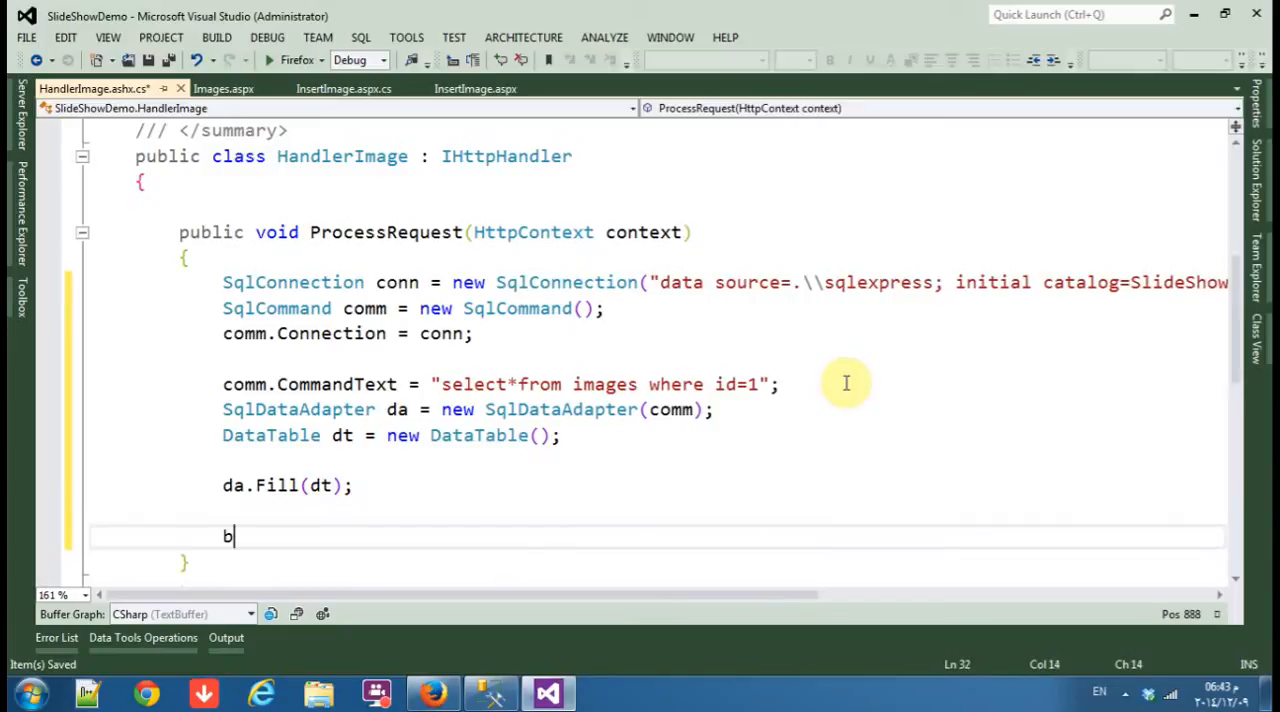
text(yte[)
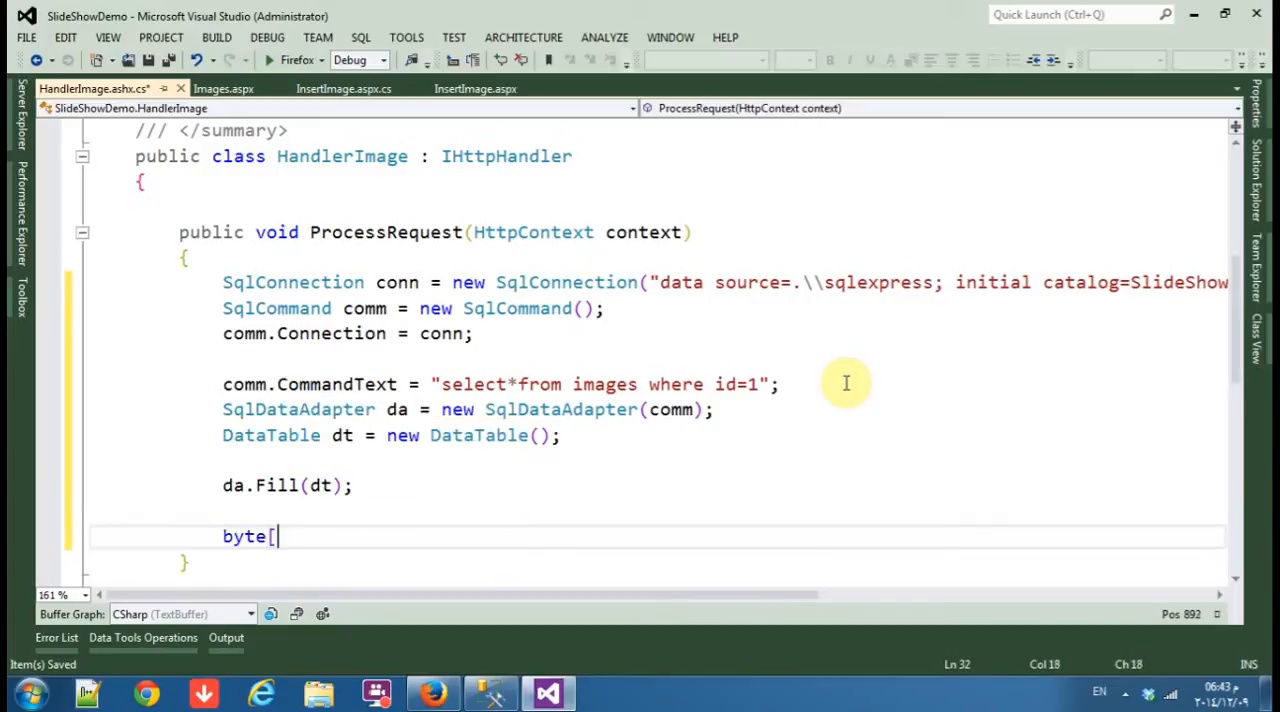
text(] image = dt.r)
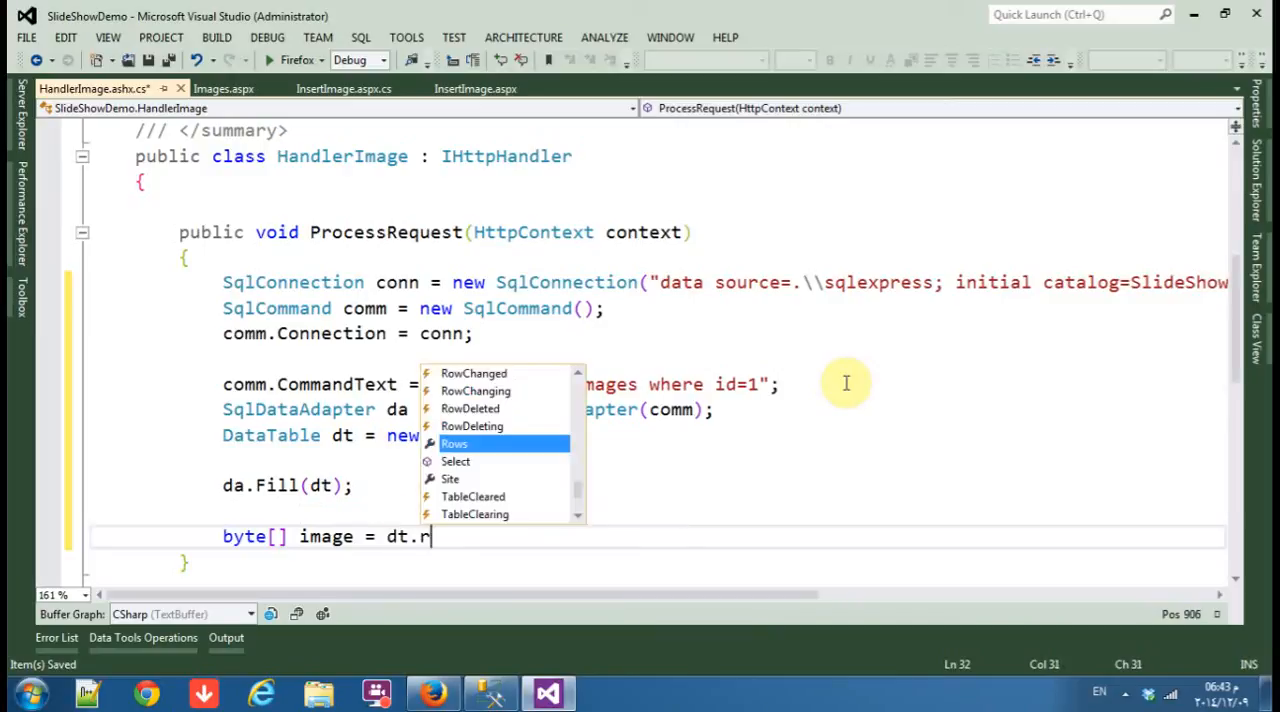
text(Rows[0])
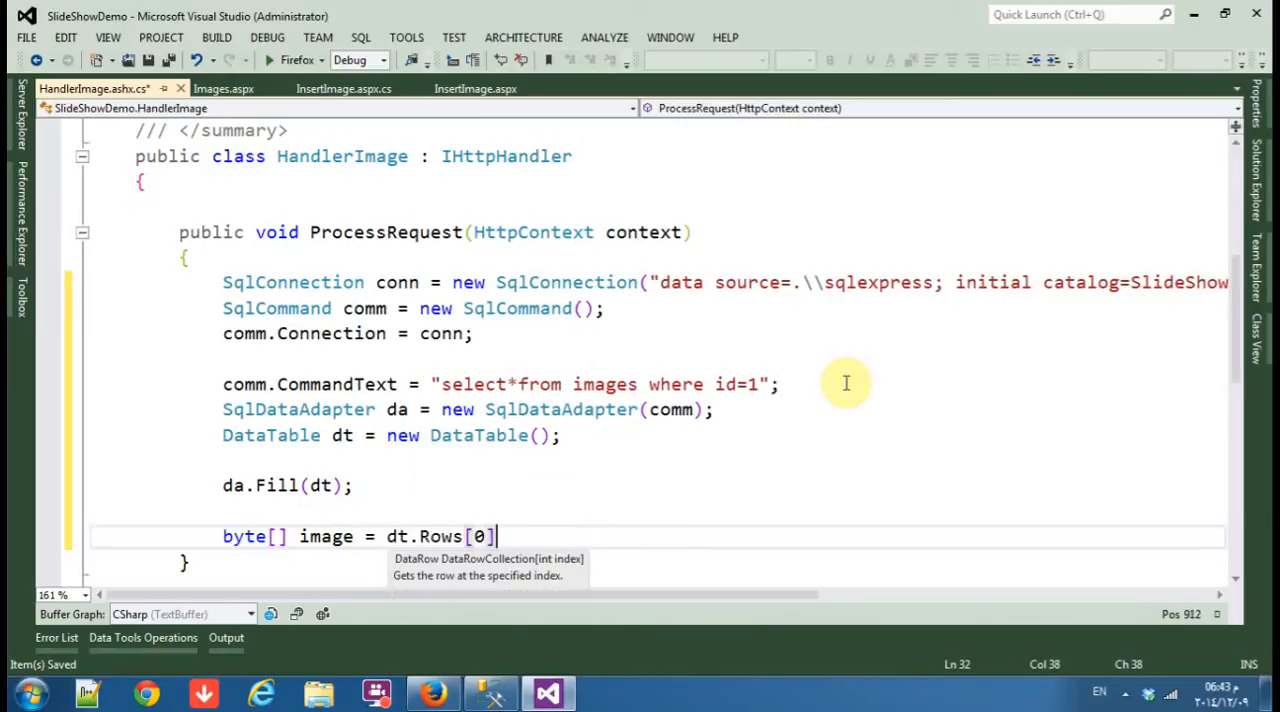
text([)
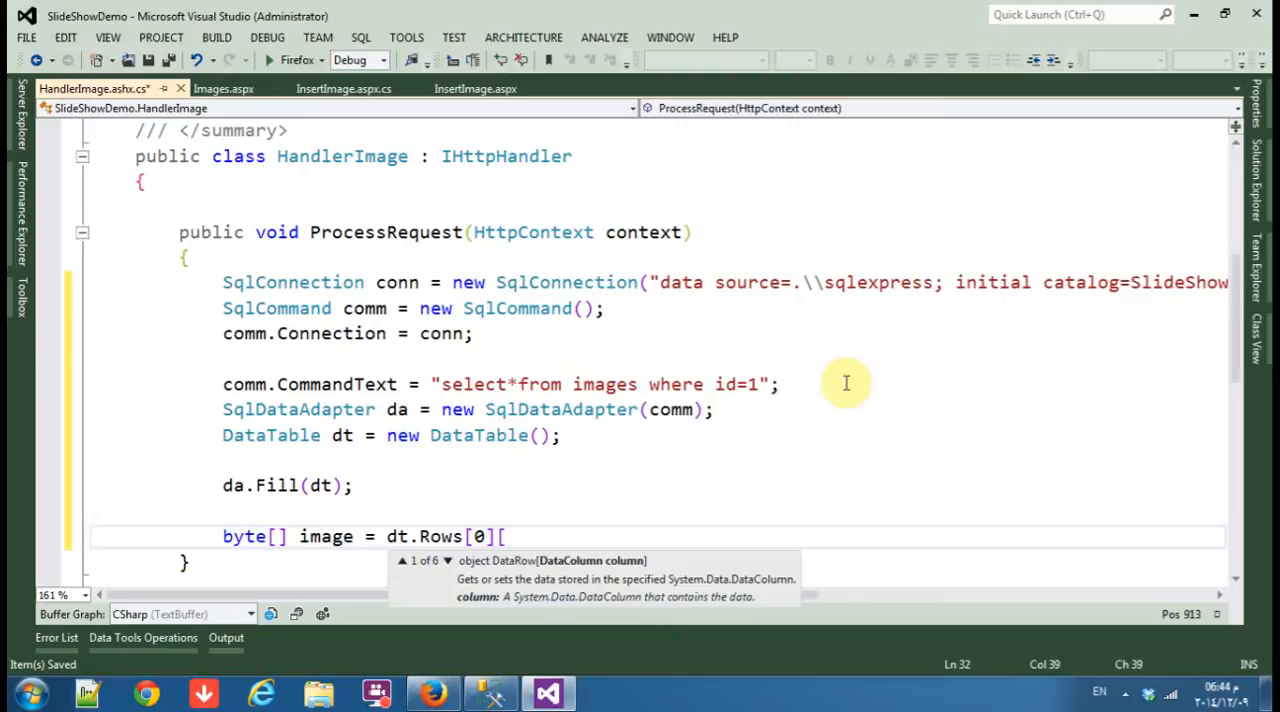
text(1];)
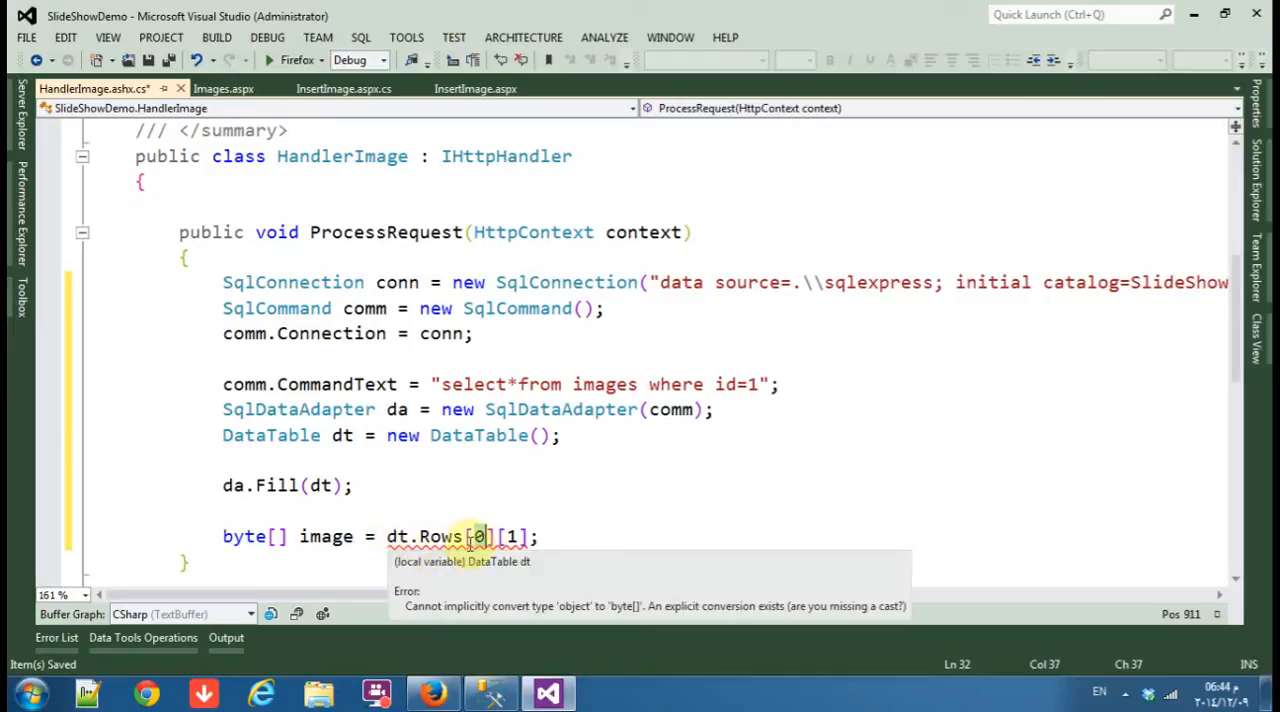
text(())
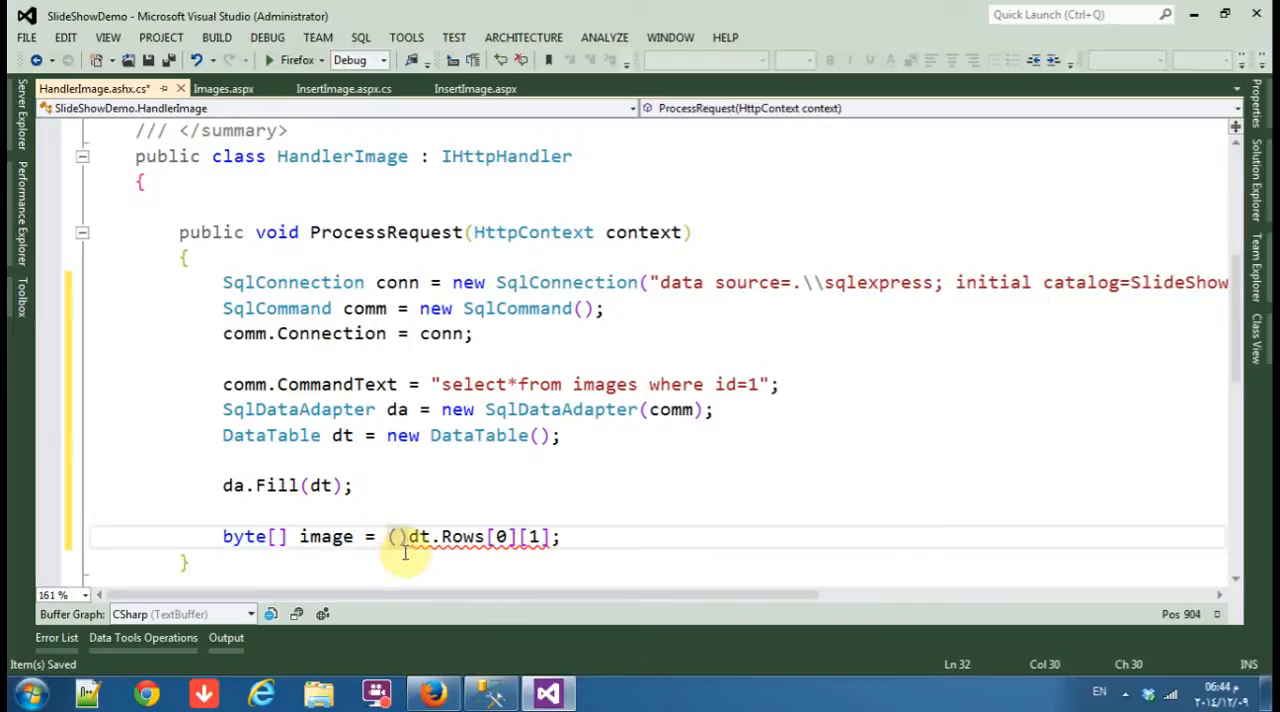
text(byte[)
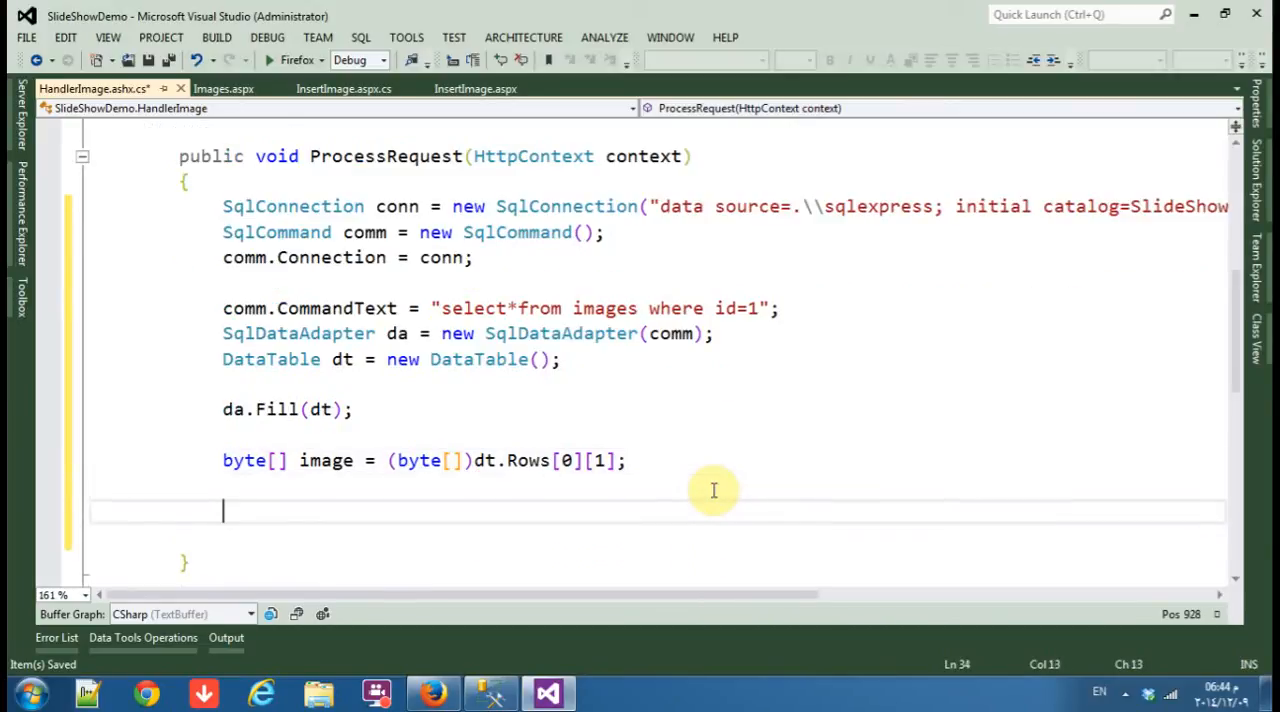
Step: Set context.Response.ContentType lines for image/jpeg, image/jpg and image/png
text(context.re)
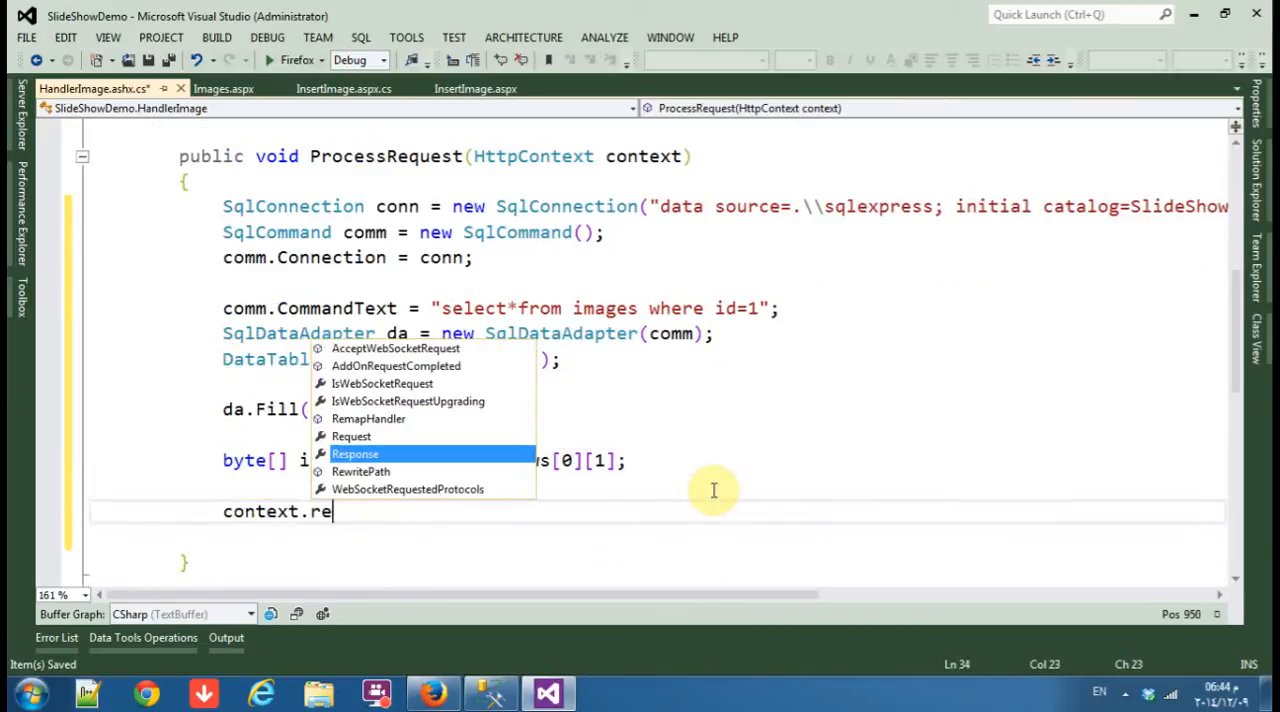
text(sponse.c)
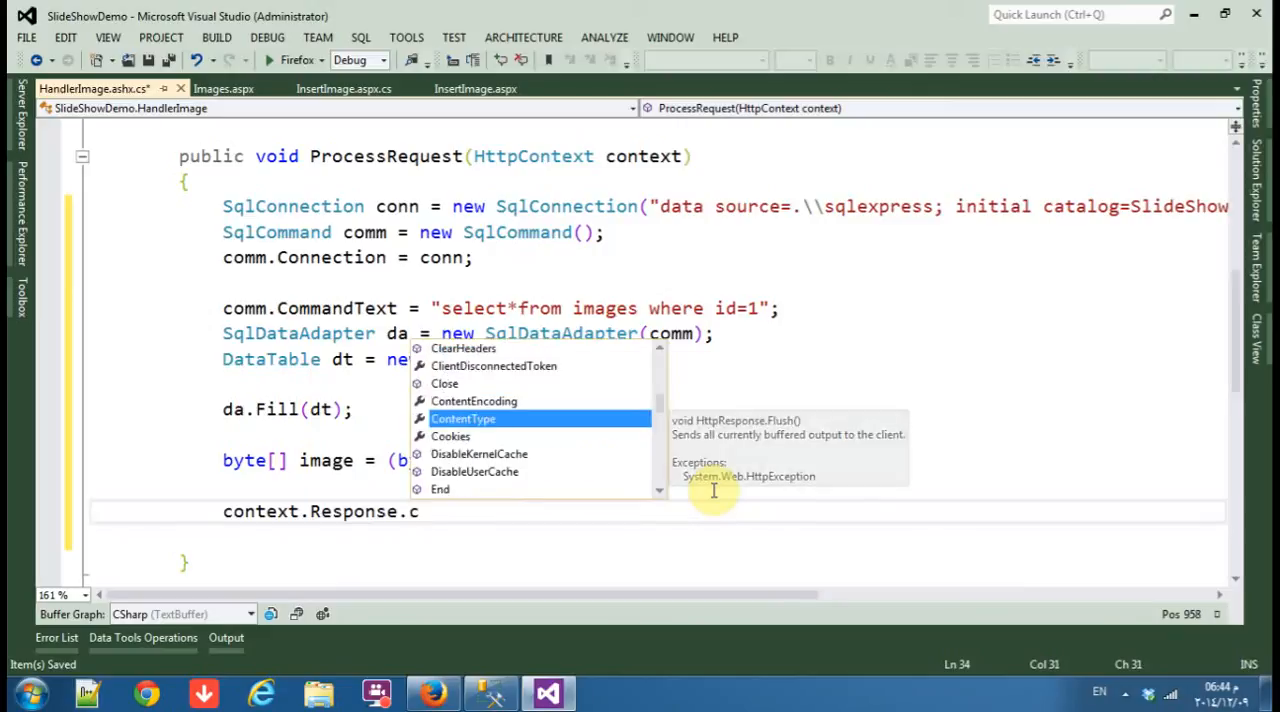
text(ontentType = "")
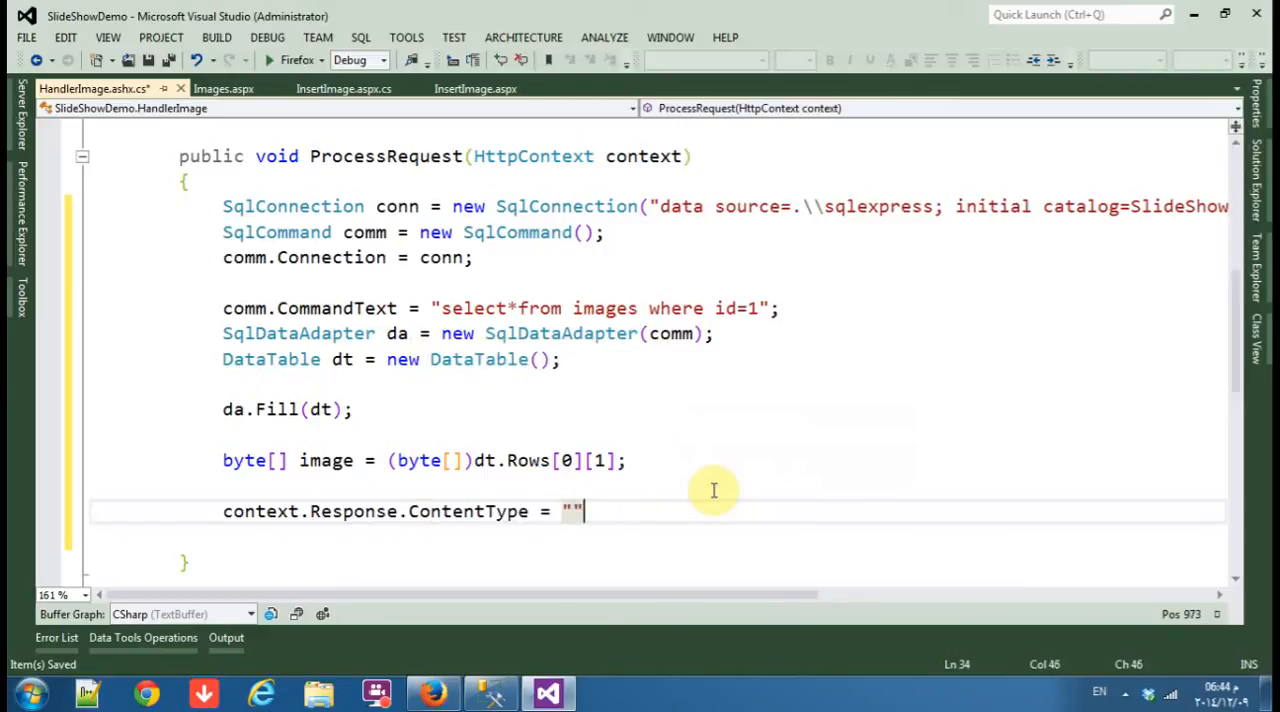
text(image)
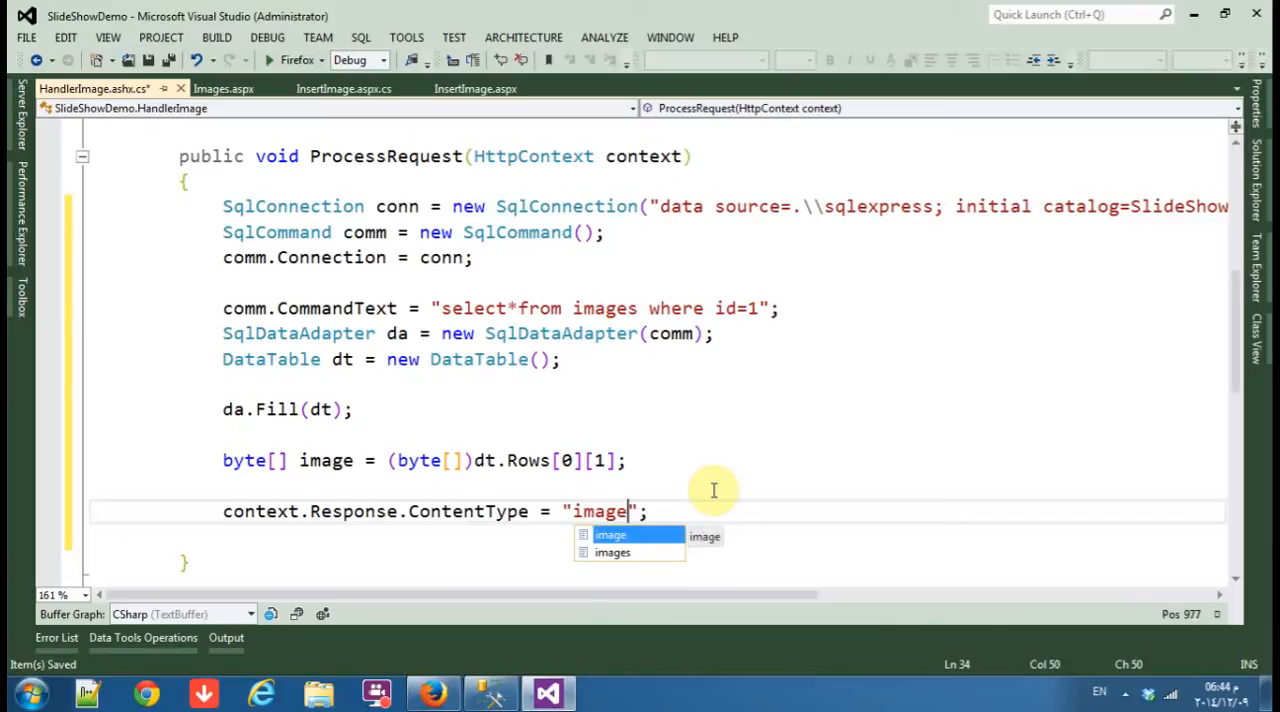
text(/)
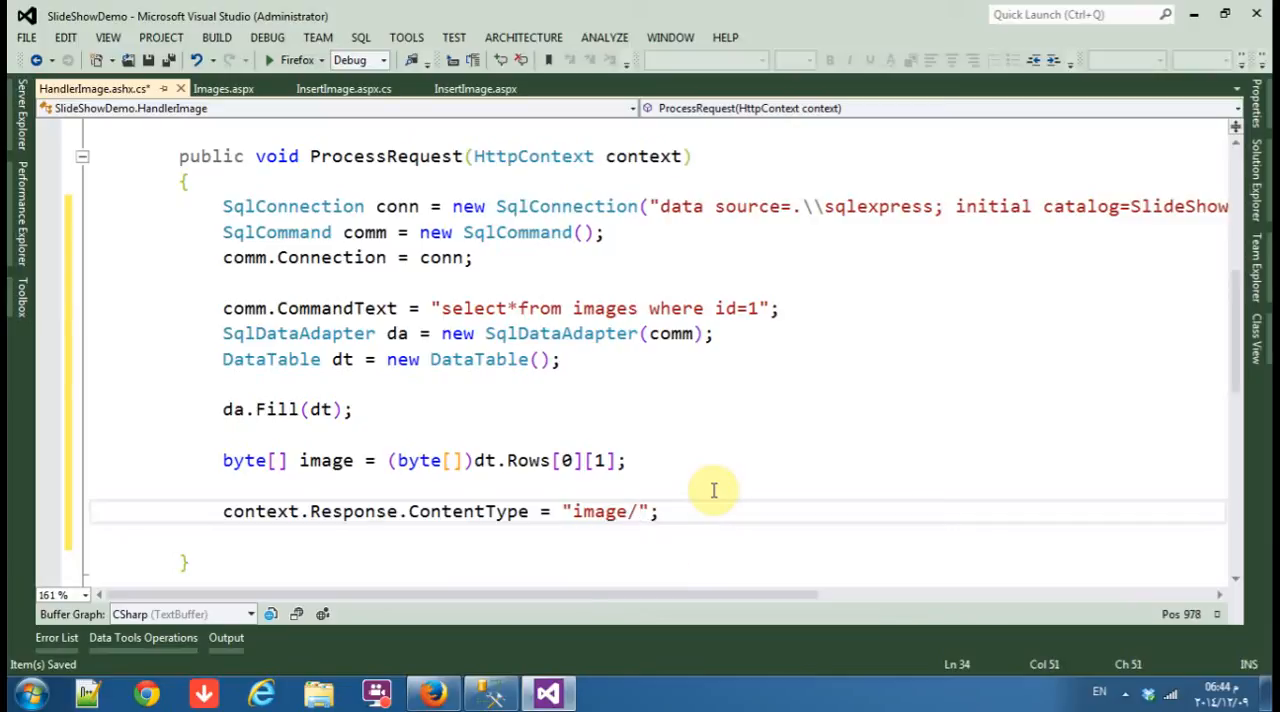
text(jpeg)
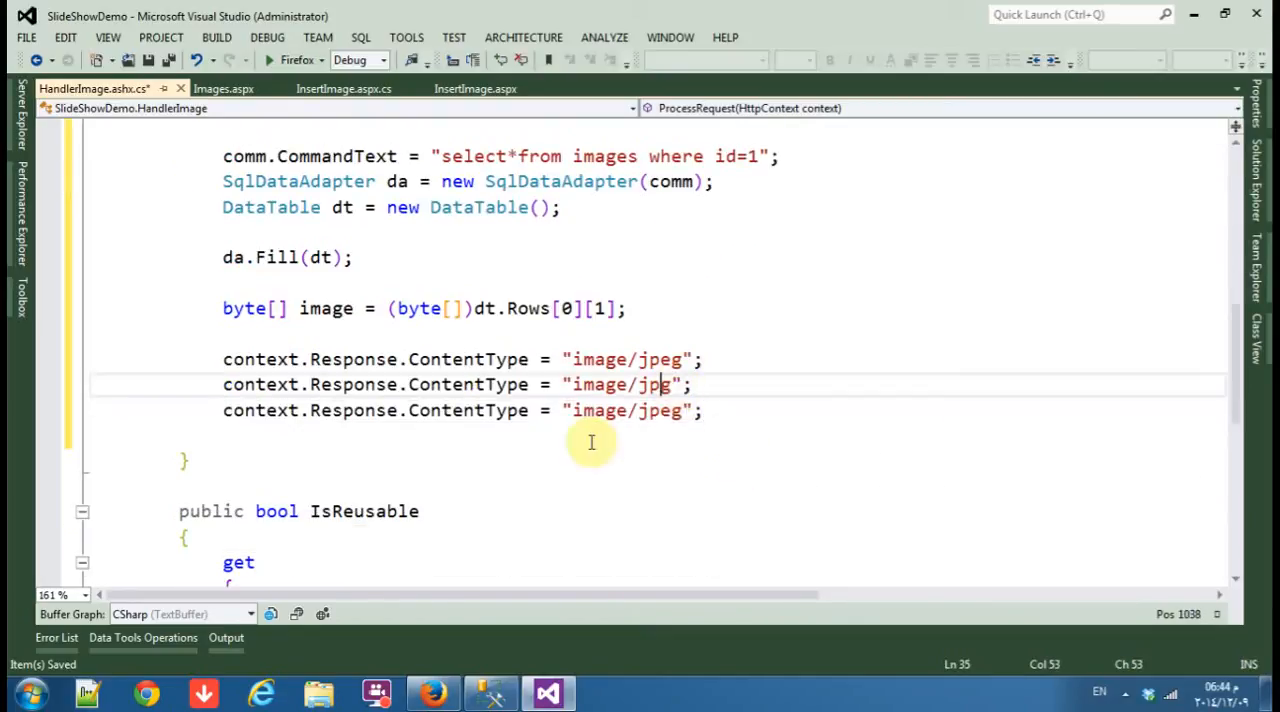
click(656, 410)
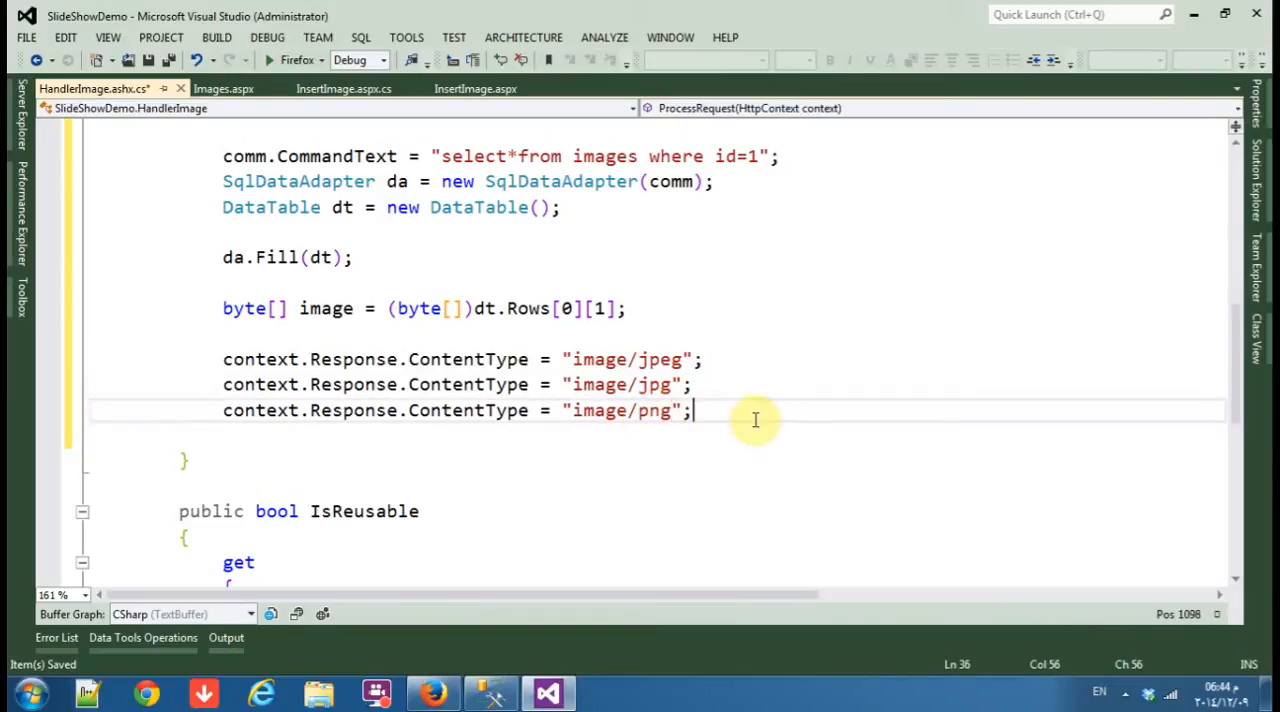
text(context.Response.)
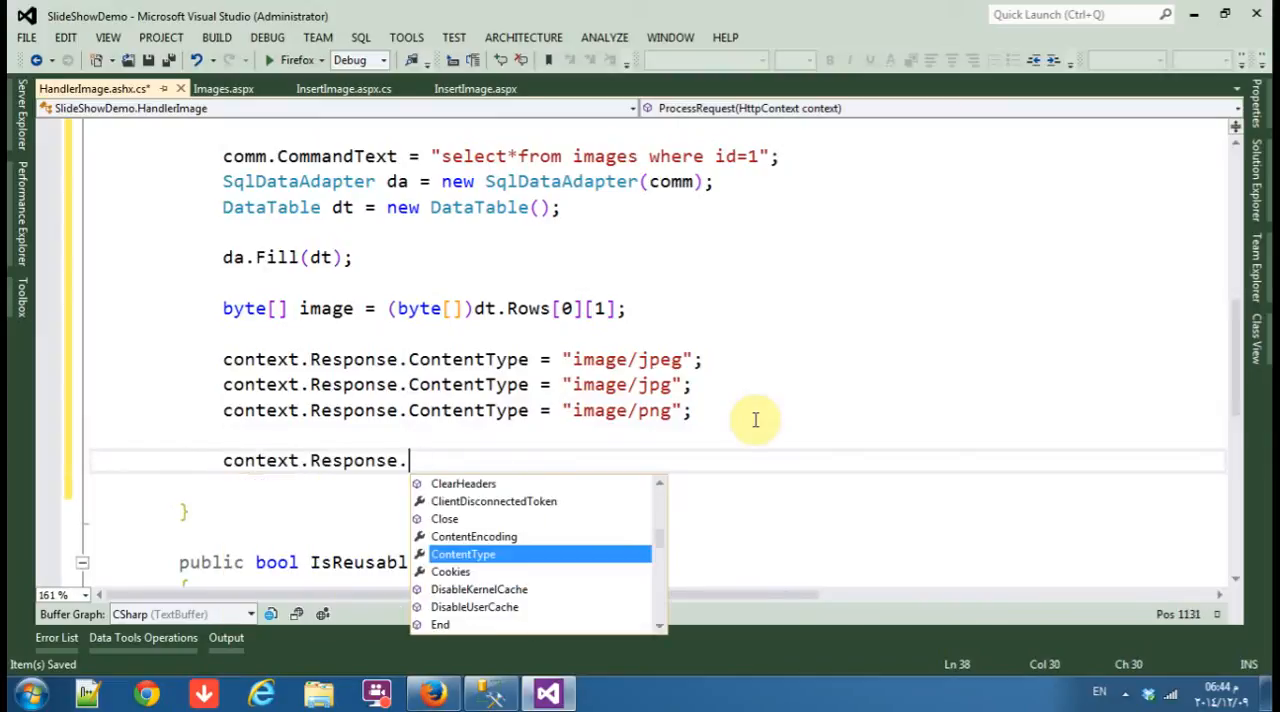
Step: End ProcessRequest with BinaryWrite(image) and Flush(), then rebuild the solution
text(BinaryWrite(im)
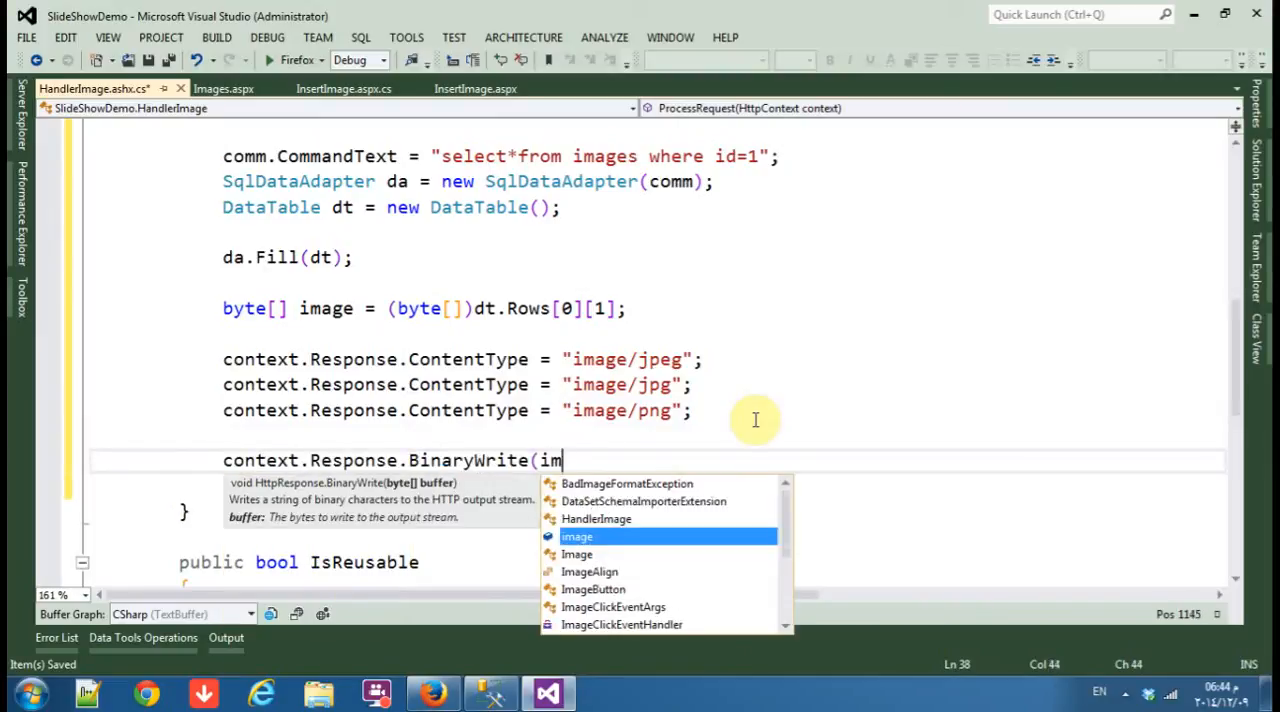
text(age)loc)
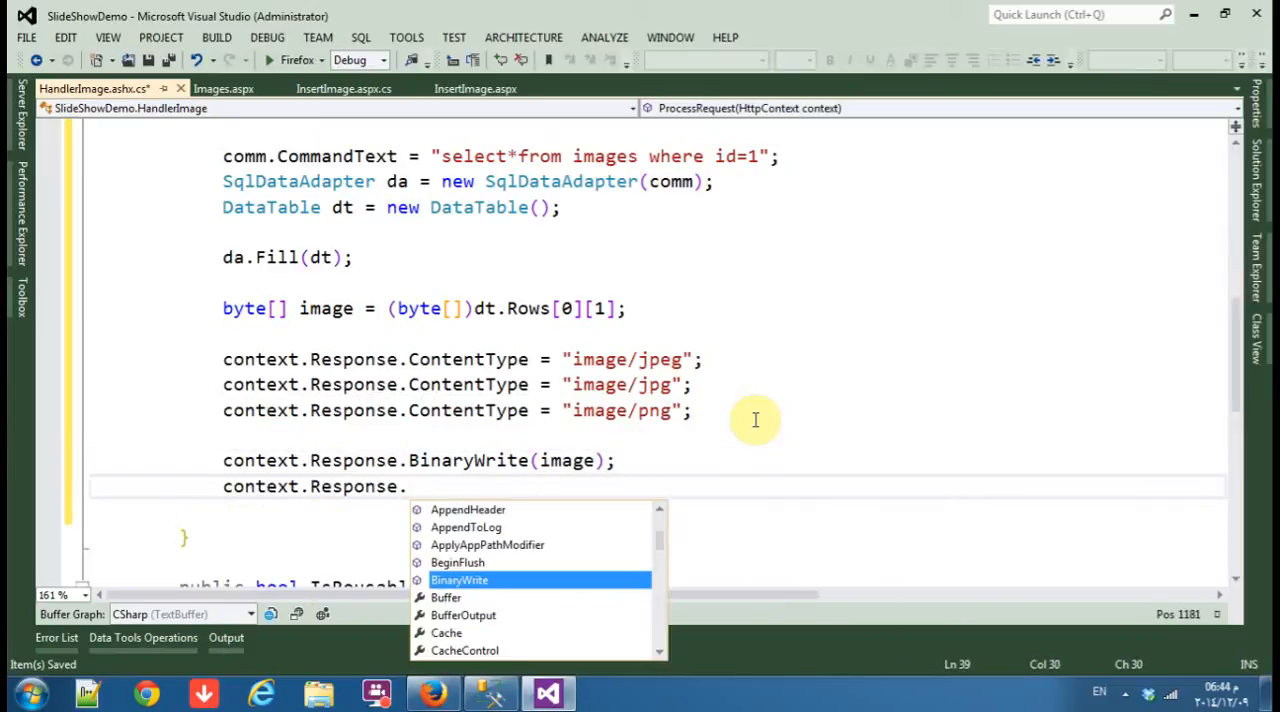
text(Flush();)
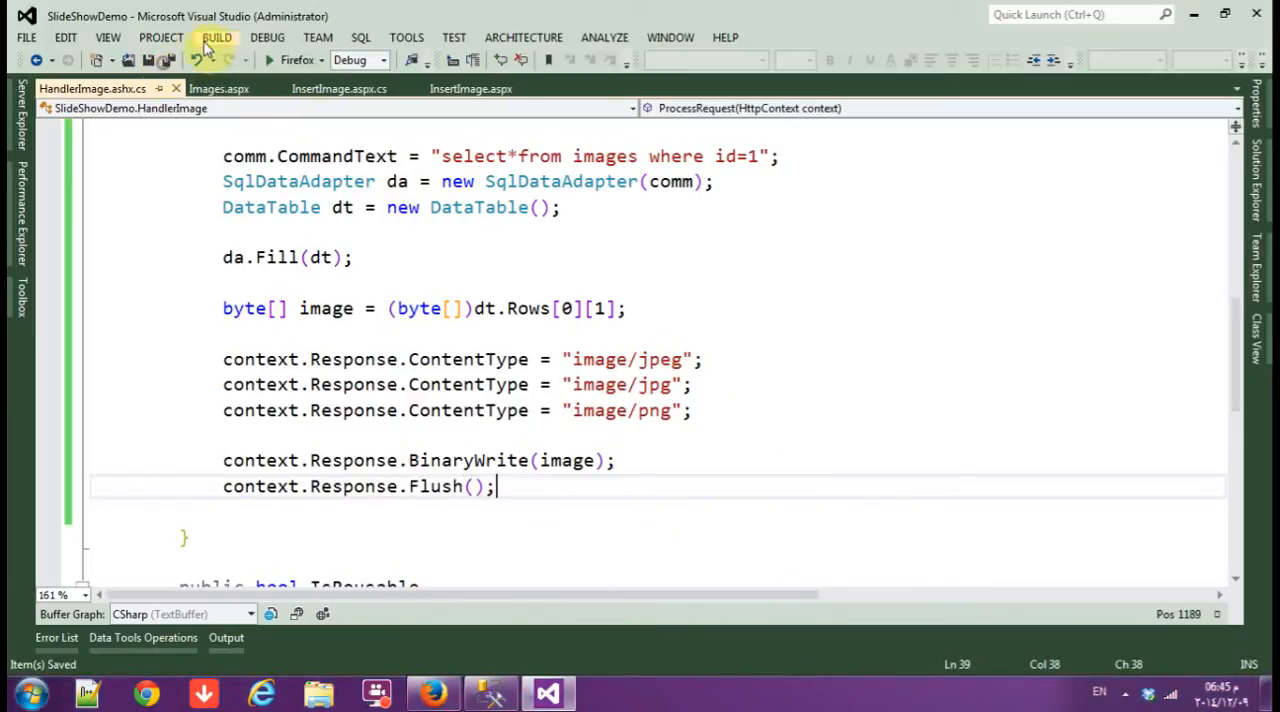
click(216, 36)
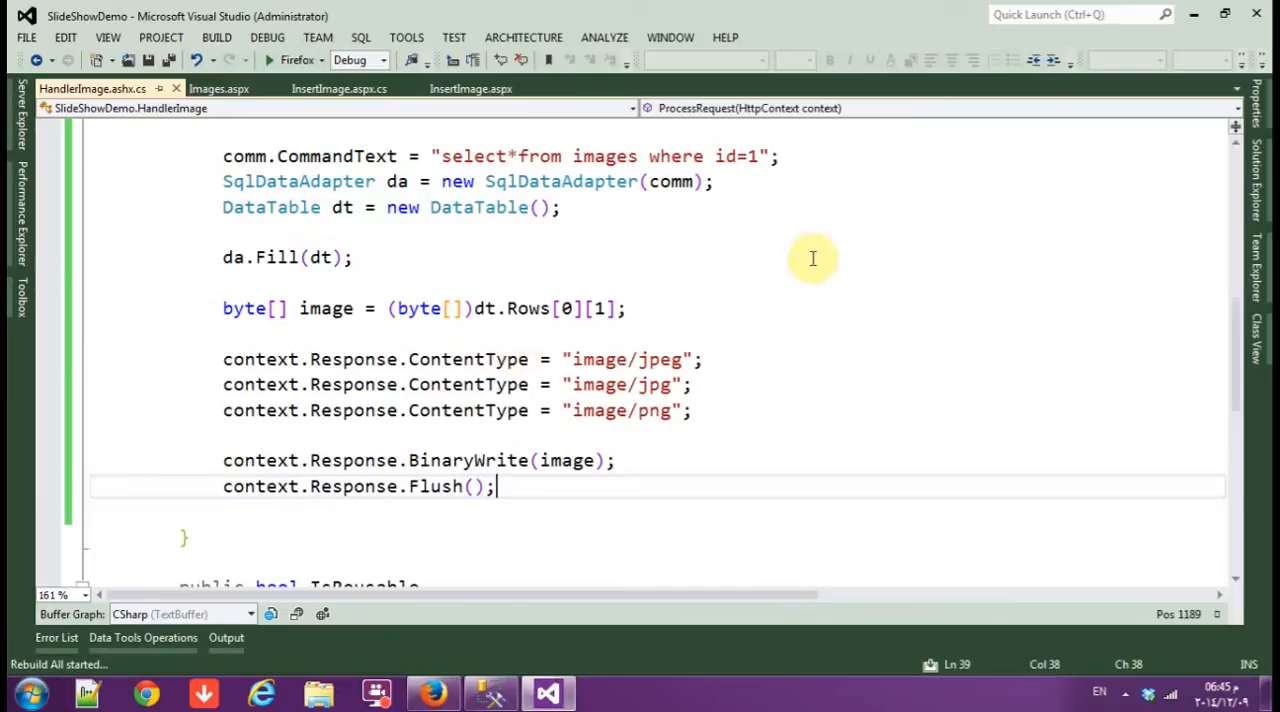
Step: Give the asp:Image tag on Images.aspx Width="200" and Height="200"
click(218, 88)
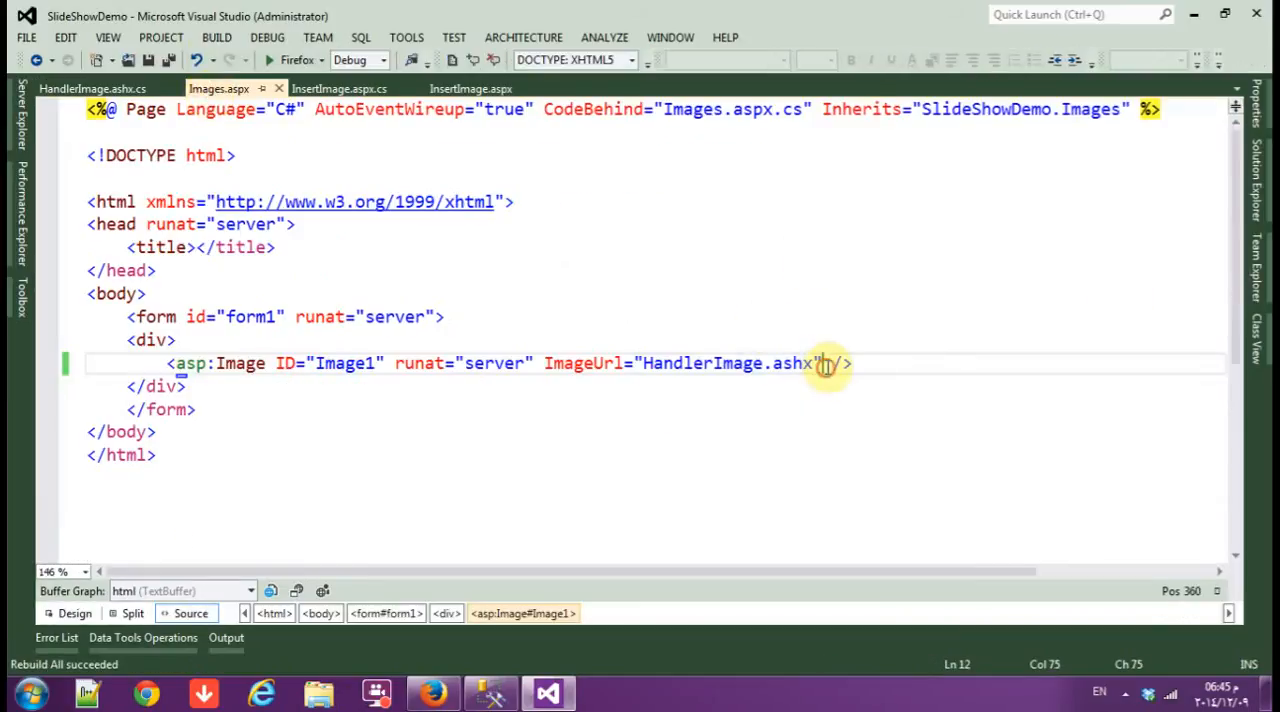
text(Width="")
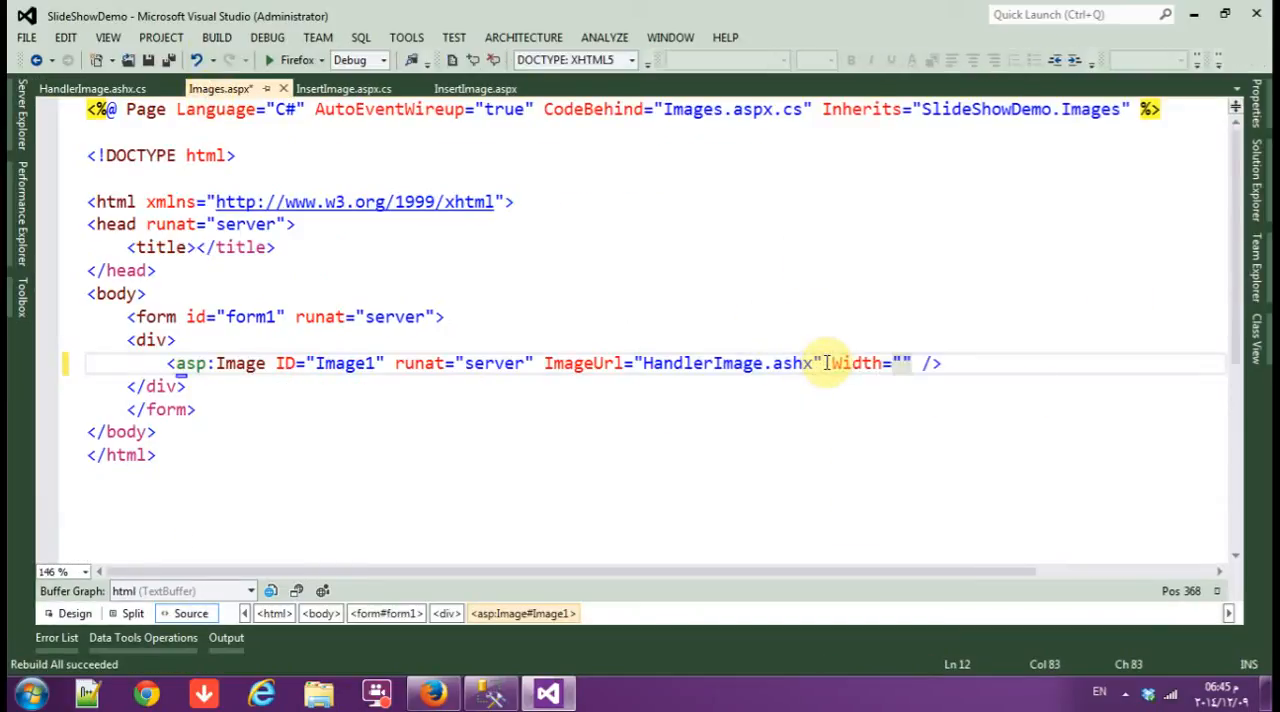
text(200)
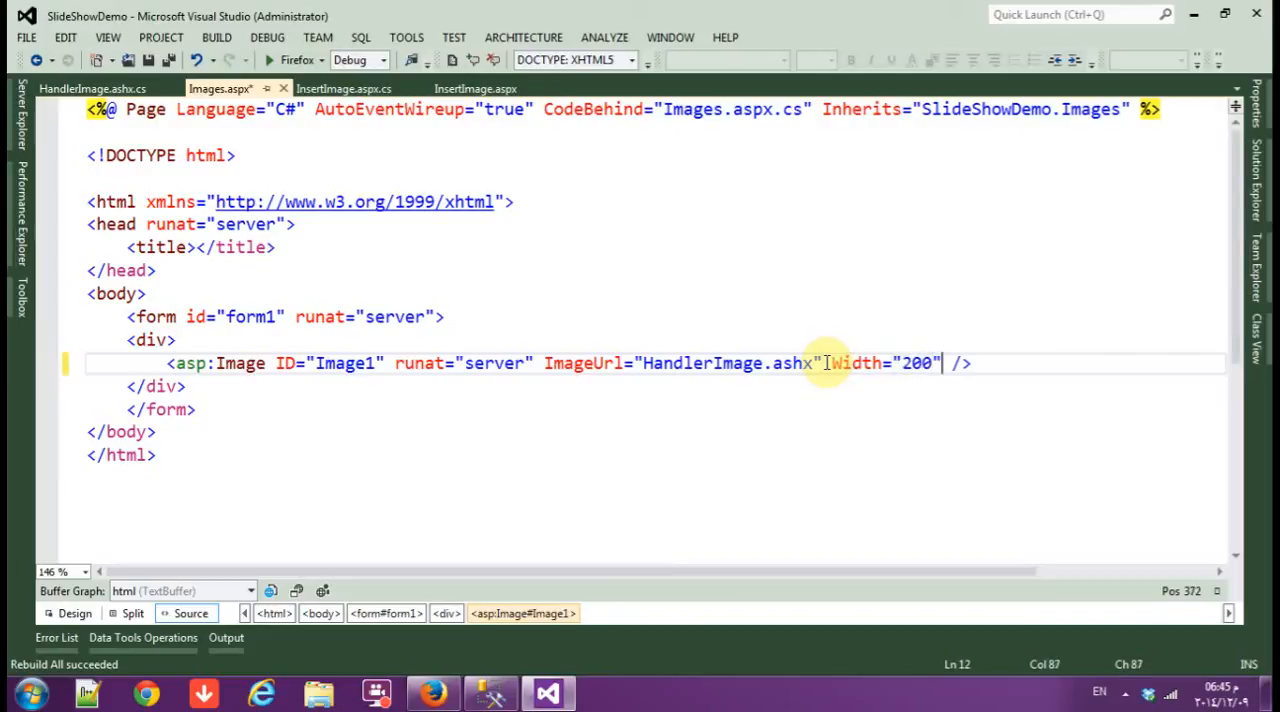
text(Height="")
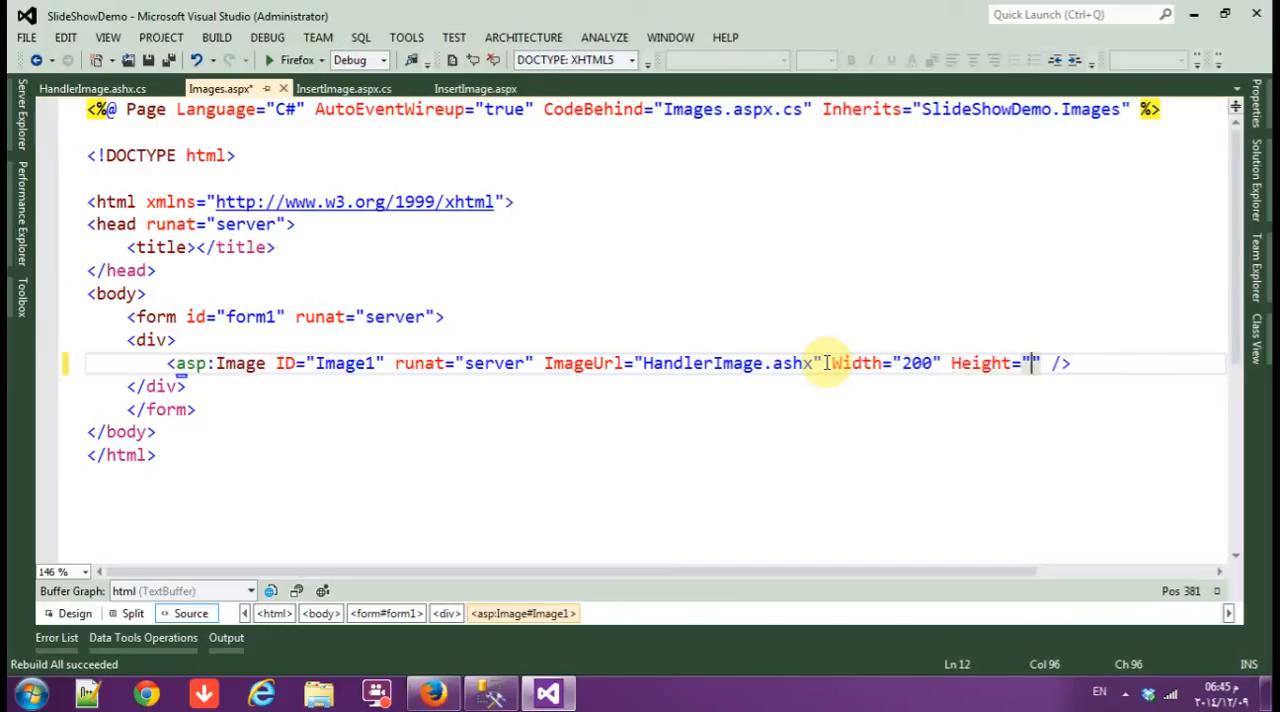
text(200)
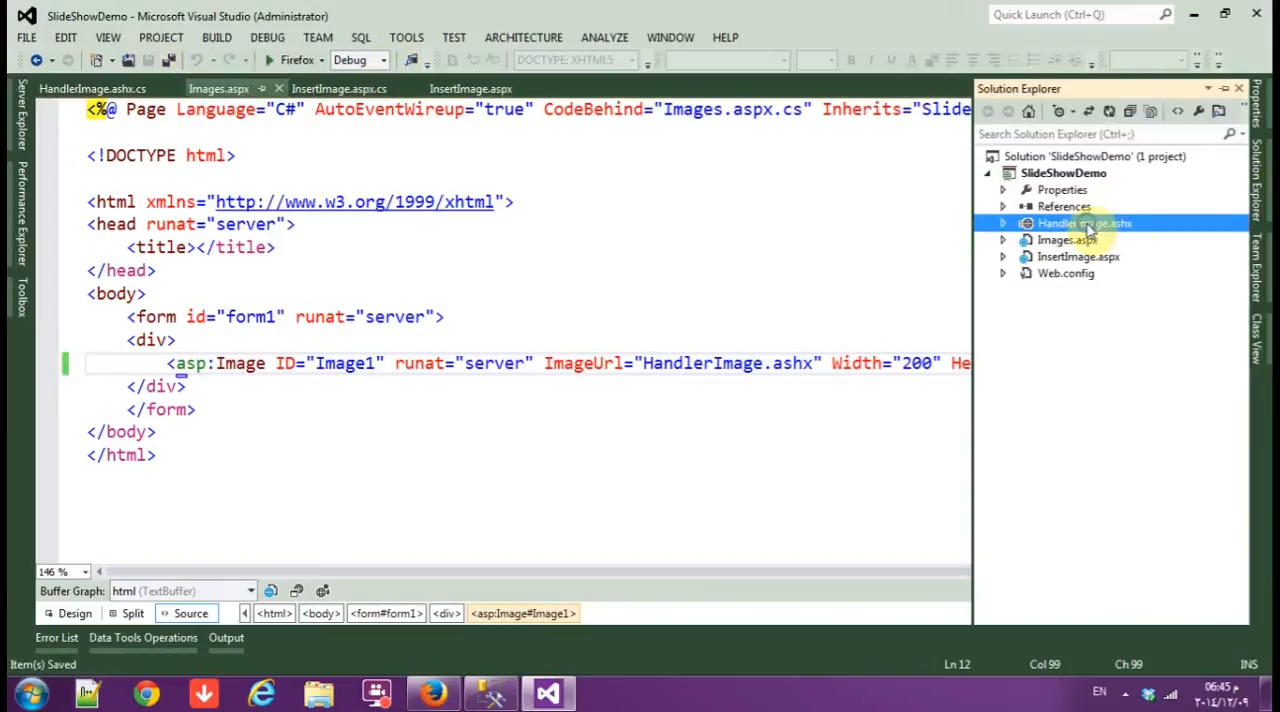
Step: View Images.aspx in Firefox to confirm the handler photo shows, then return to the markup
right_click(1084, 224)
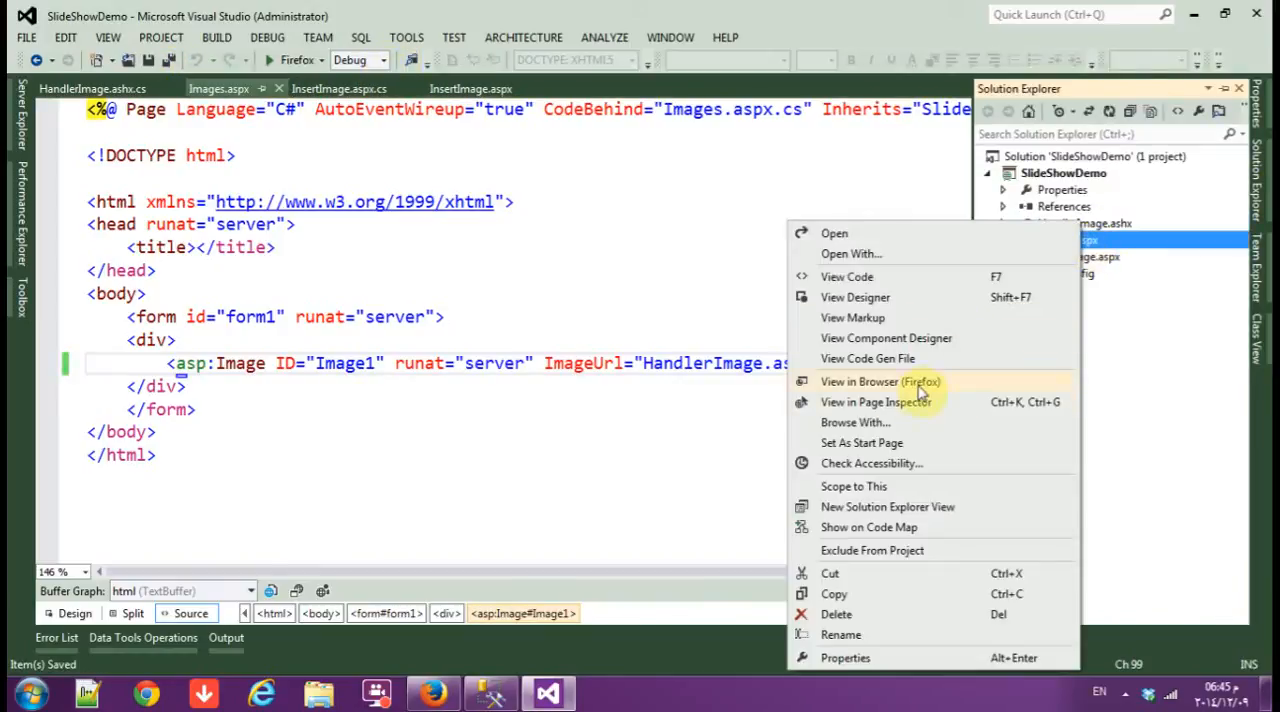
click(880, 380)
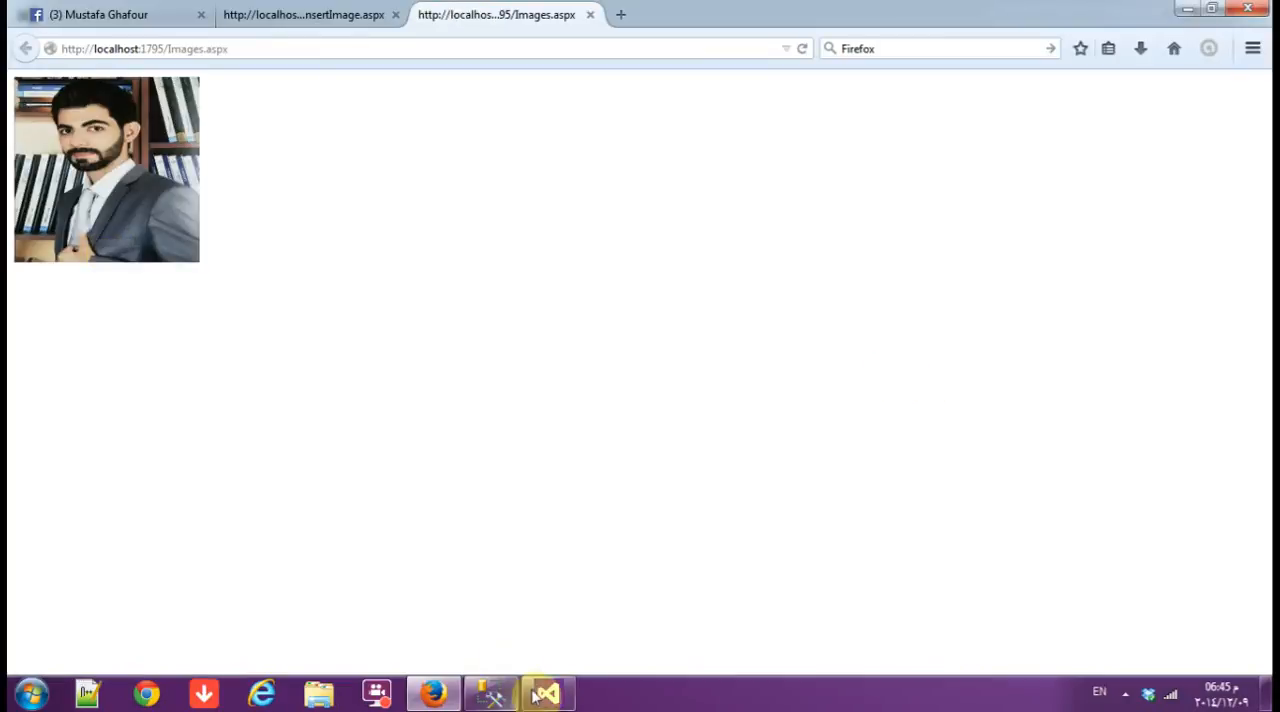
click(546, 692)
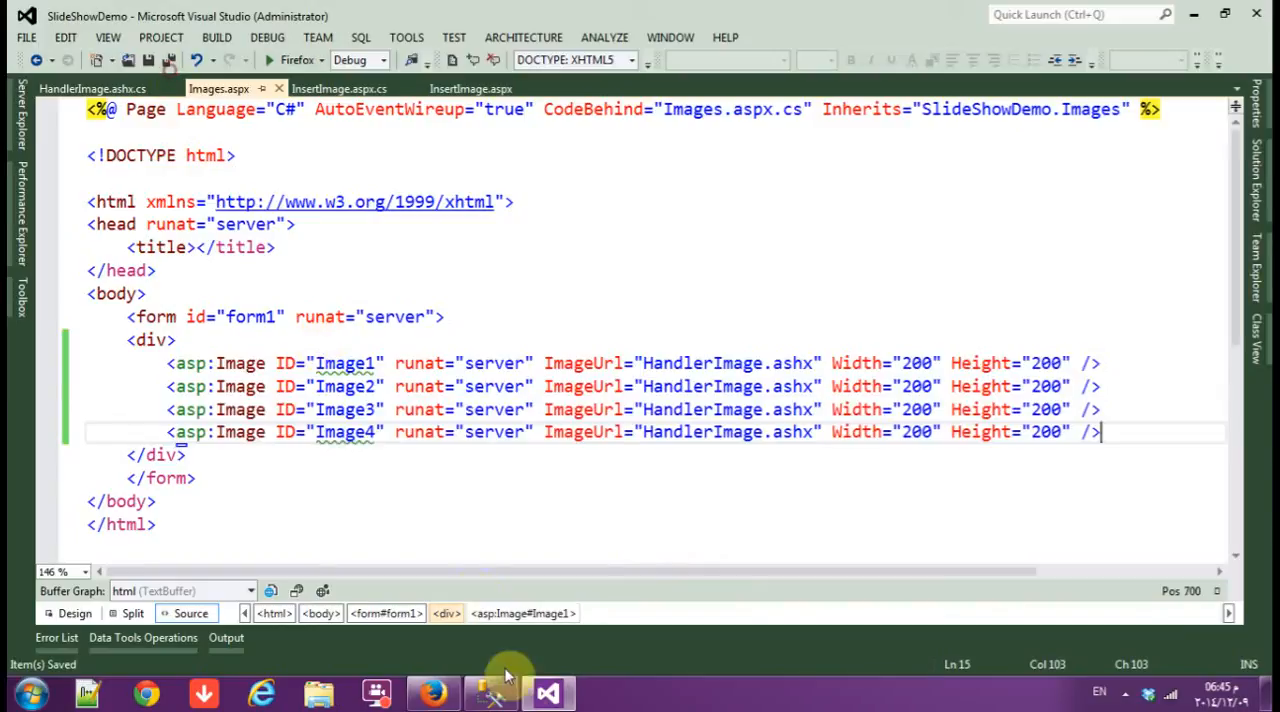
Step: Delete the asp:Image controls in the div to make room for GridView1's TemplateField markup
click(432, 692)
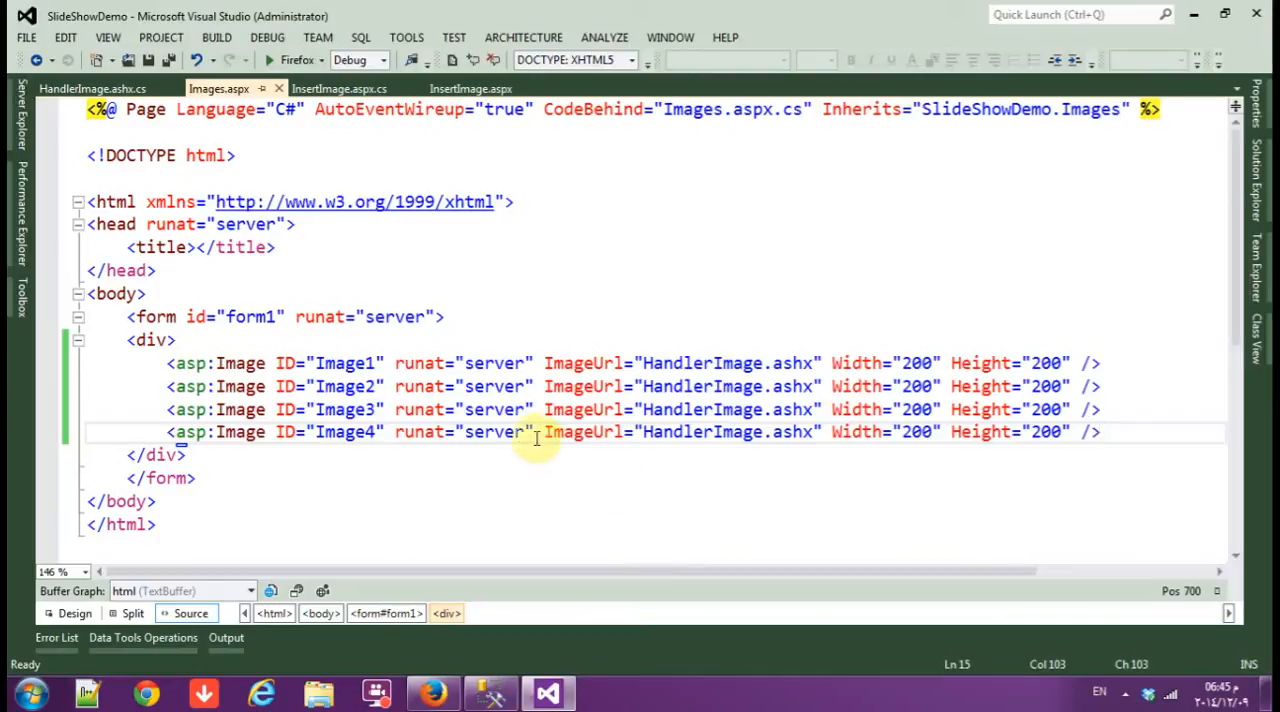
drag(536, 432, 394, 316)
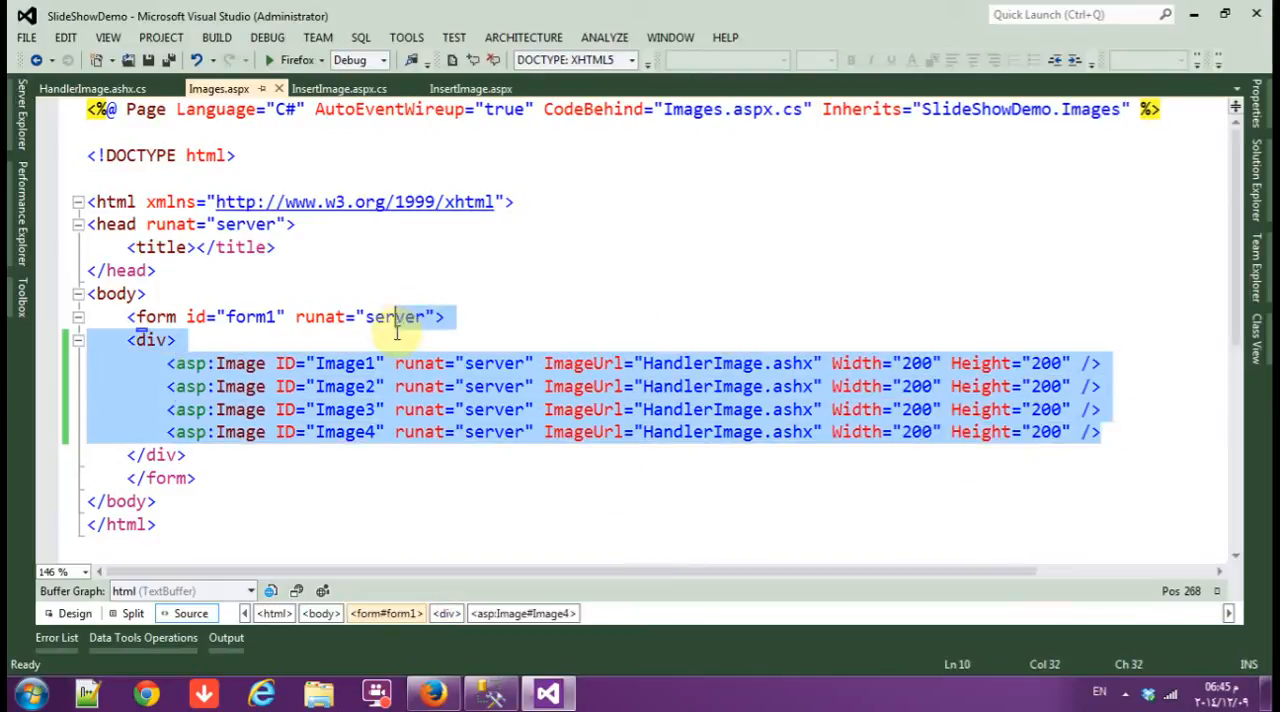
key(Delete)
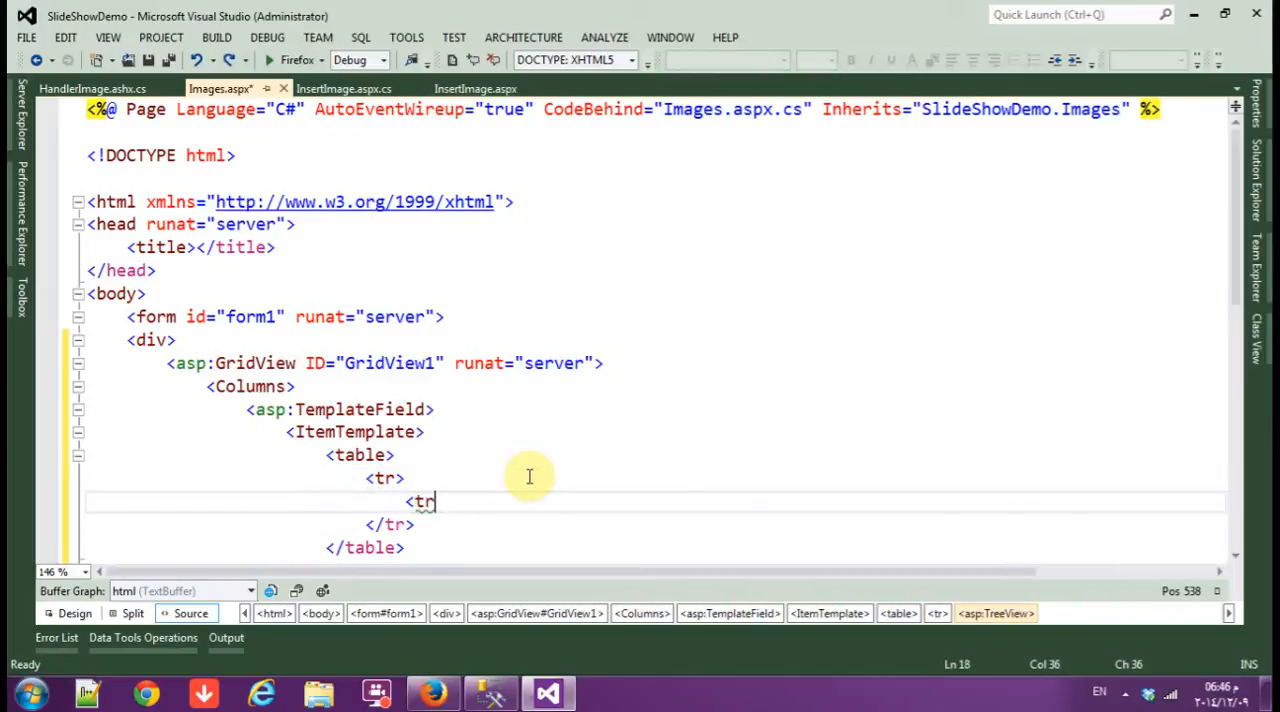
Step: Add two td cells in the template row, each holding <%#Eval("Id") %>
text(d>)
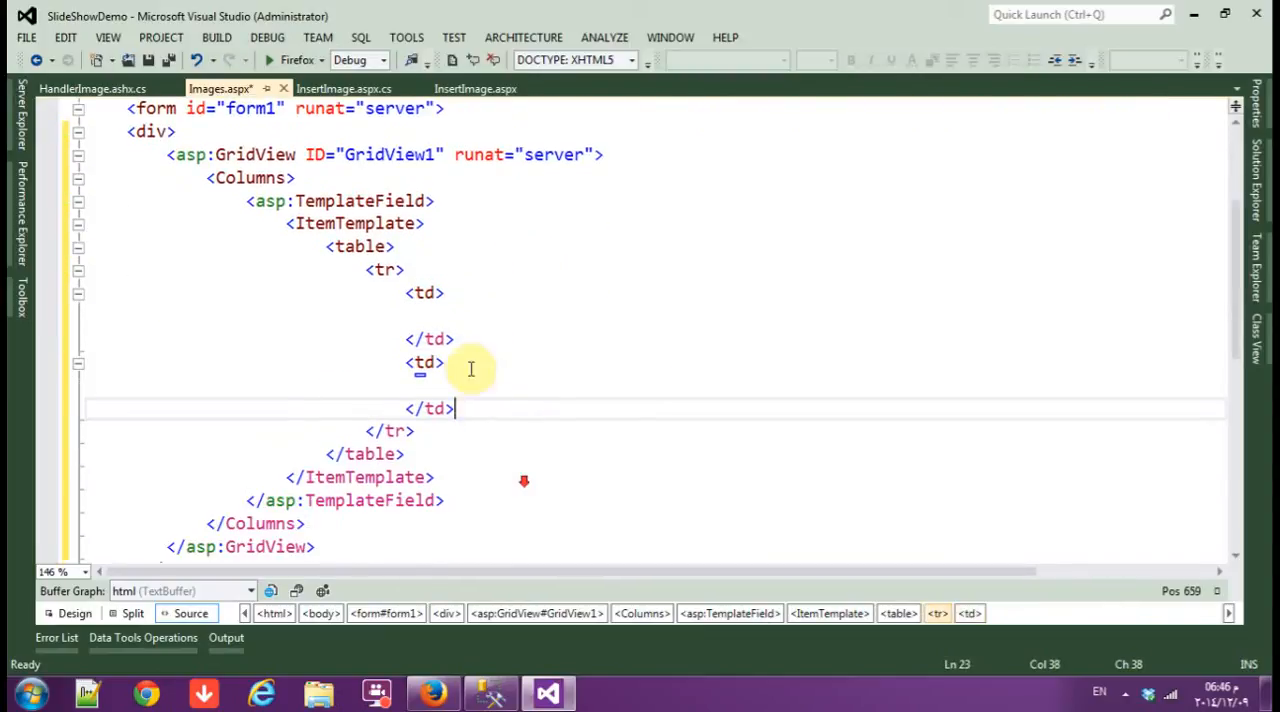
text(<%  %>)
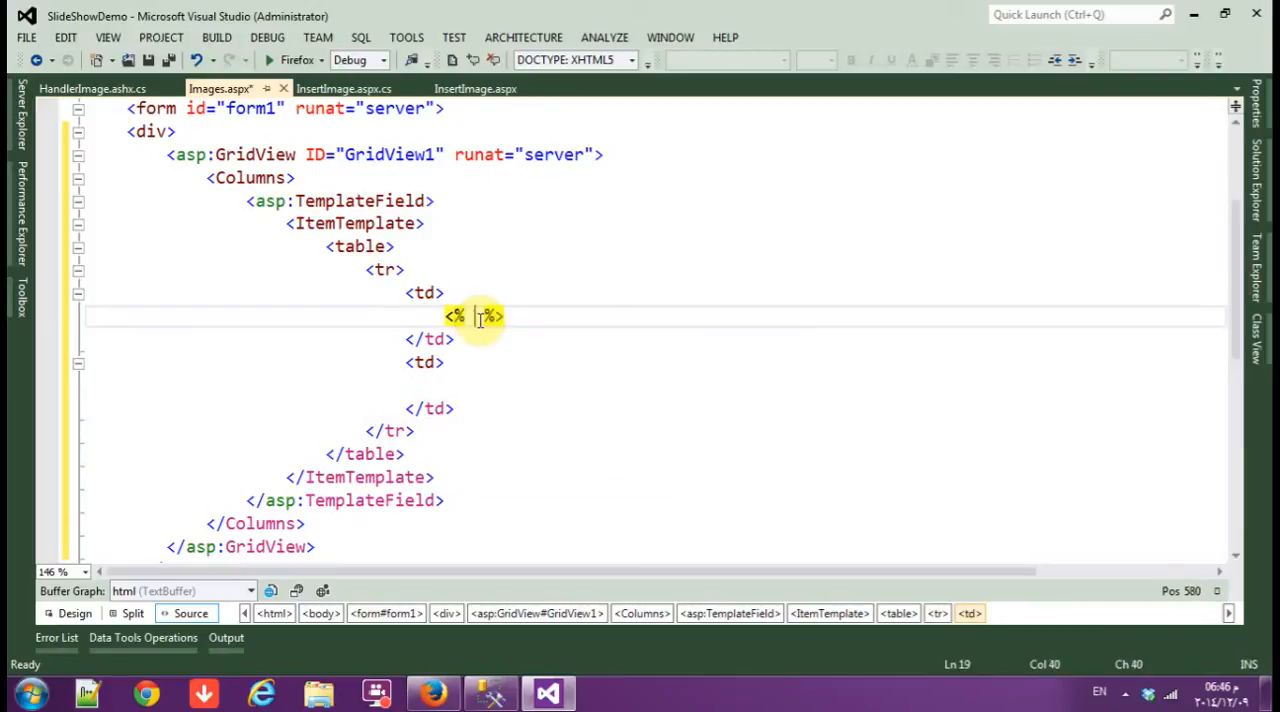
text(ey)
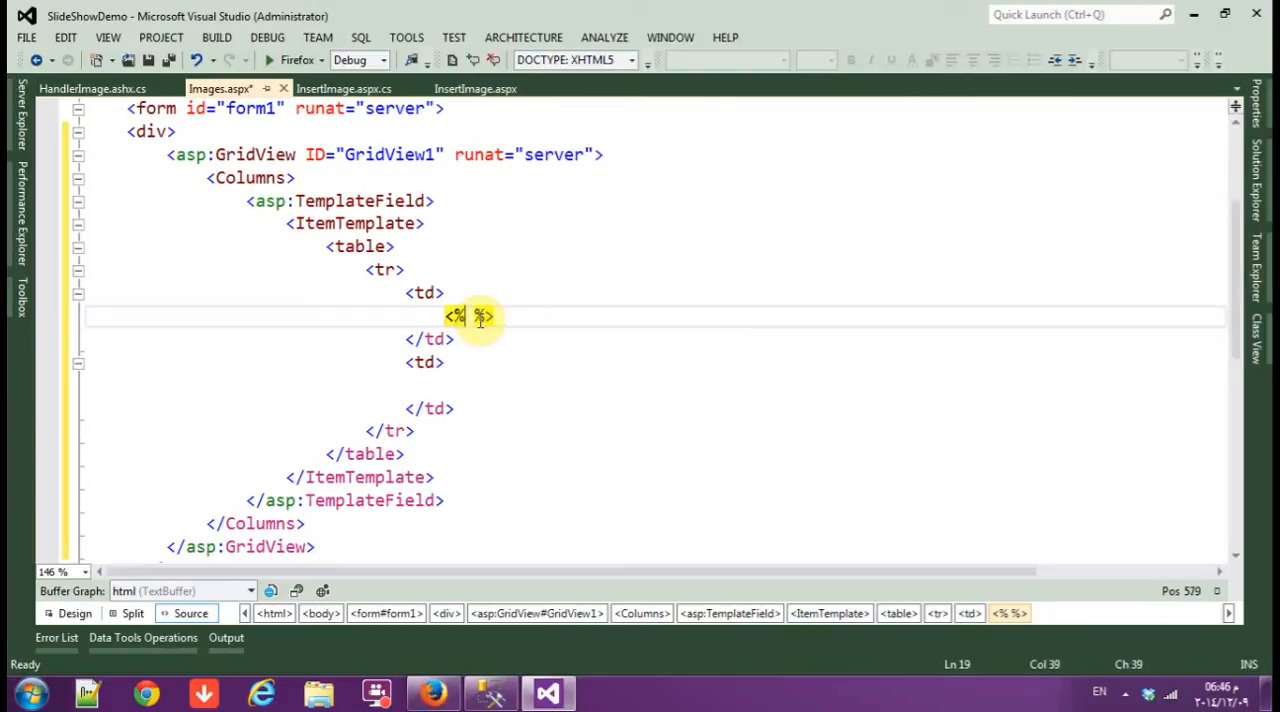
text(#e)
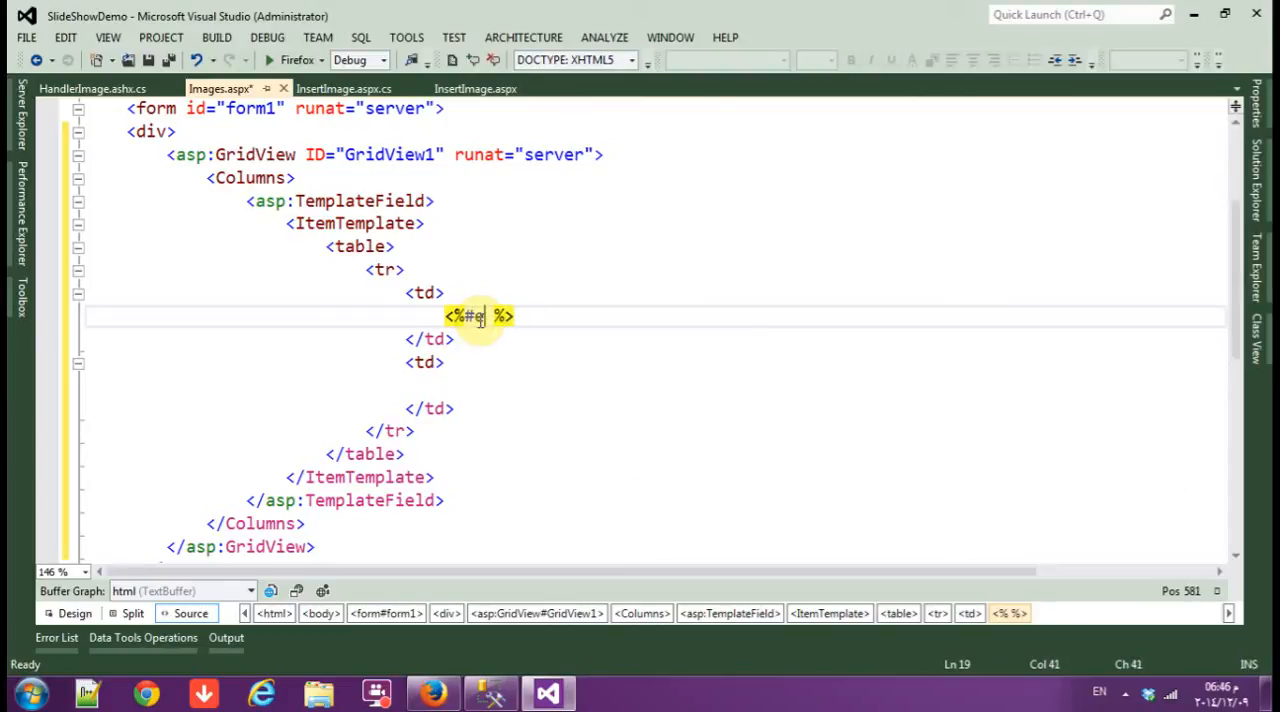
text(val("Id)
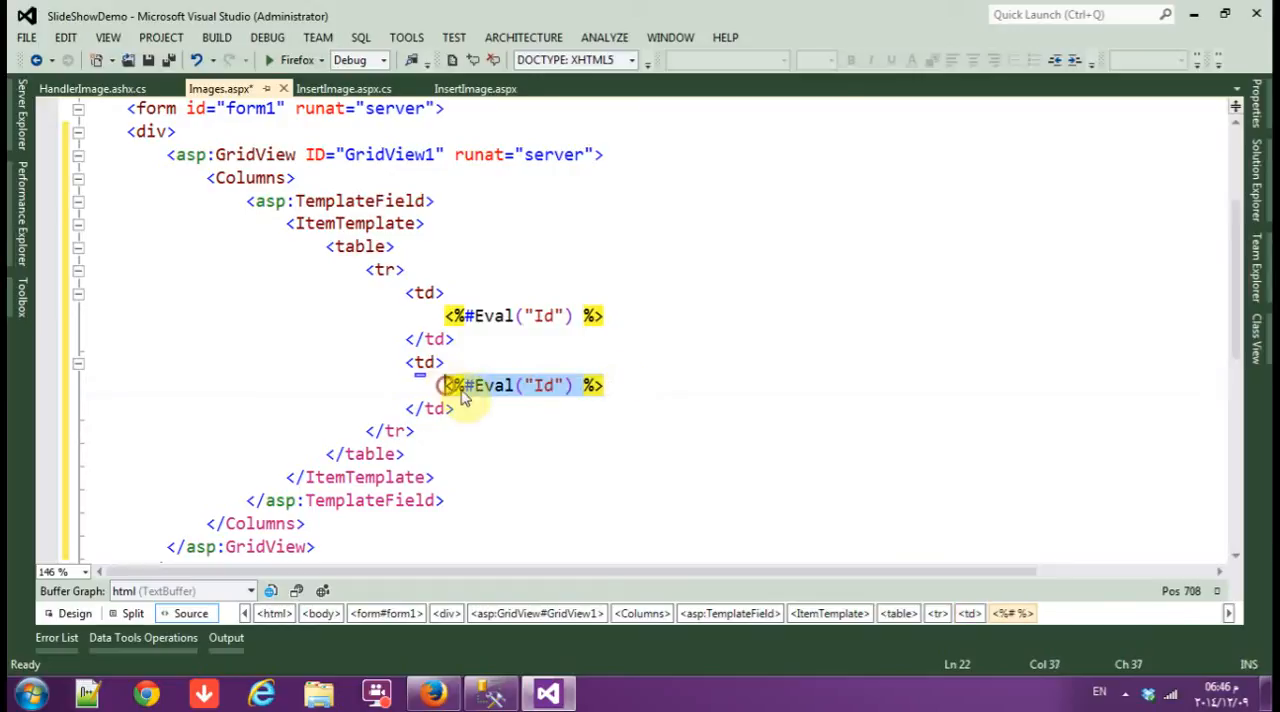
Step: Start the second cell's img tag with src pointing to HandlerImage.ashx?id=
text(<img />)
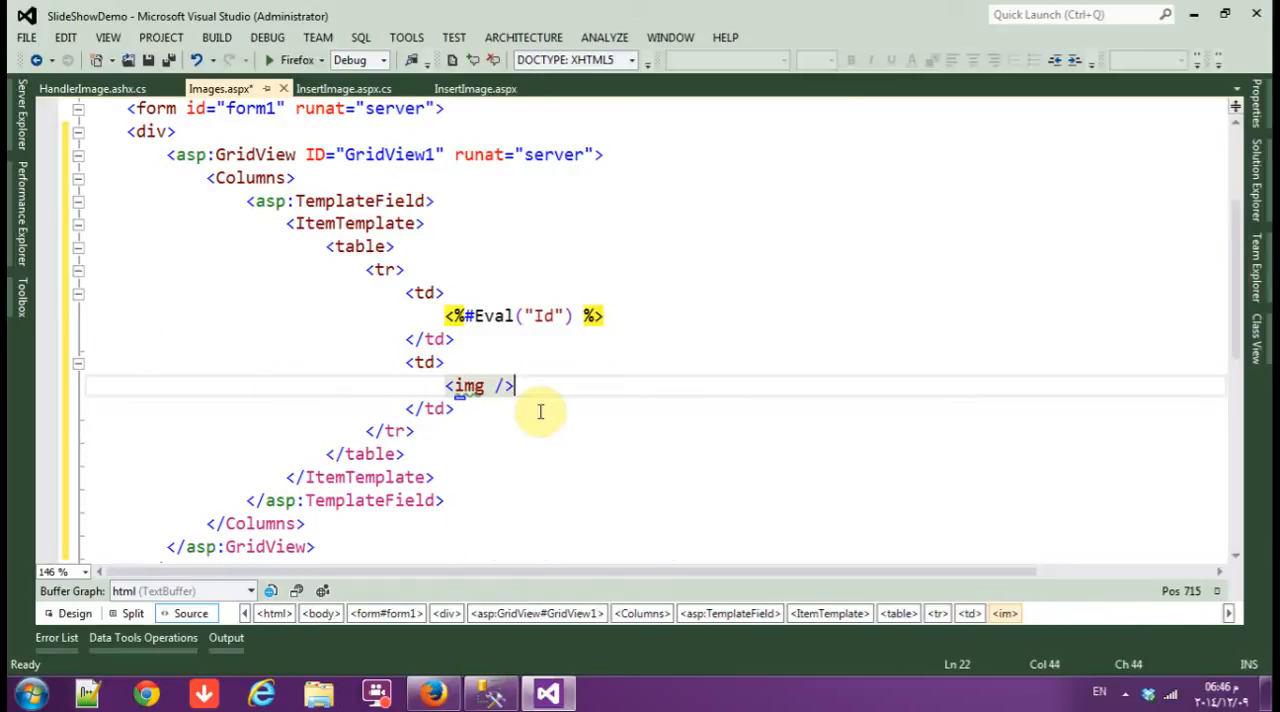
text(src=")
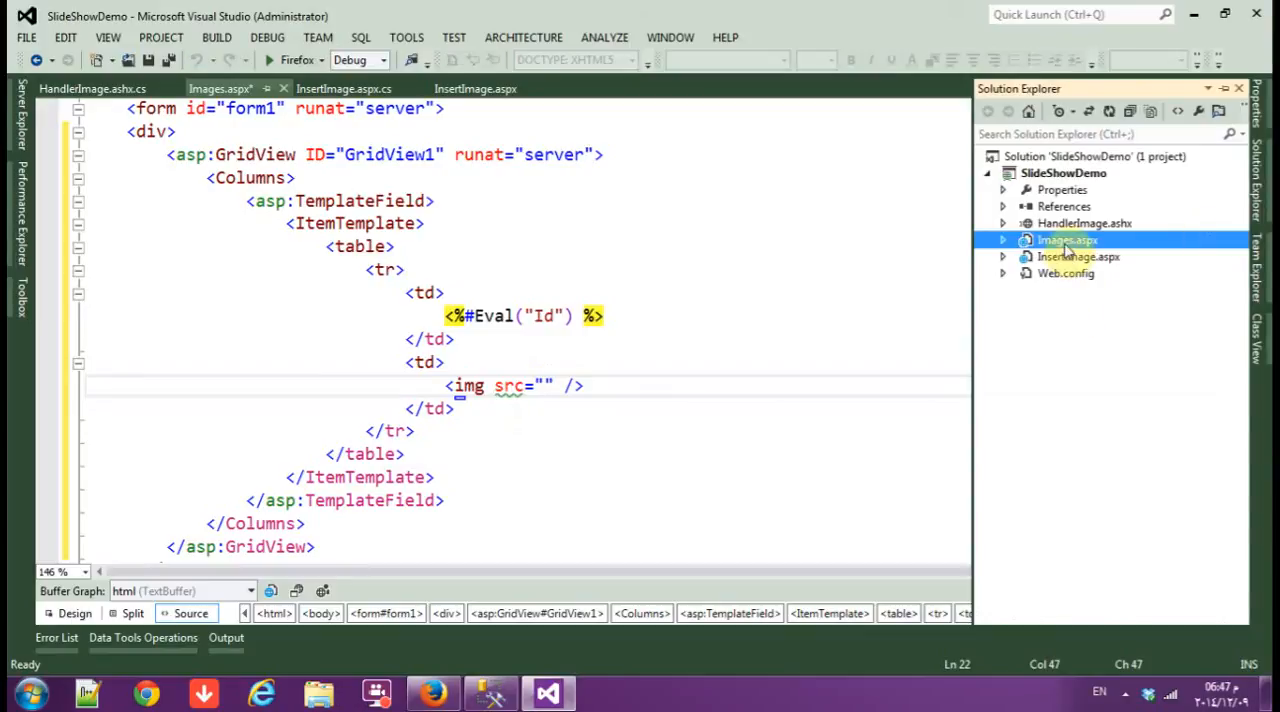
click(1084, 224)
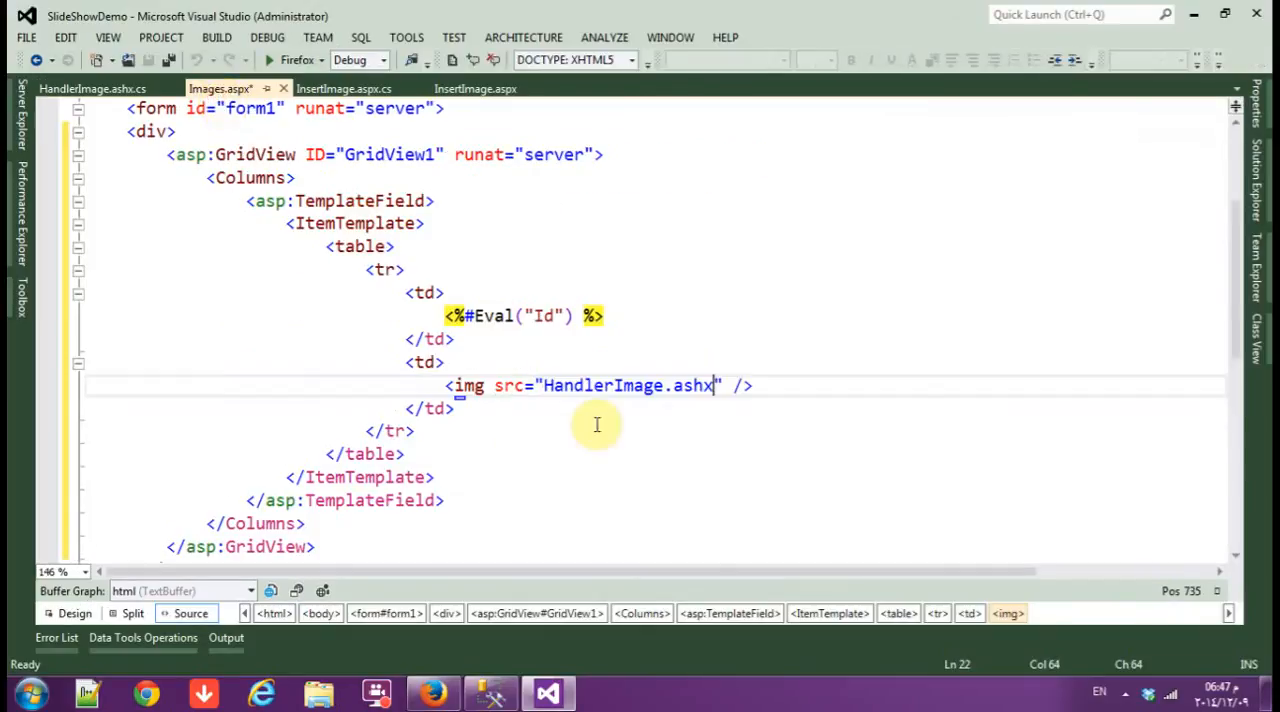
text(?)
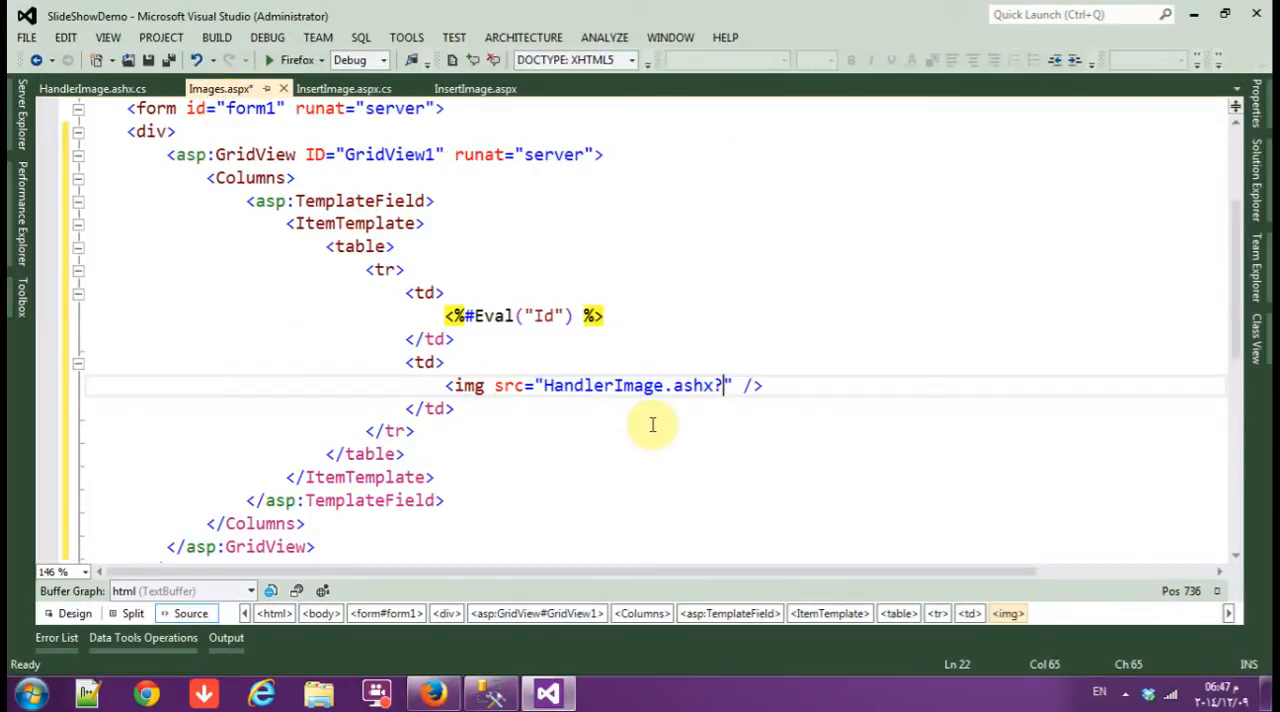
mouse_move(600, 408)
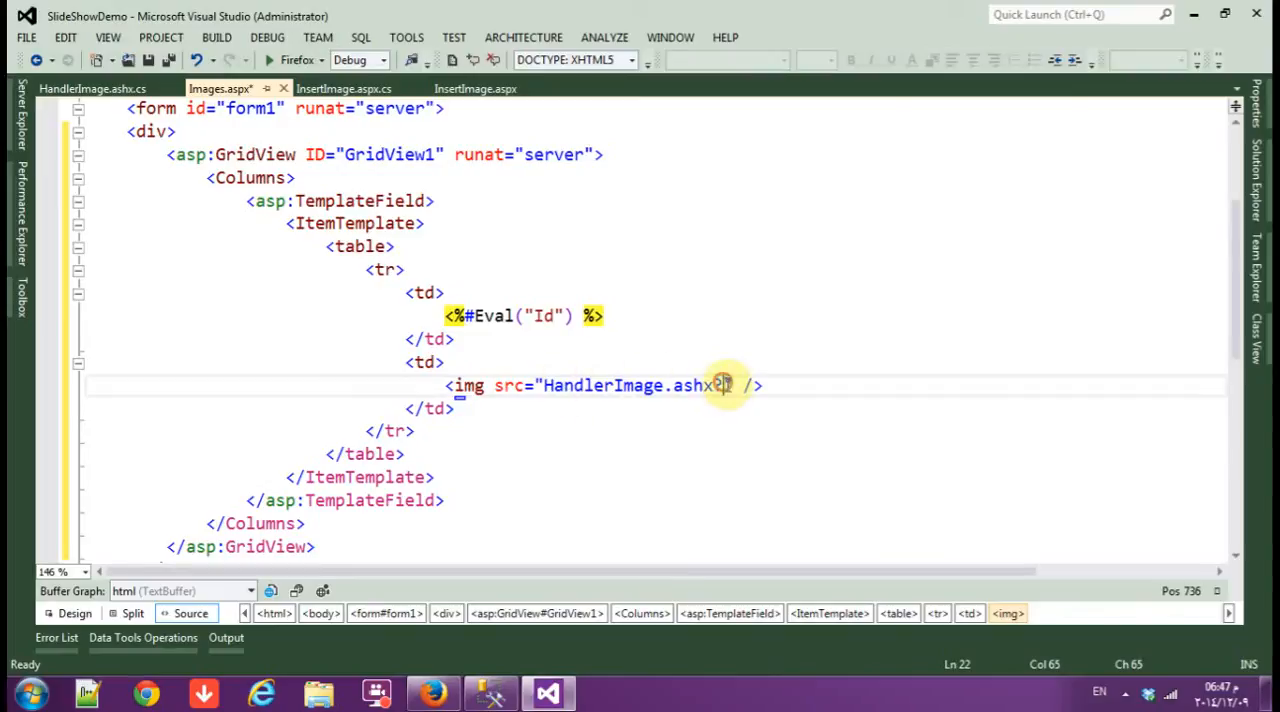
text(?id=)
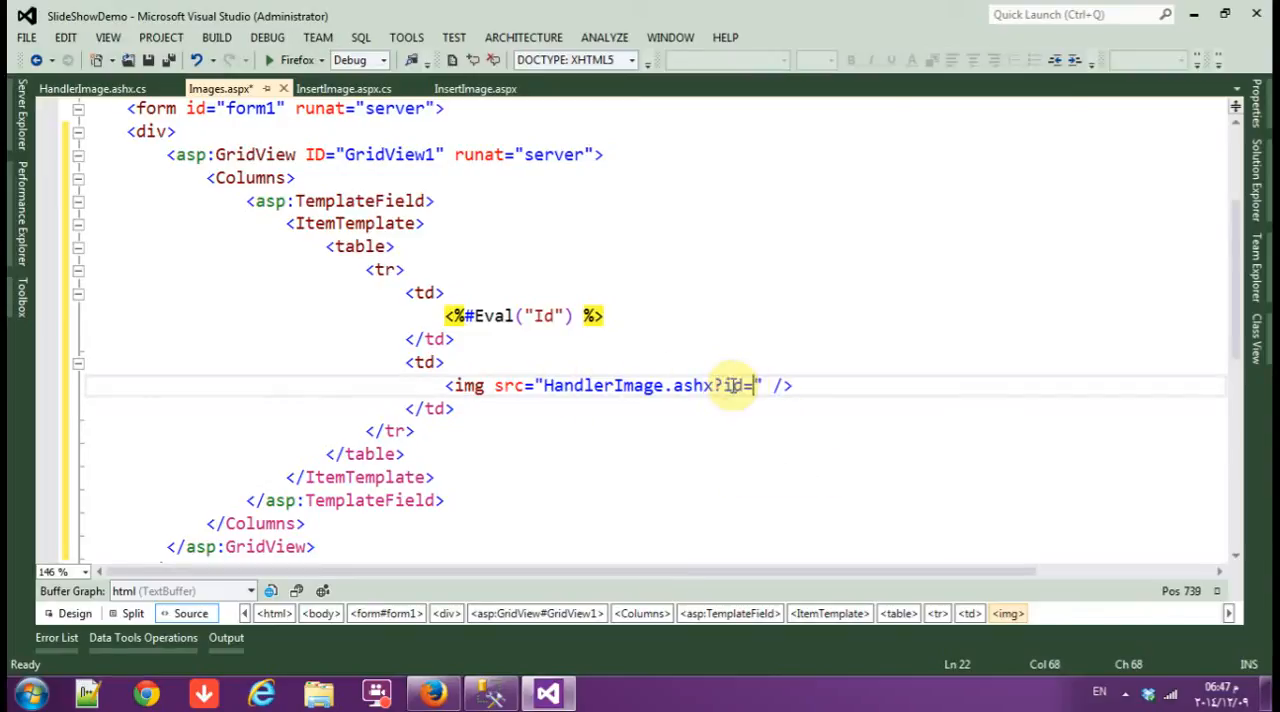
Step: Bind the id value with <%#Eval('Image') %>, checking the Images table columns in SSMS
text(<)
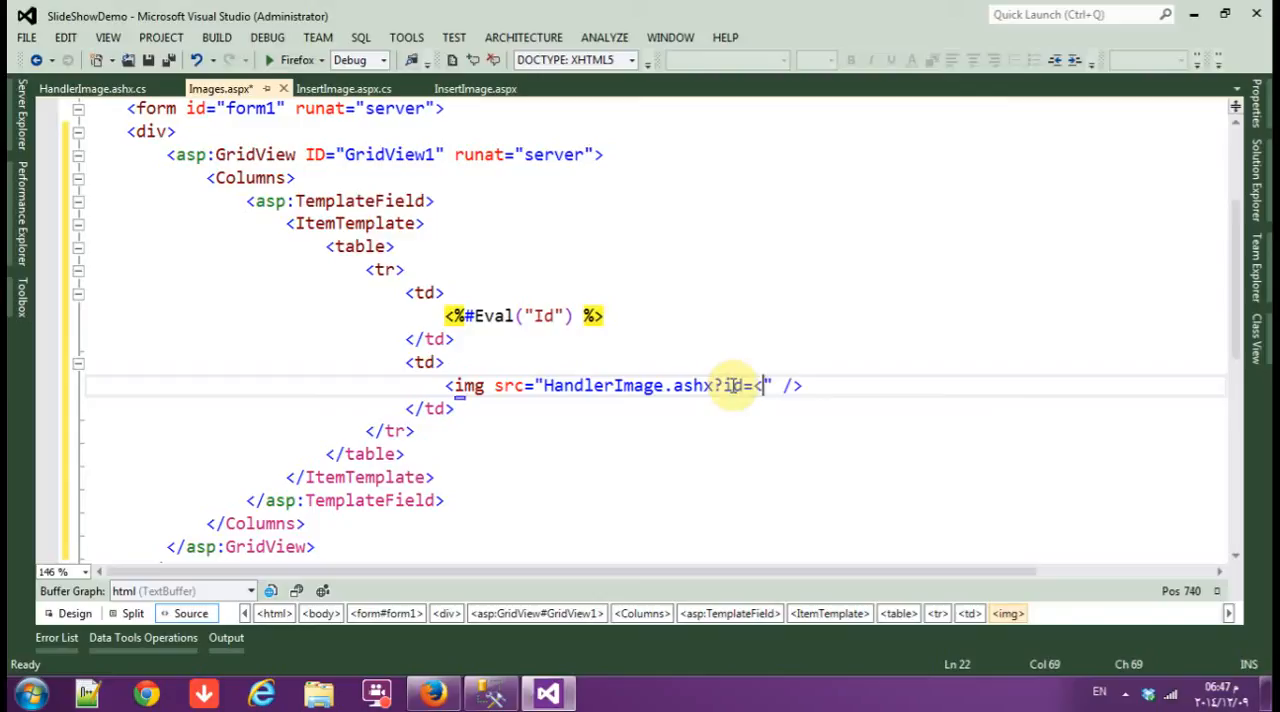
text(% %>)
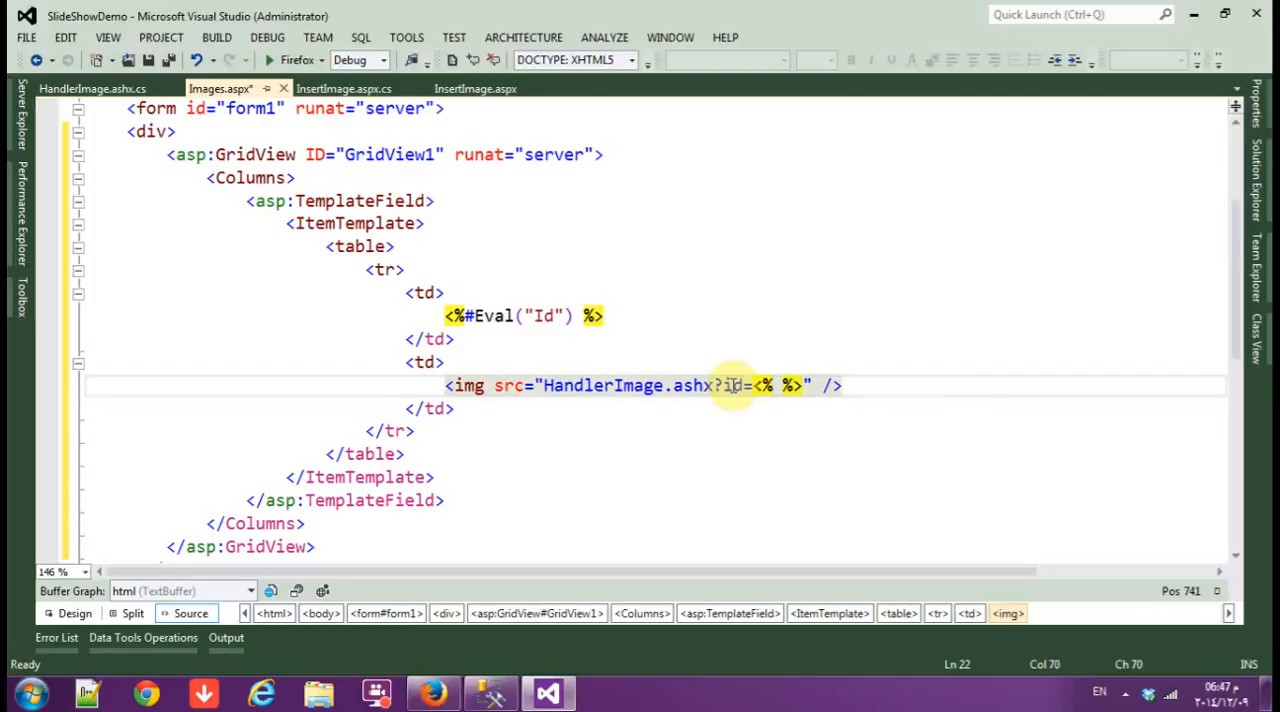
text(#Eval)
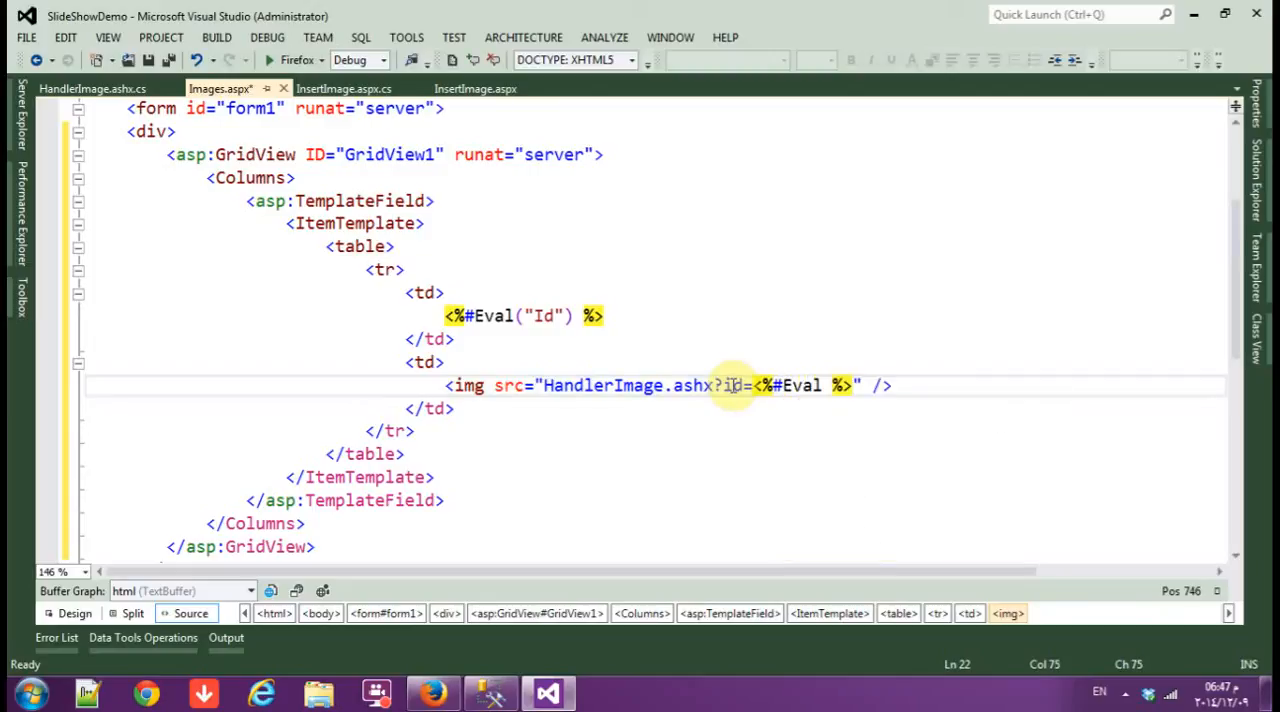
text((')
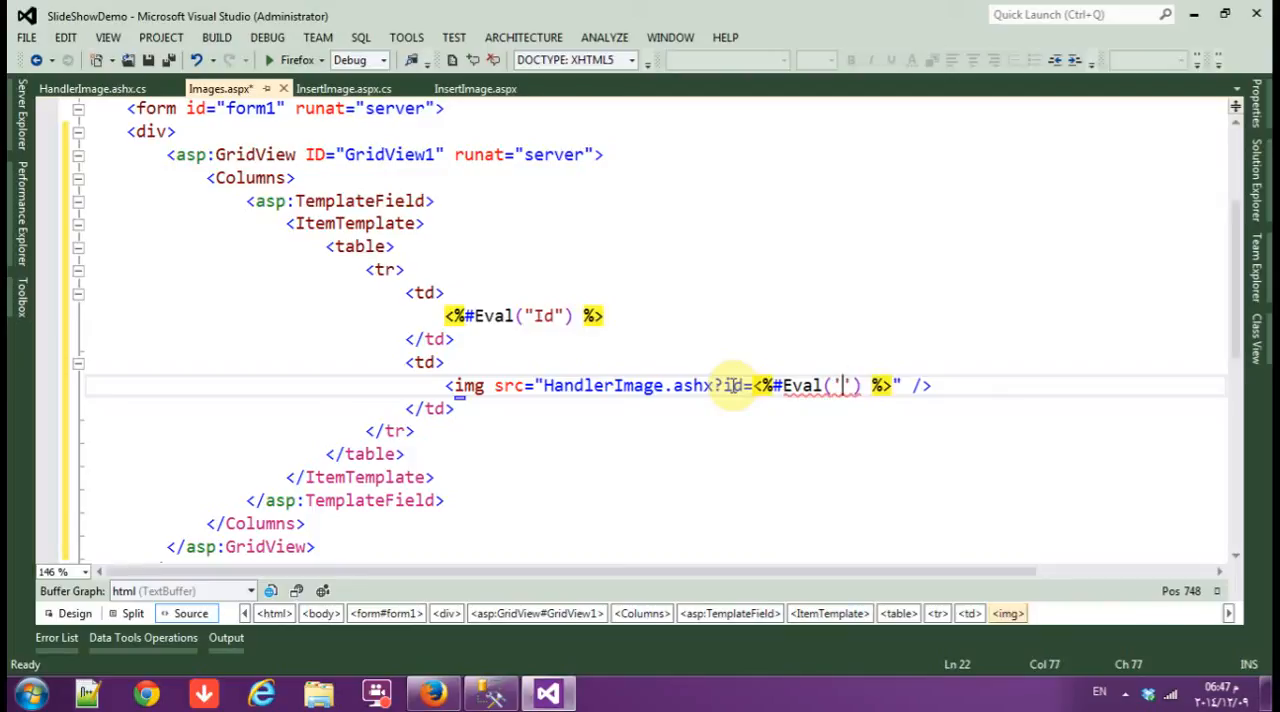
click(488, 692)
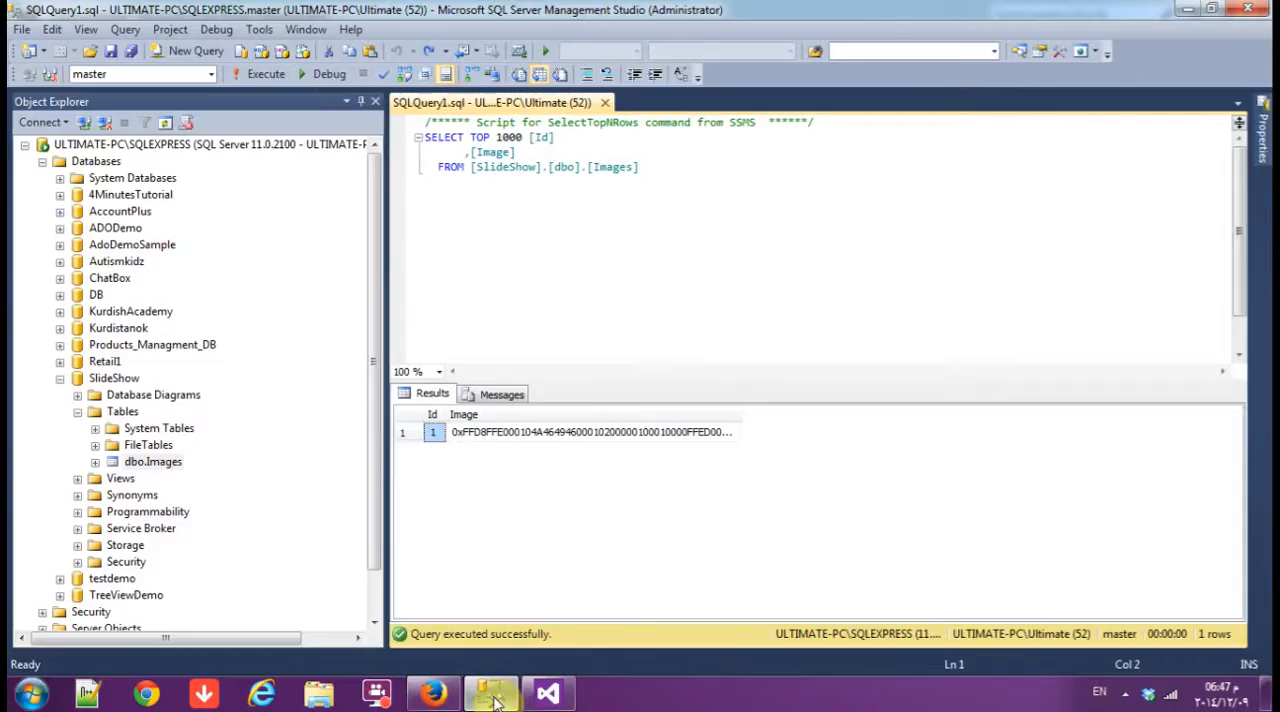
click(490, 692)
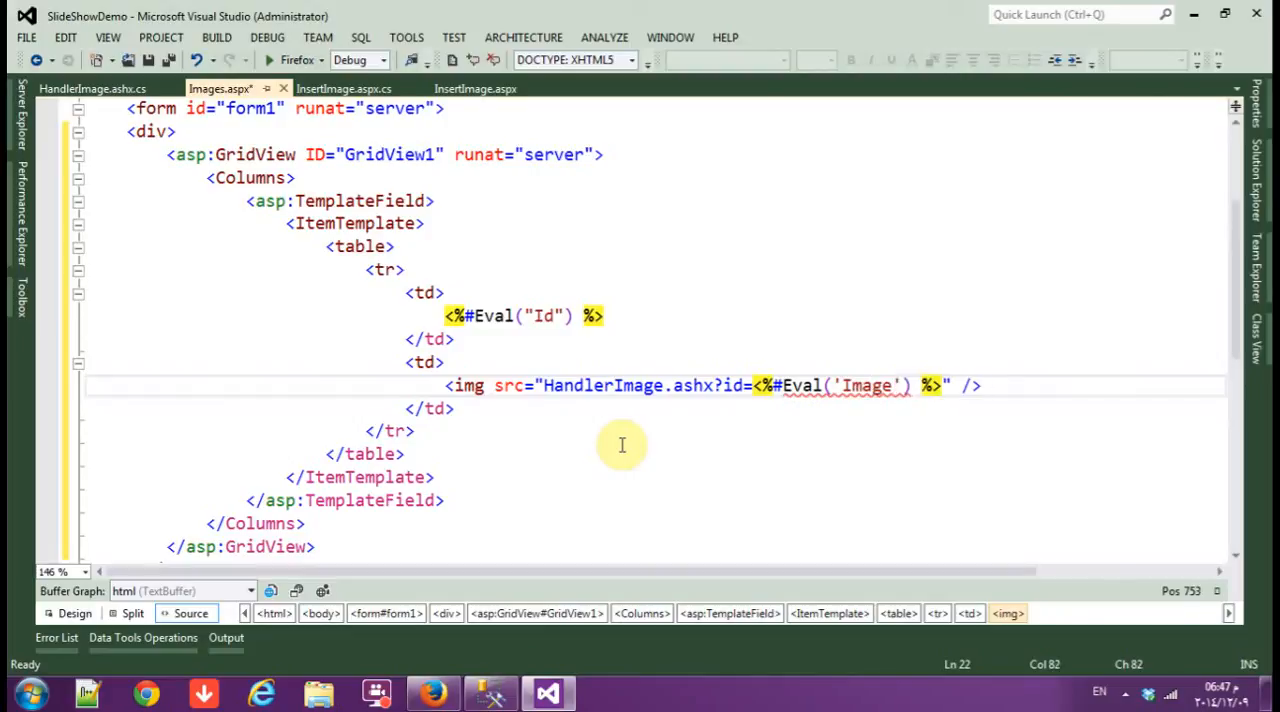
Step: Single-quote the src around Eval("Image"), save, and rebuild the solution successfully
click(572, 384)
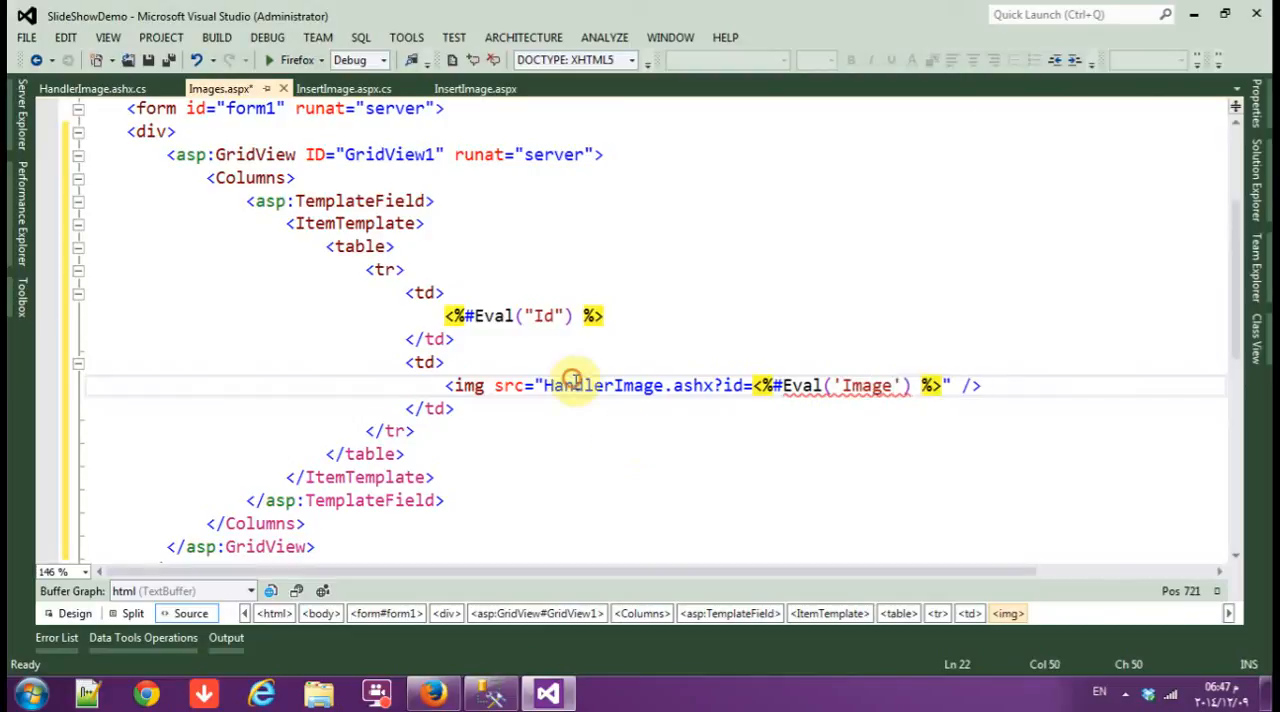
key(ctrl+s)
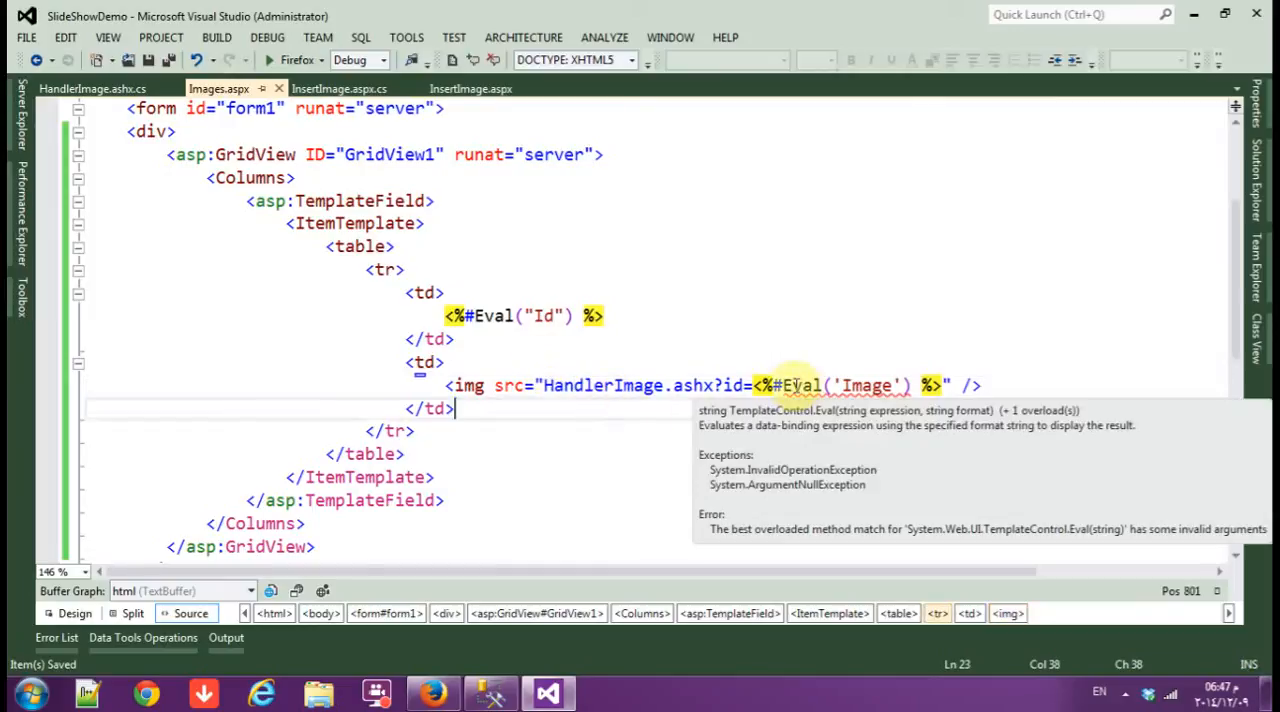
click(216, 36)
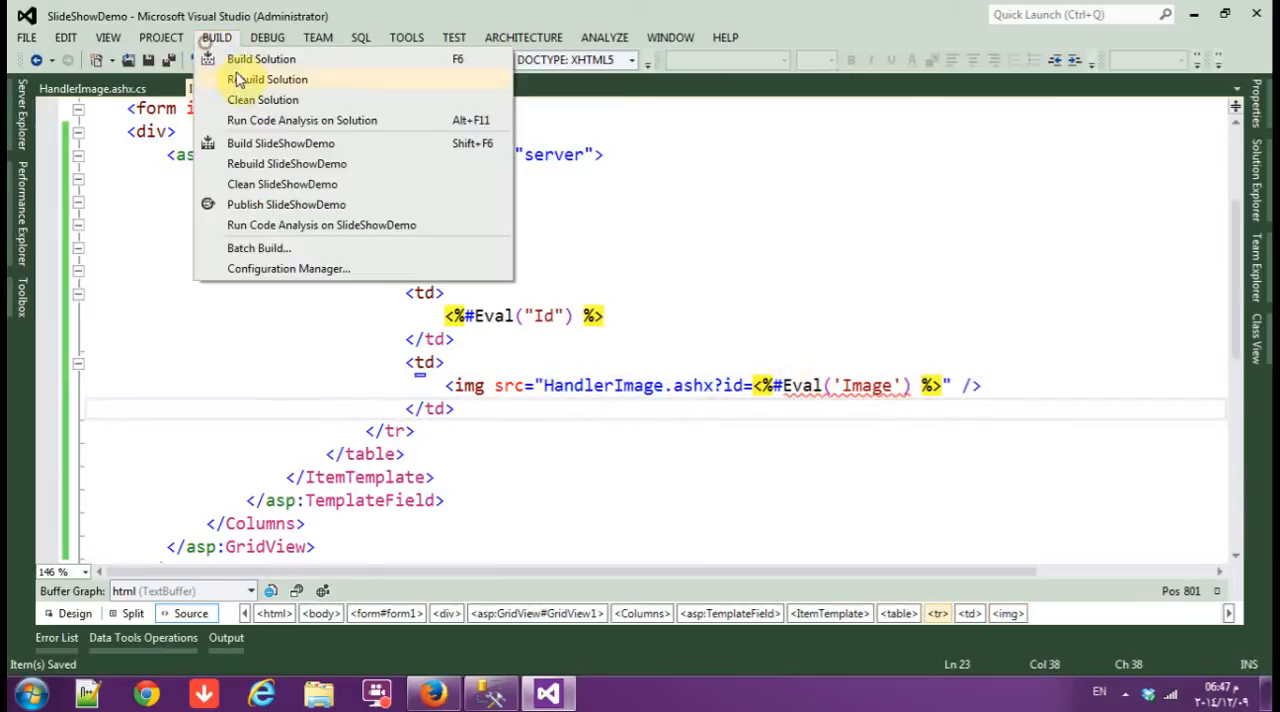
click(268, 80)
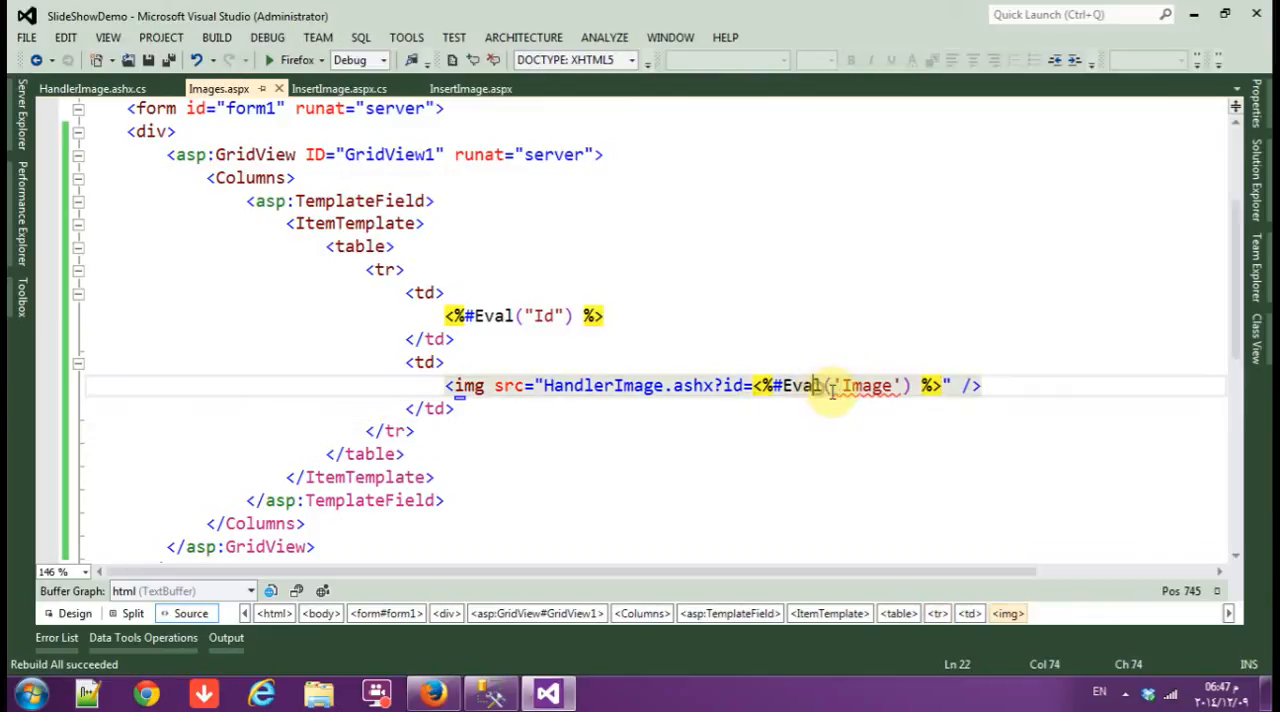
mouse_move(864, 384)
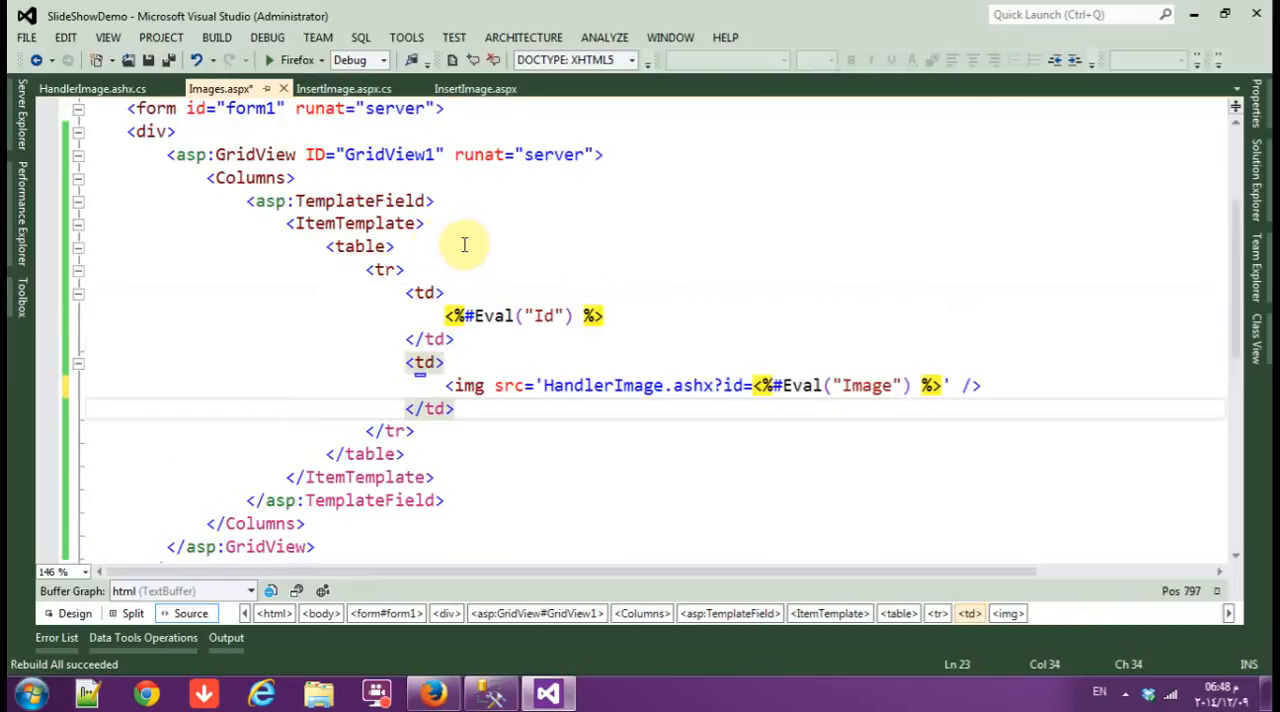
right_click(464, 244)
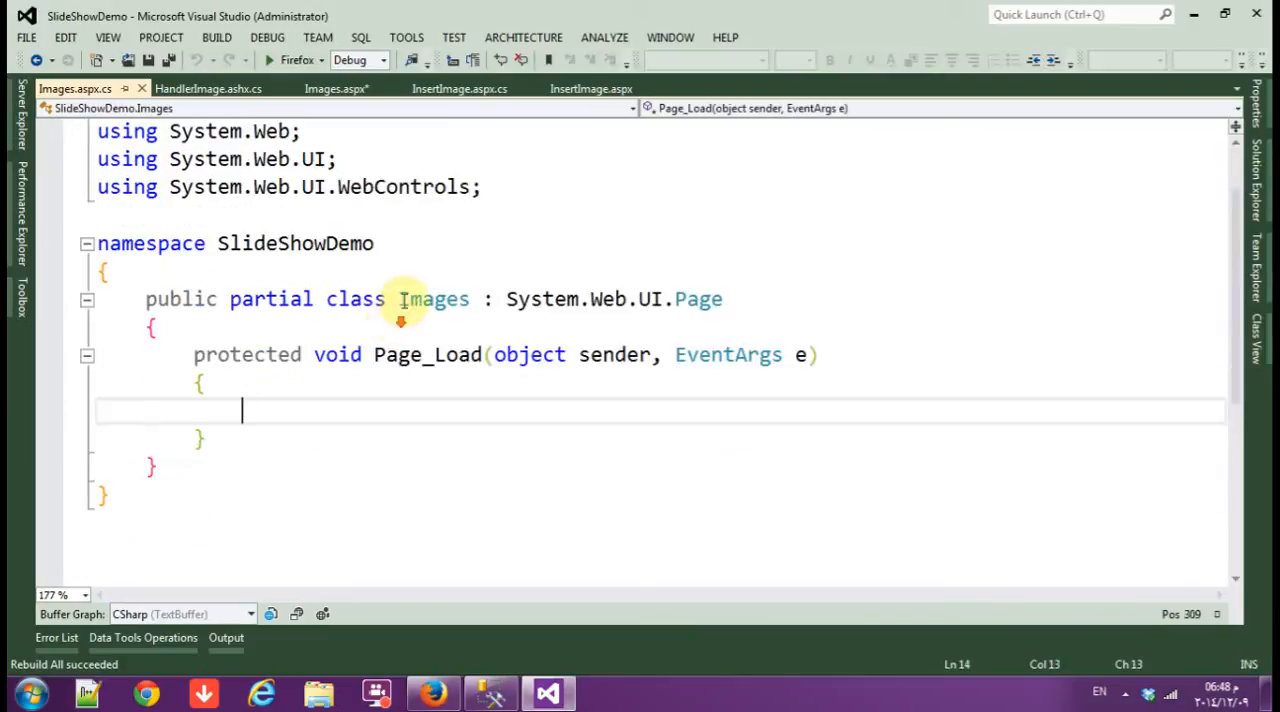
Step: Copy the SqlConnection, "select*from images" command, SqlDataAdapter and da.Fill(dt) into Page_Load
click(208, 88)
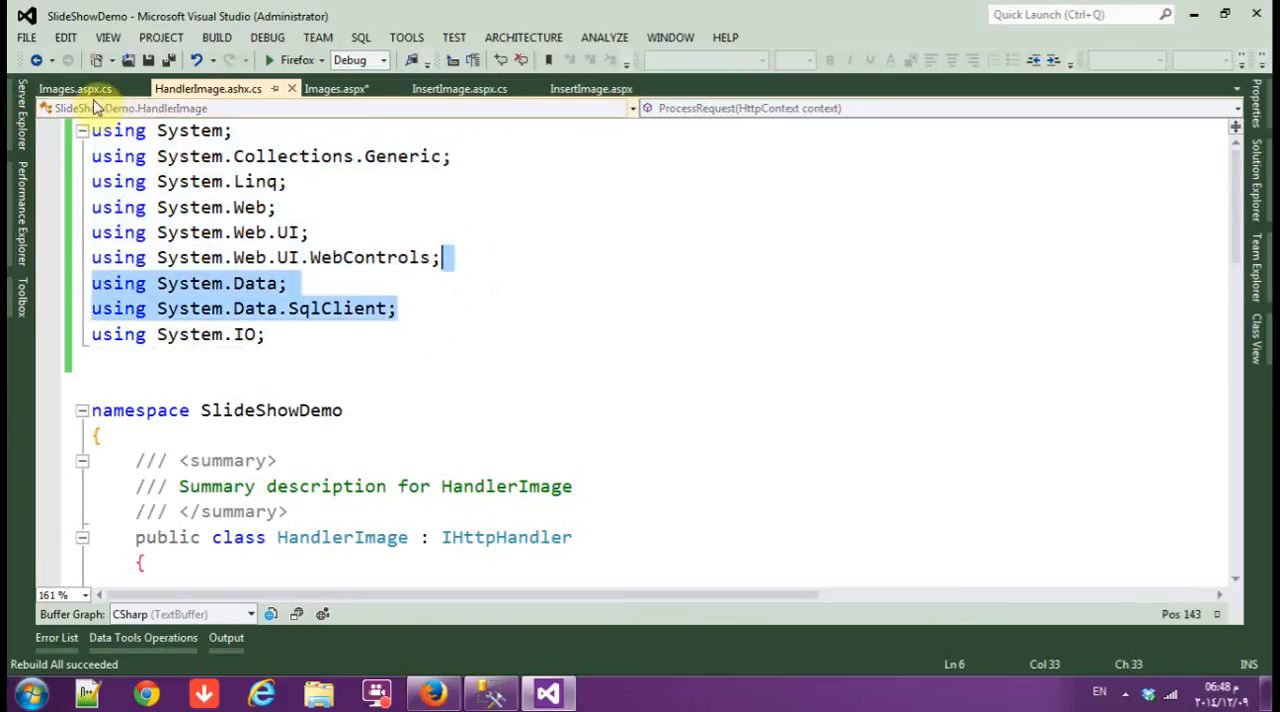
click(76, 88)
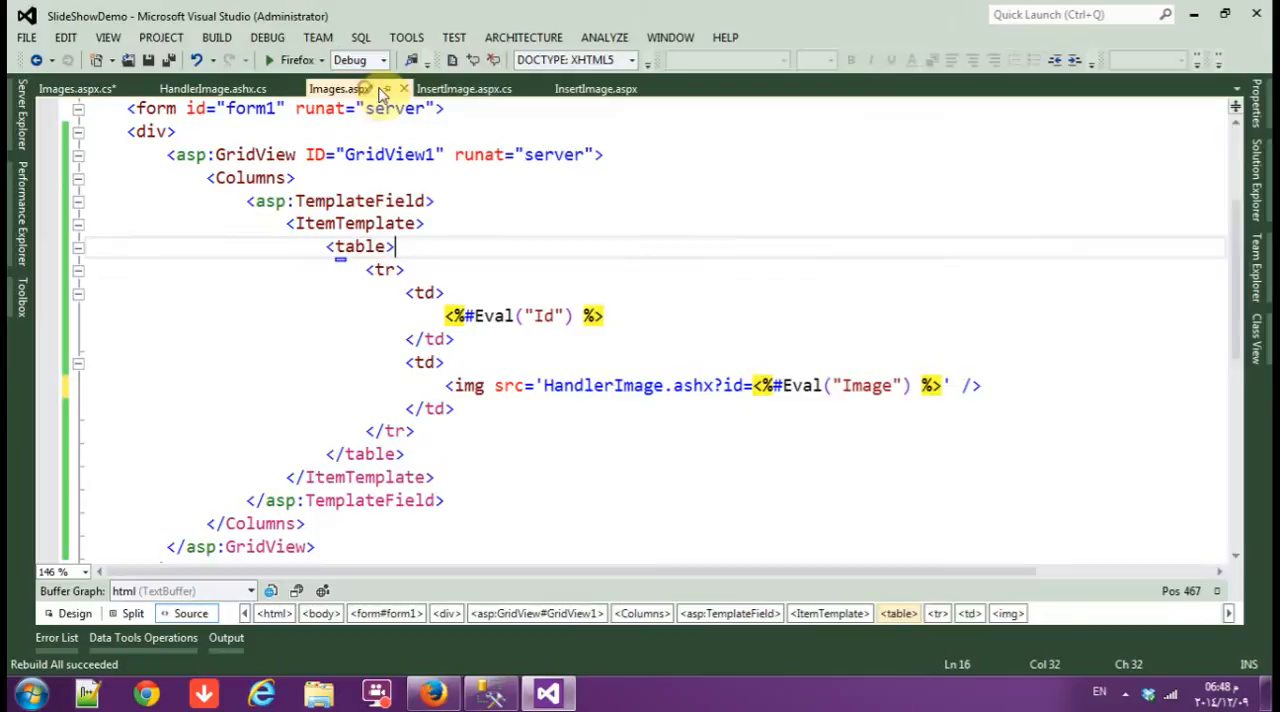
click(464, 88)
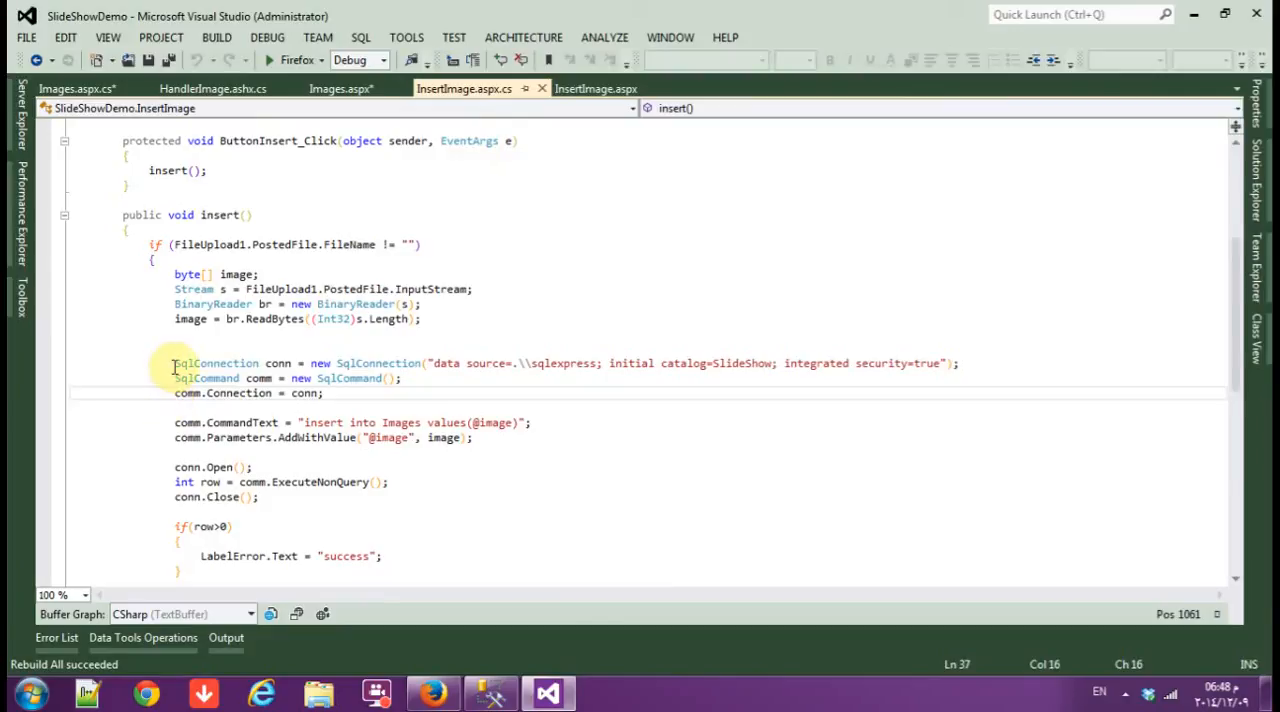
click(212, 88)
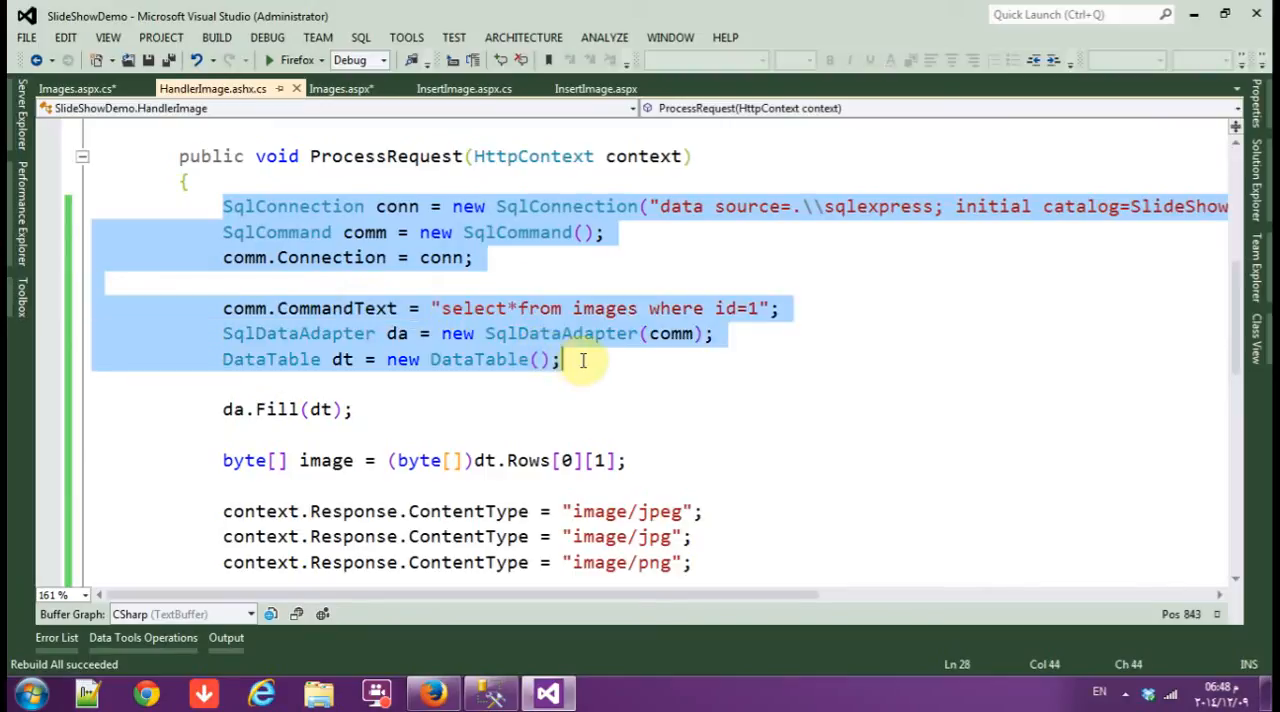
click(76, 88)
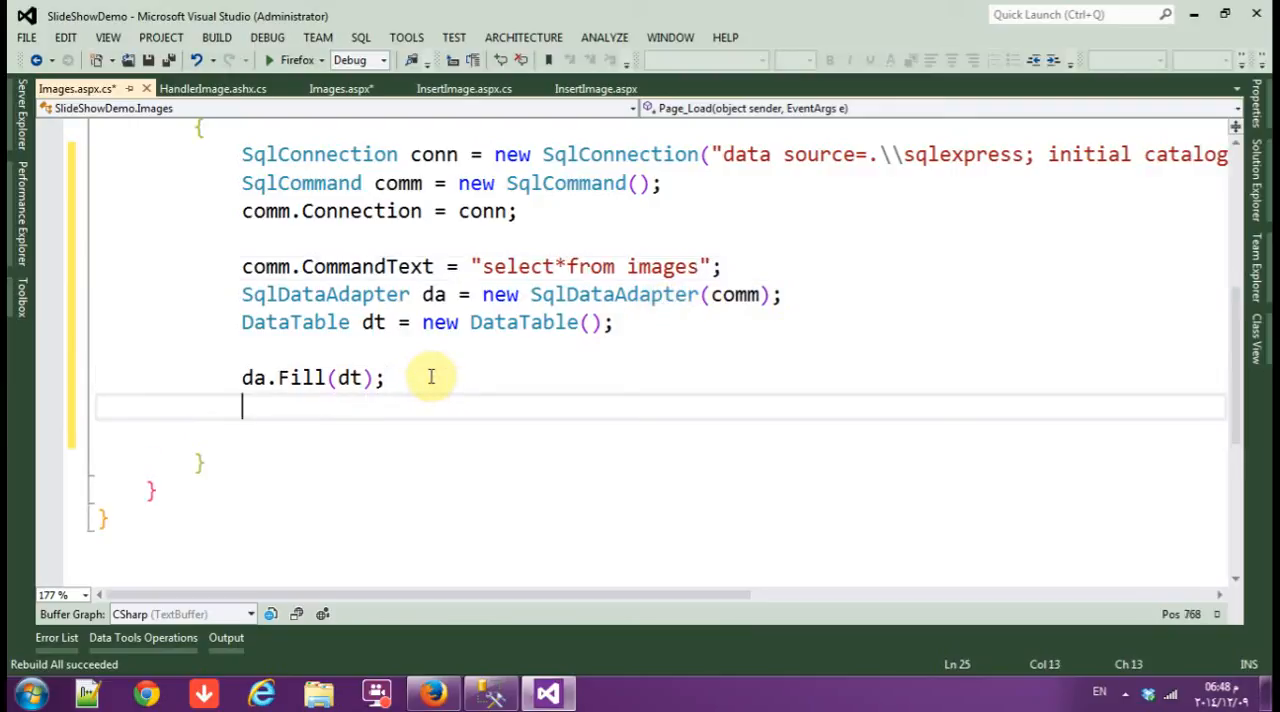
Step: Set GridView1.DataSource = dt and call GridView1.DataBind() in Page_Load
text(grid)
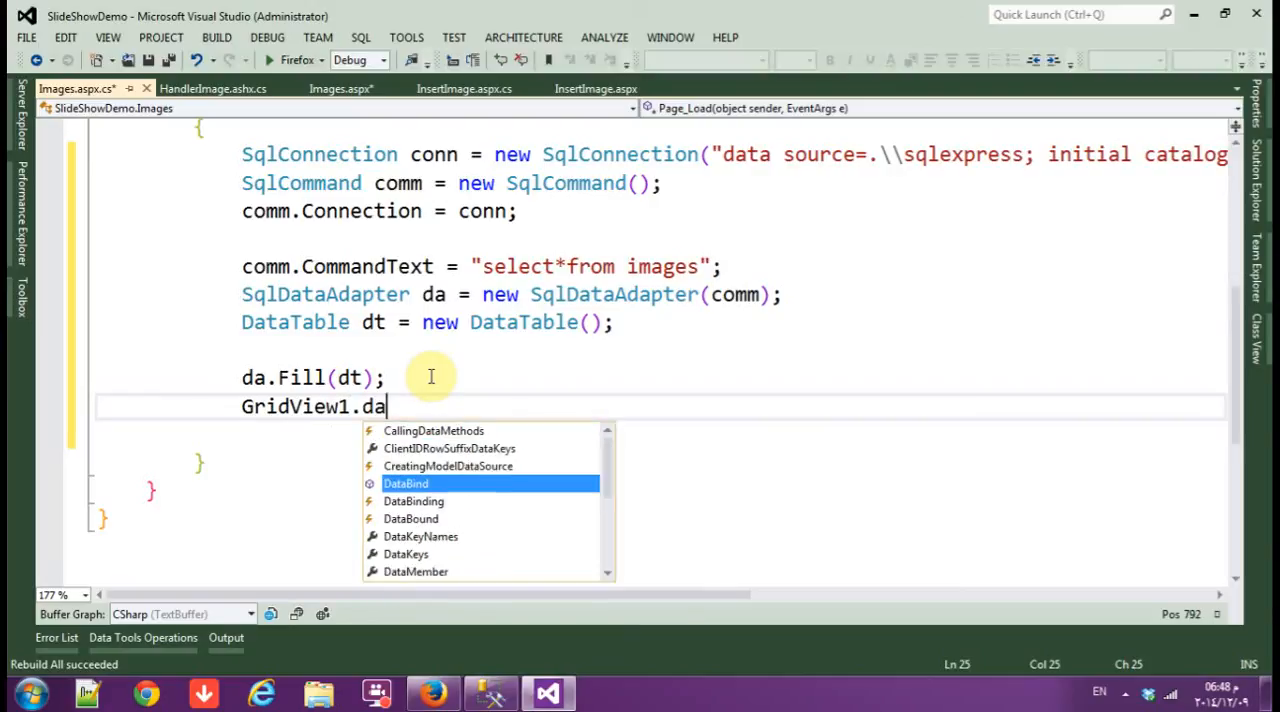
text(DataSource)
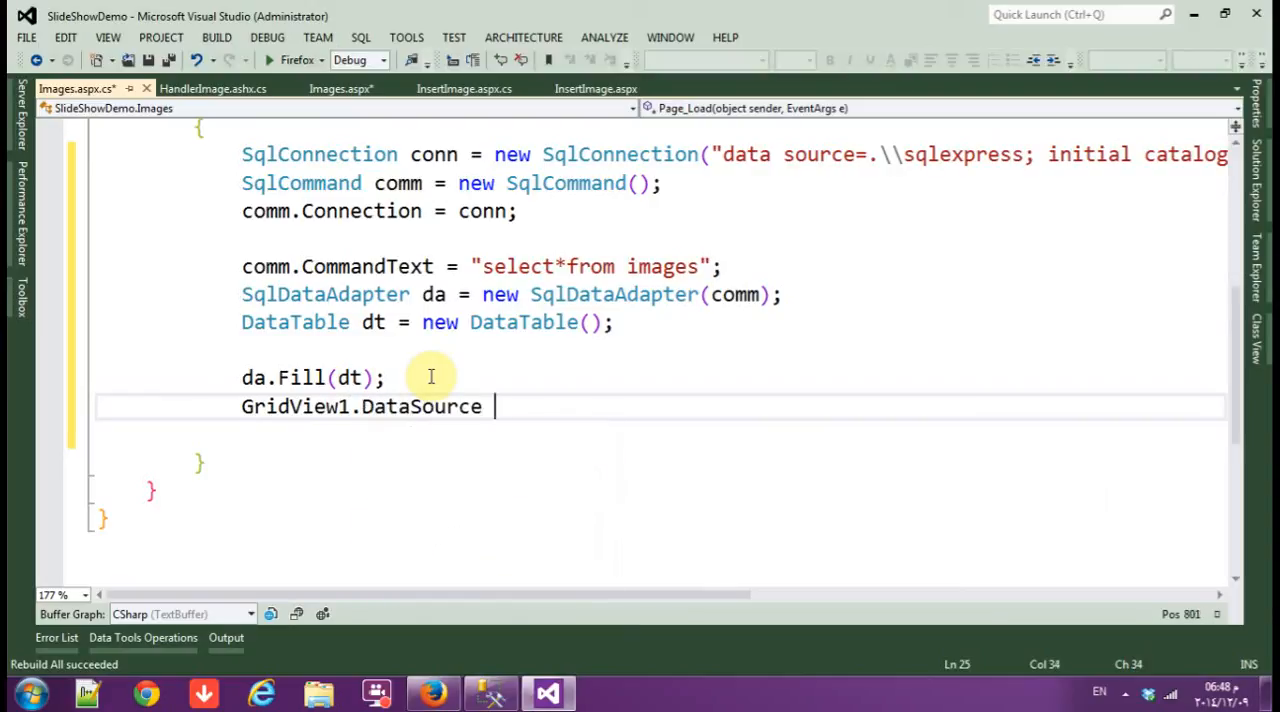
text(= dt;)
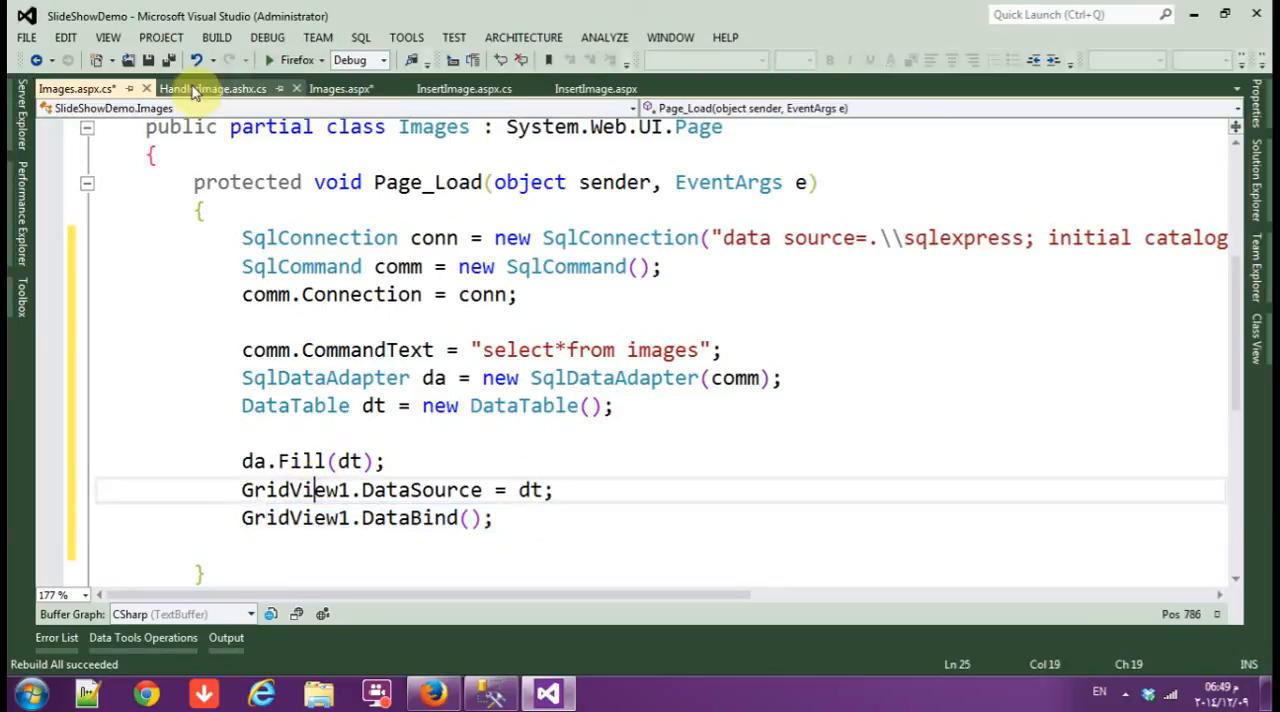
click(210, 88)
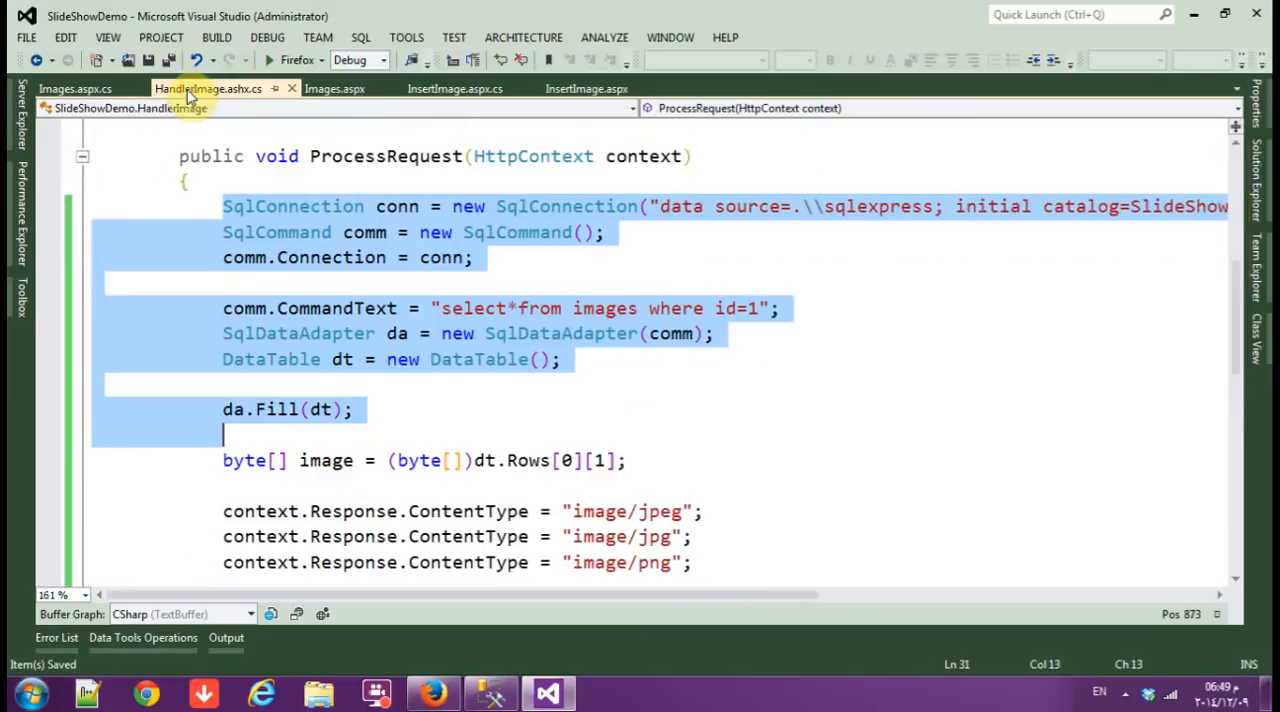
click(334, 88)
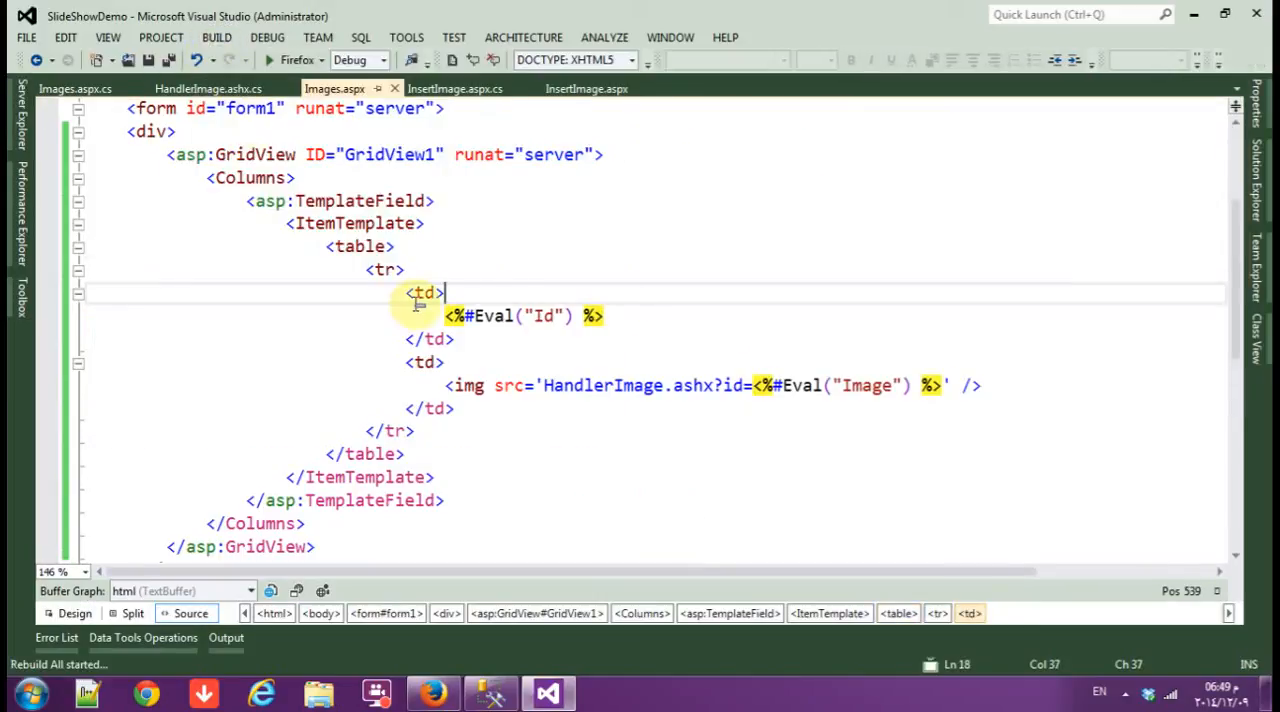
Step: Add width="200" and height="100" to the img tag in the ItemTemplate
click(432, 692)
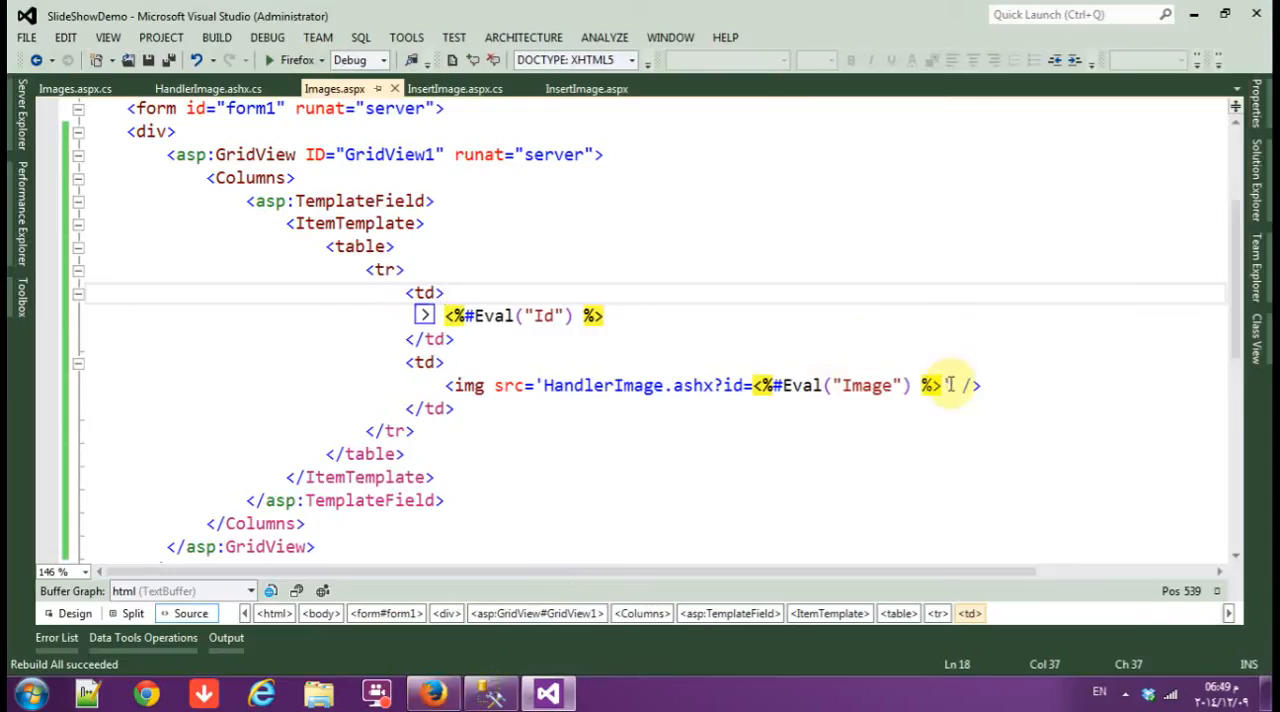
text(width="")
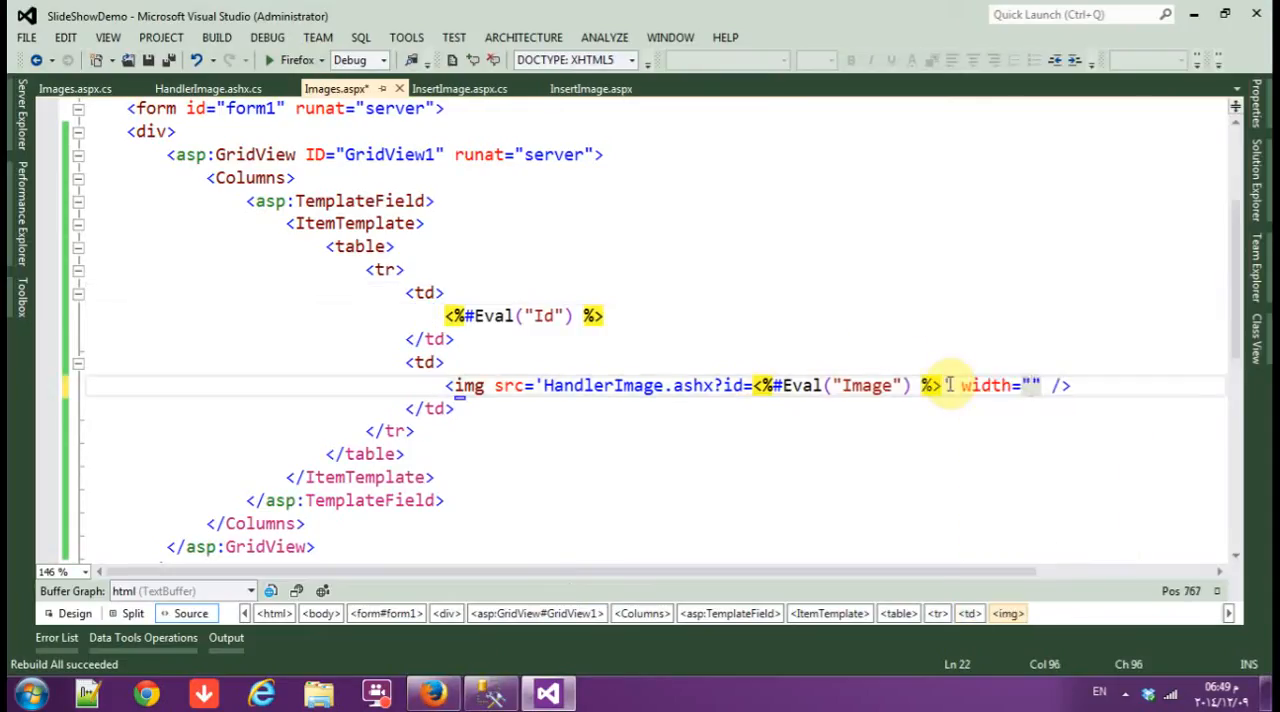
text(200)
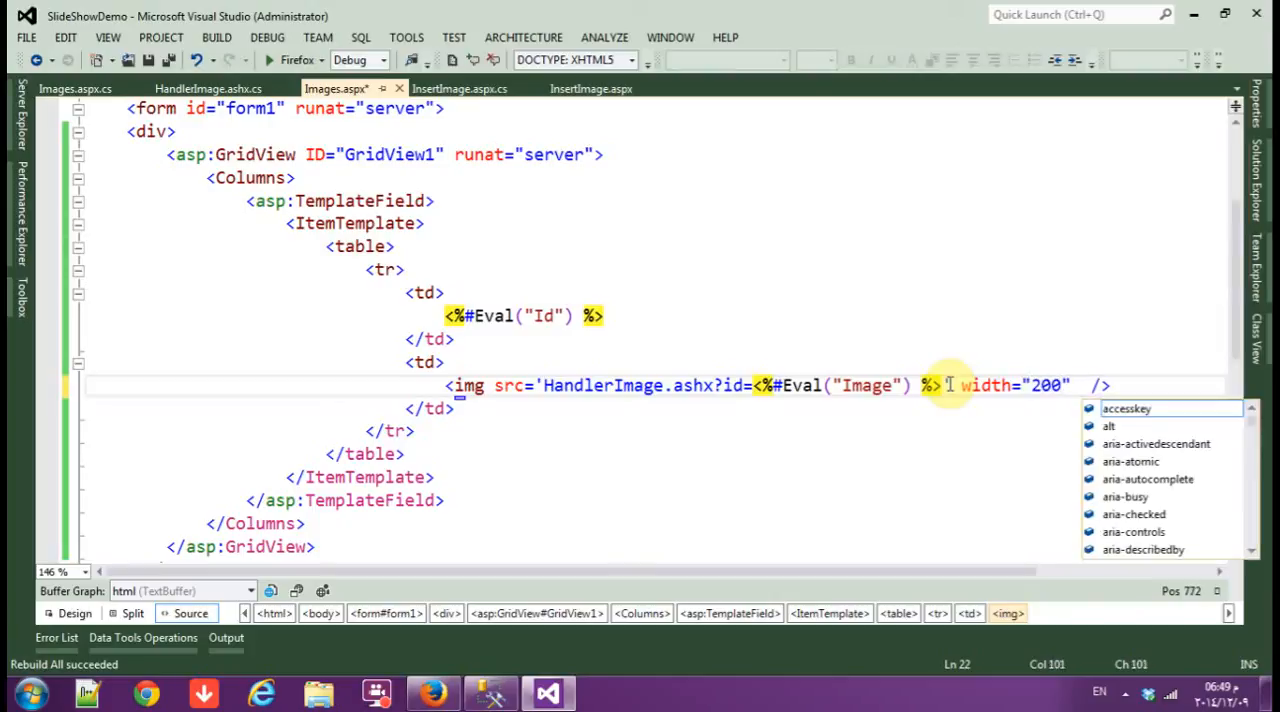
text(height="100)
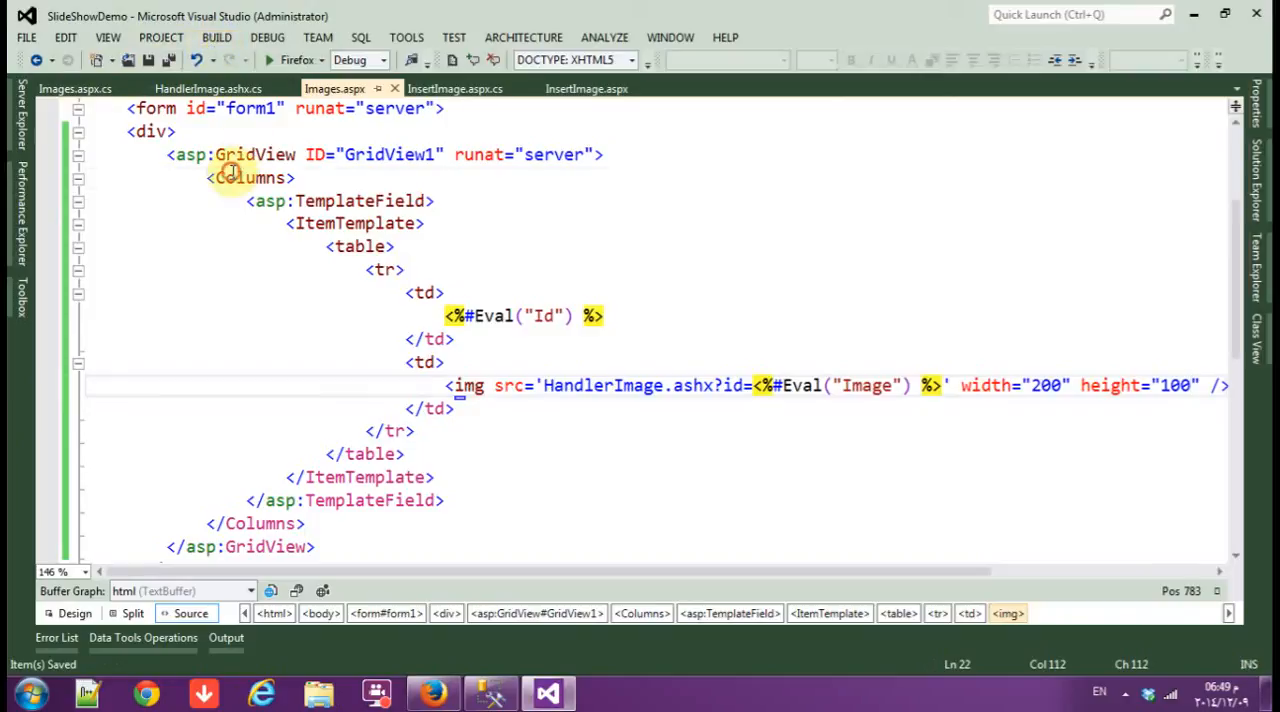
click(208, 88)
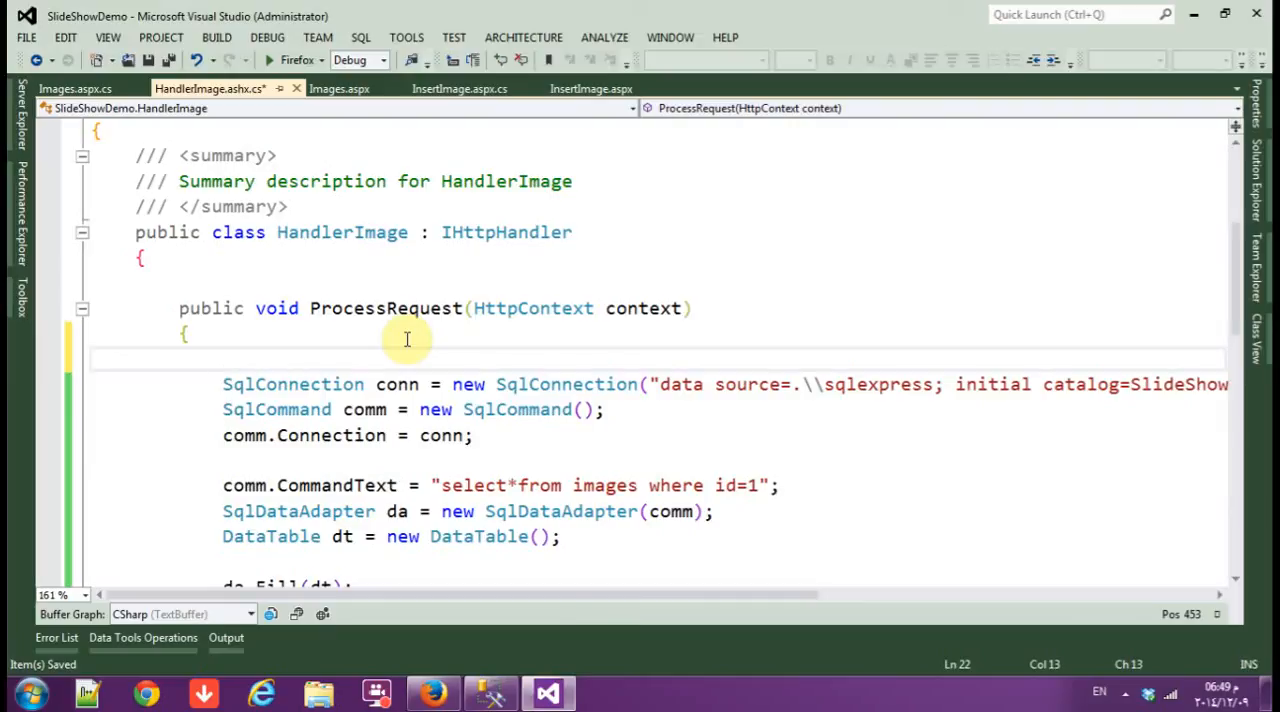
Step: Begin int id = Convert.ToInt32(context.Request.QueryString at the top of ProcessRequest
text(int id =)
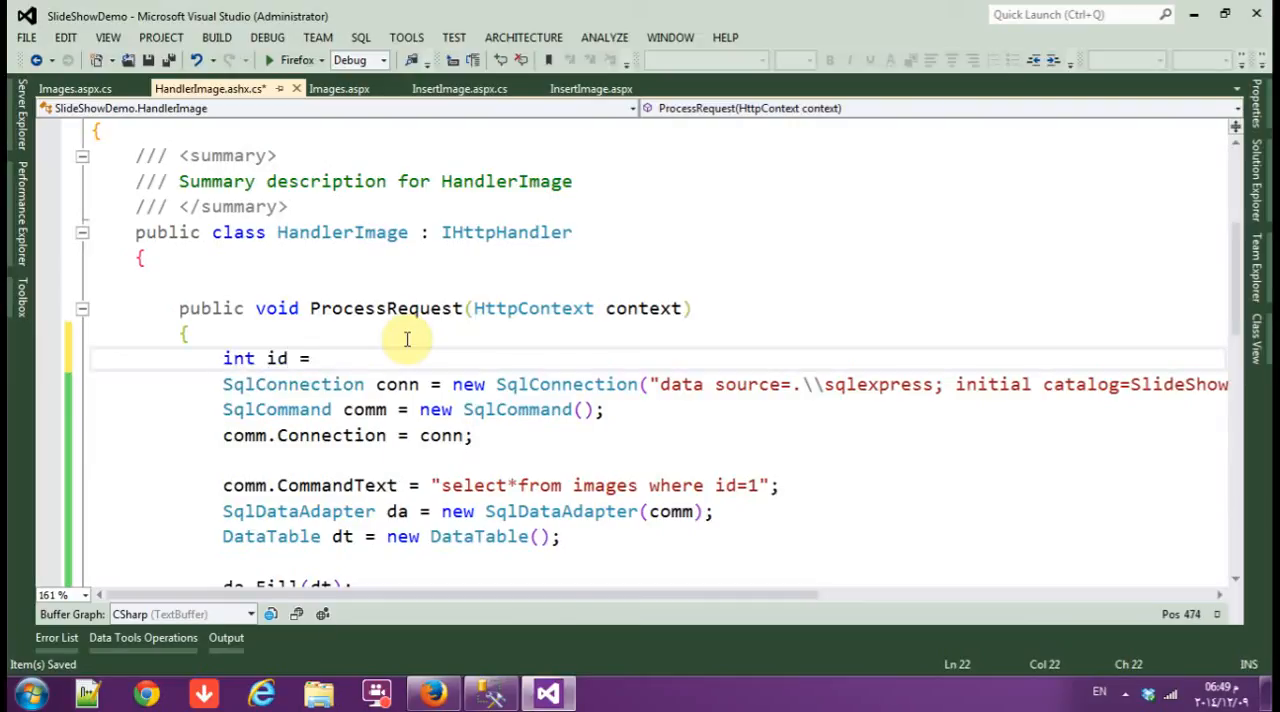
text(Convert.)
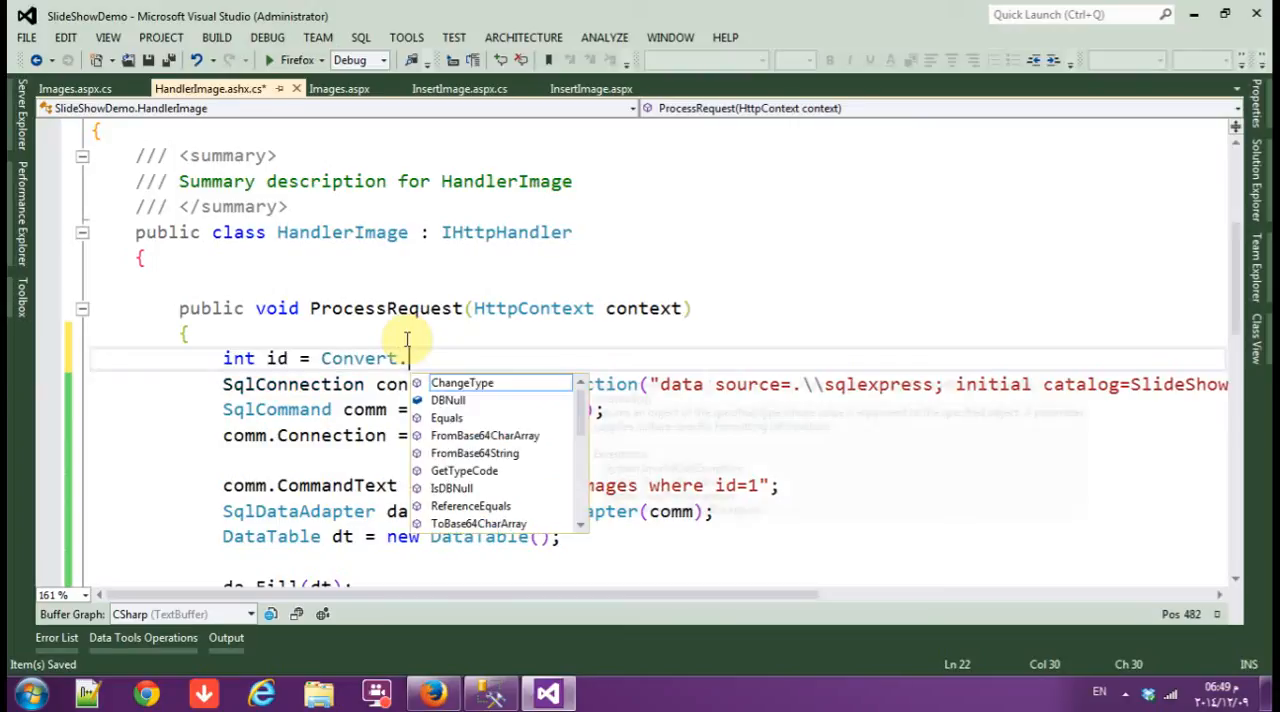
text(ToInt32();)
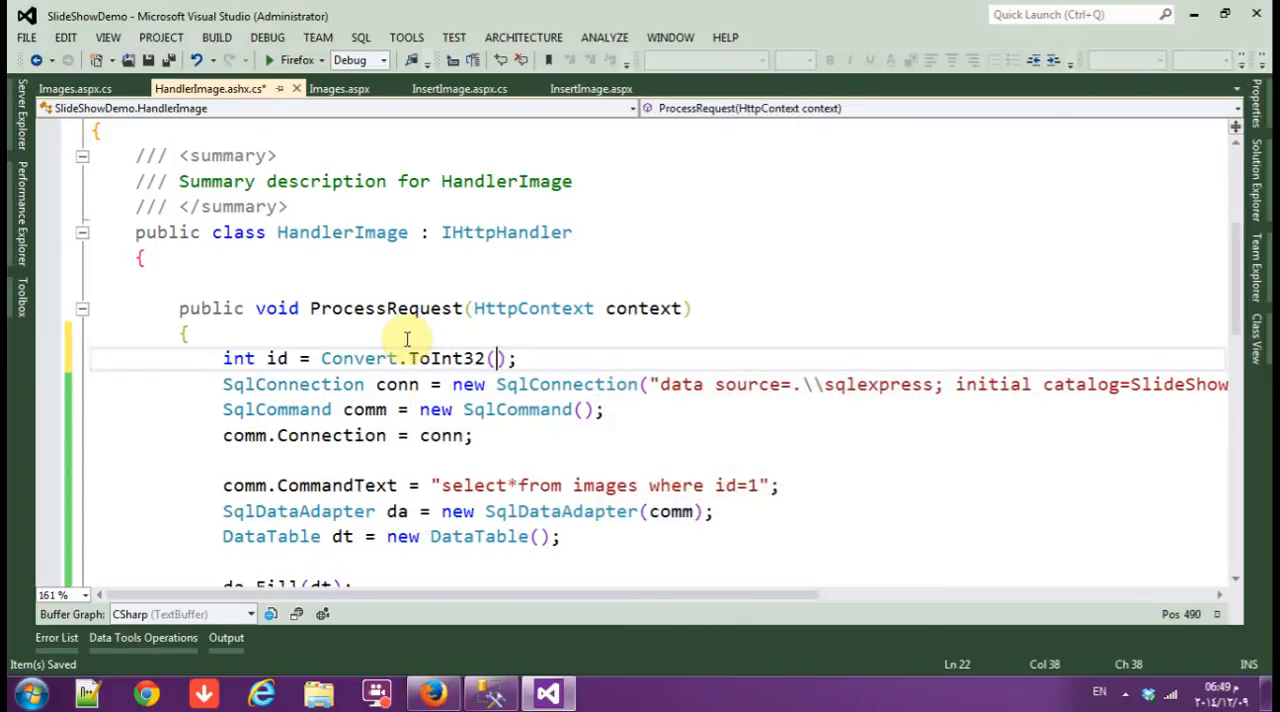
text(conte)
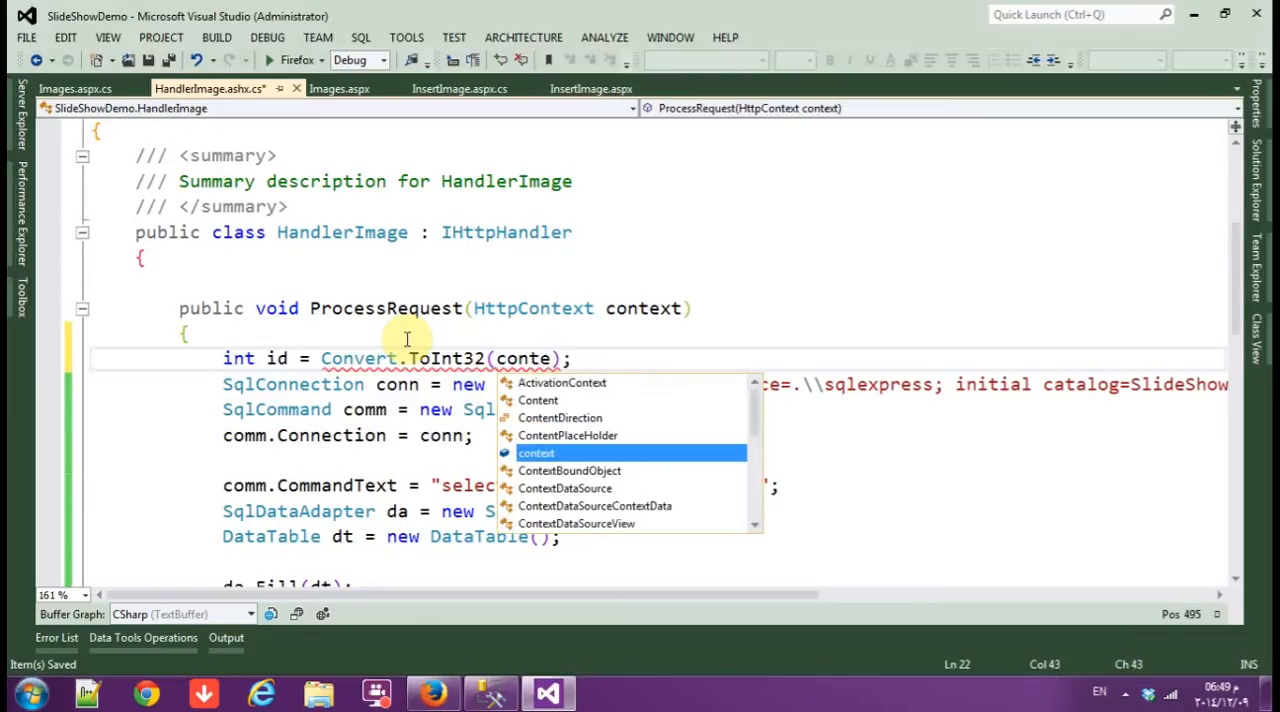
text(.Request)
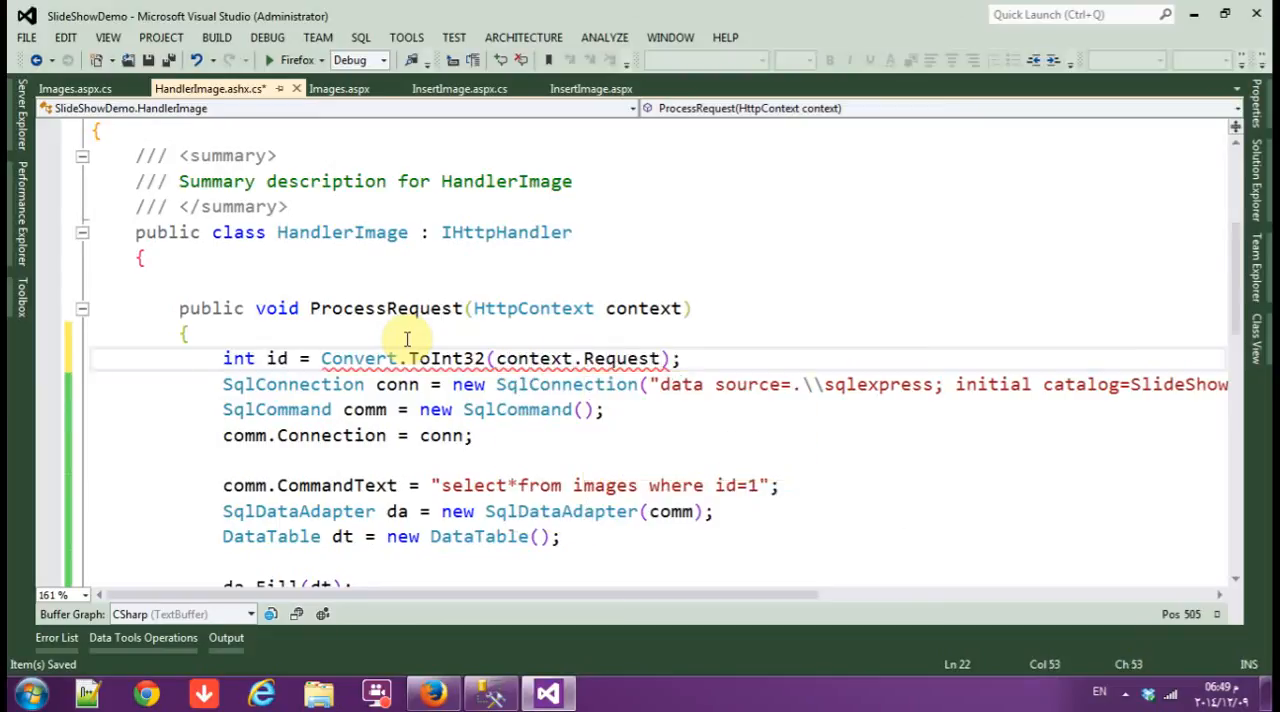
text(qu)
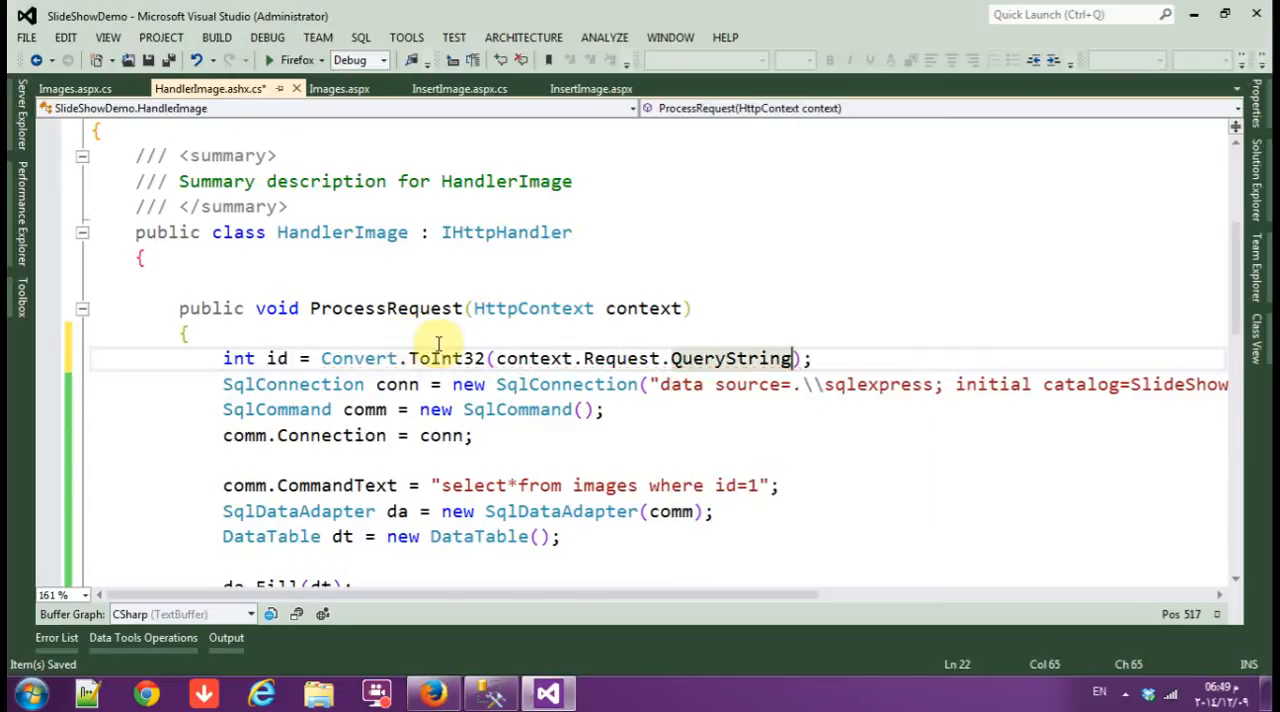
Step: Confirm the id parameter name in the page link and finish with ["id"].ToString()
click(340, 88)
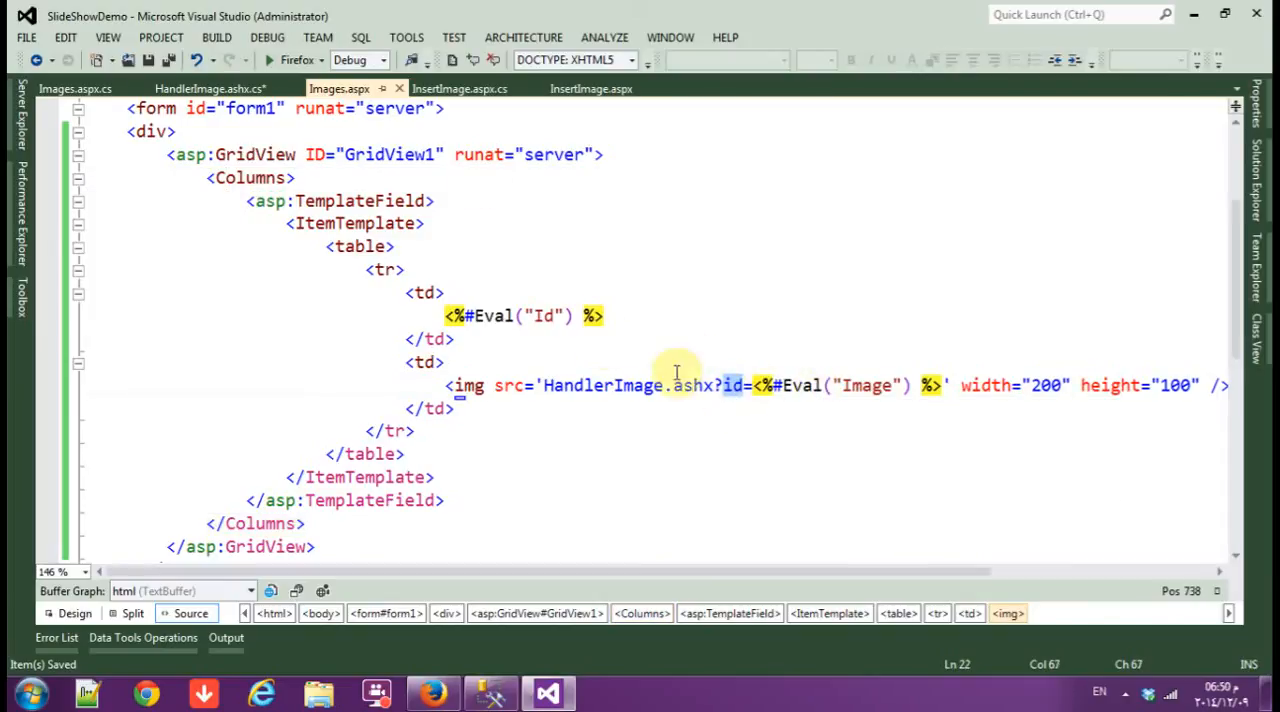
click(204, 88)
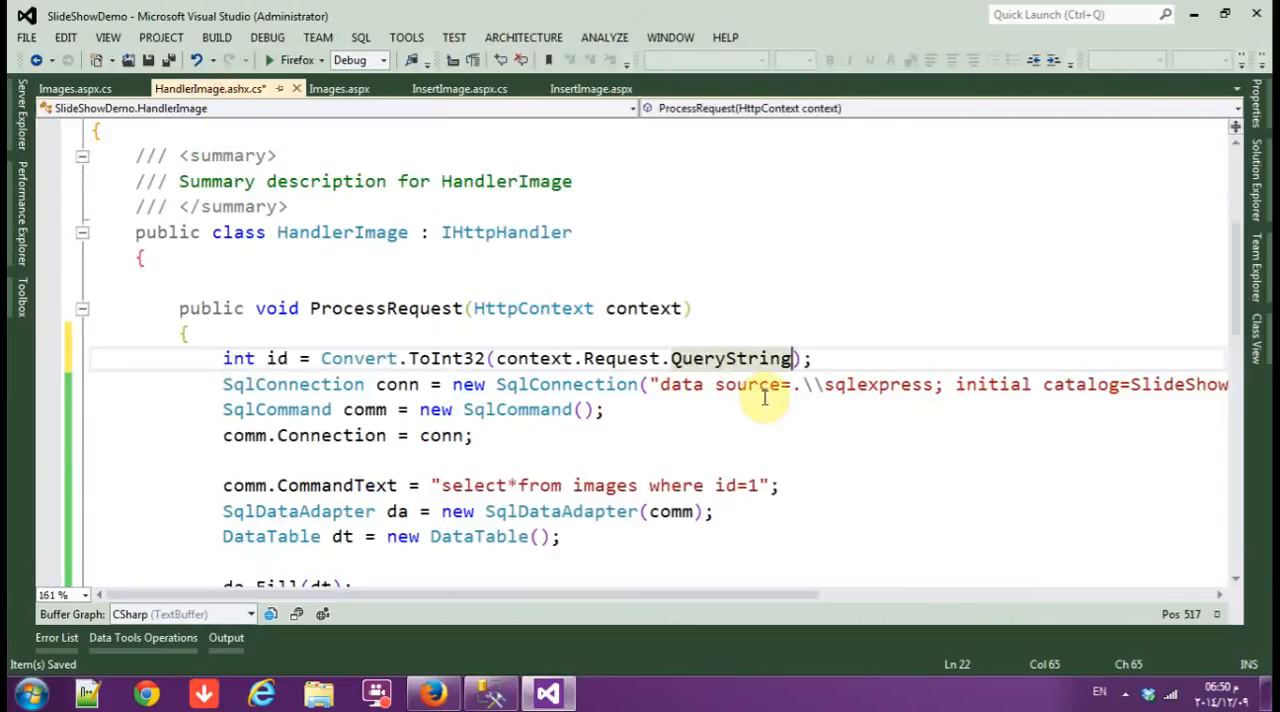
text([)
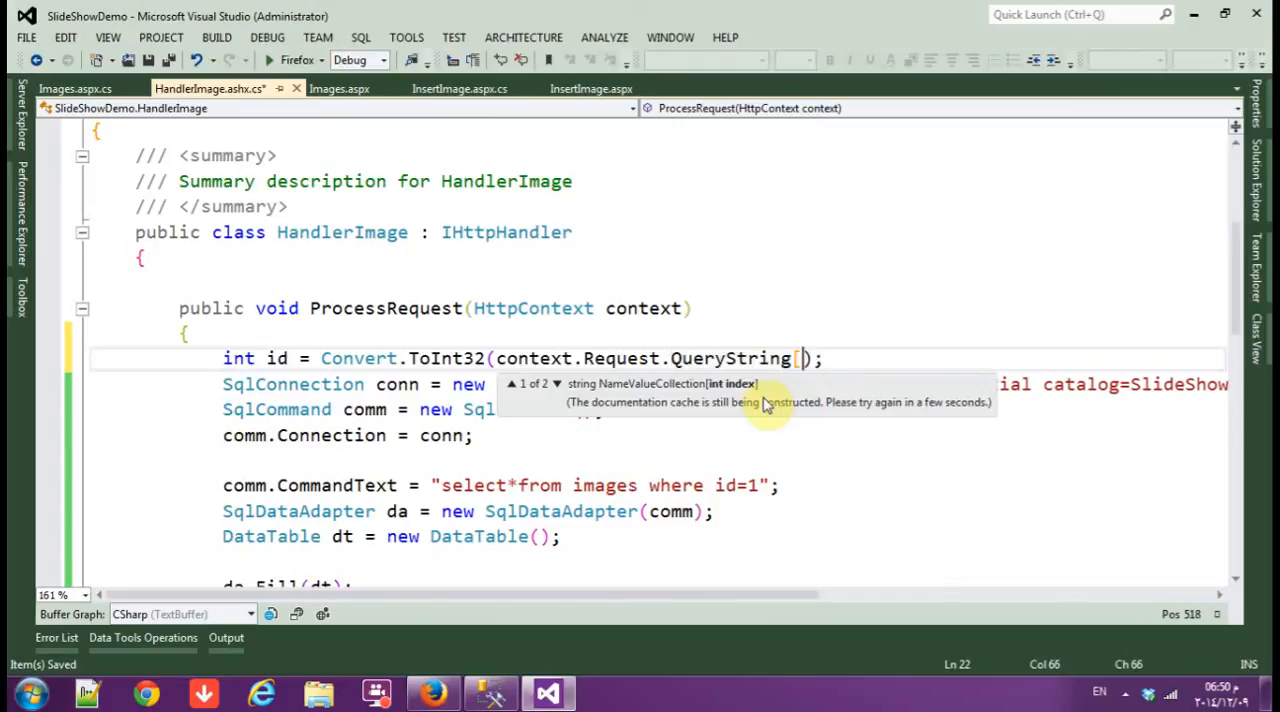
text("id")
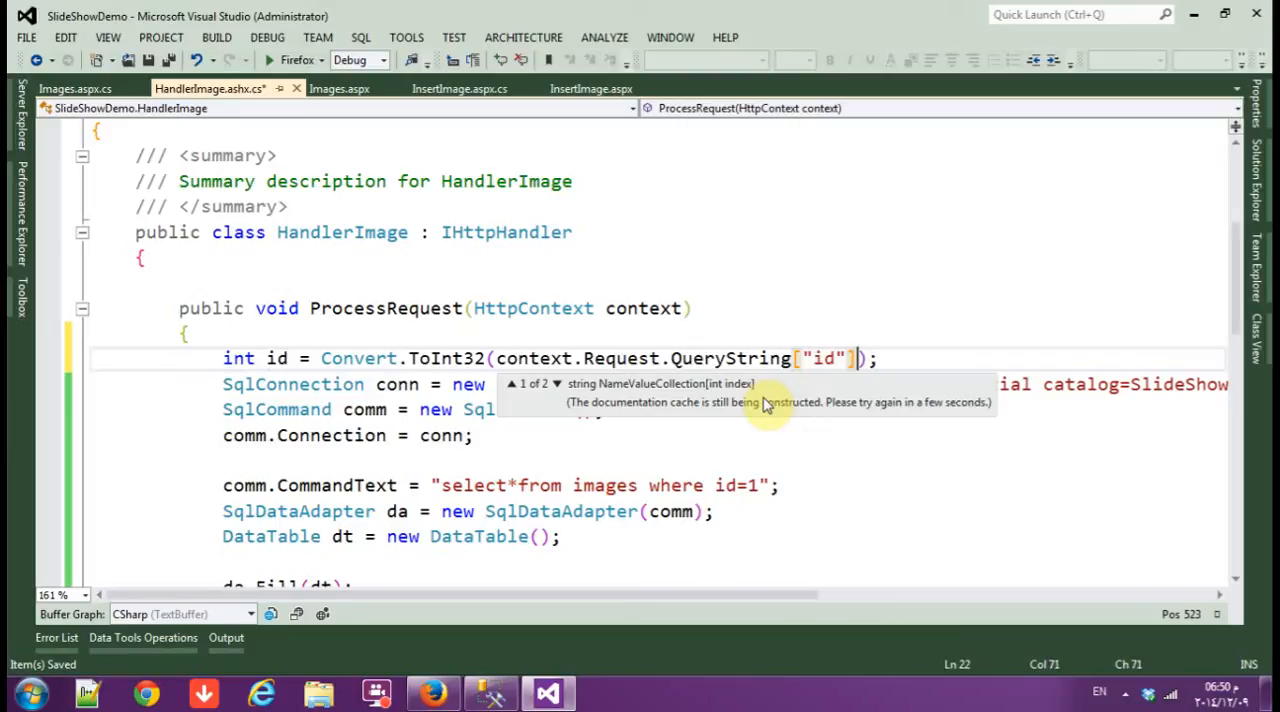
text(.ToString()
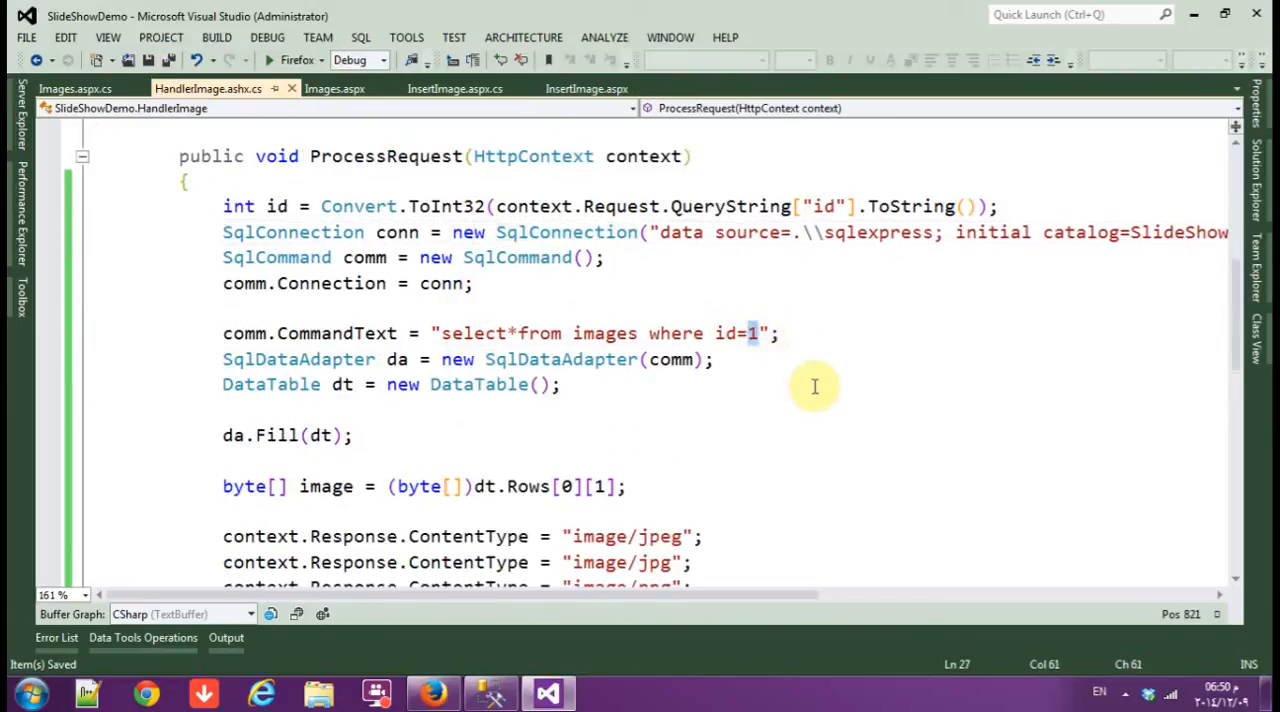
text(@id)
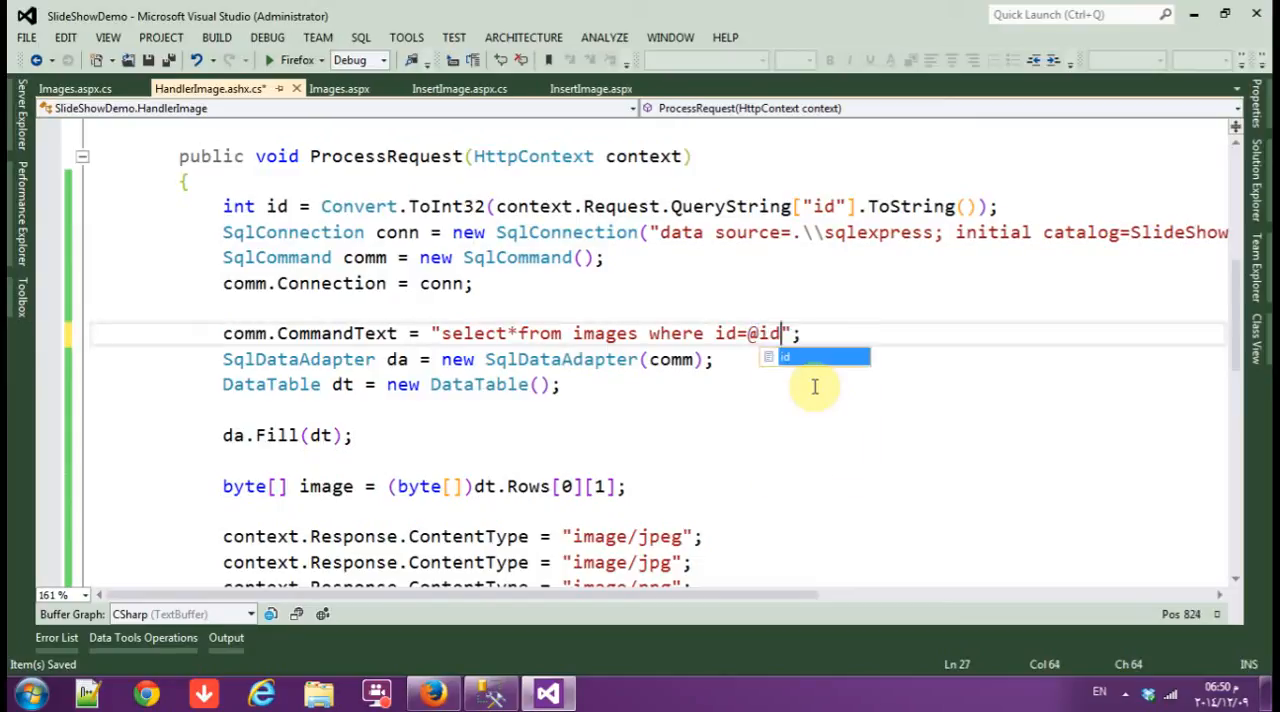
text(;com)
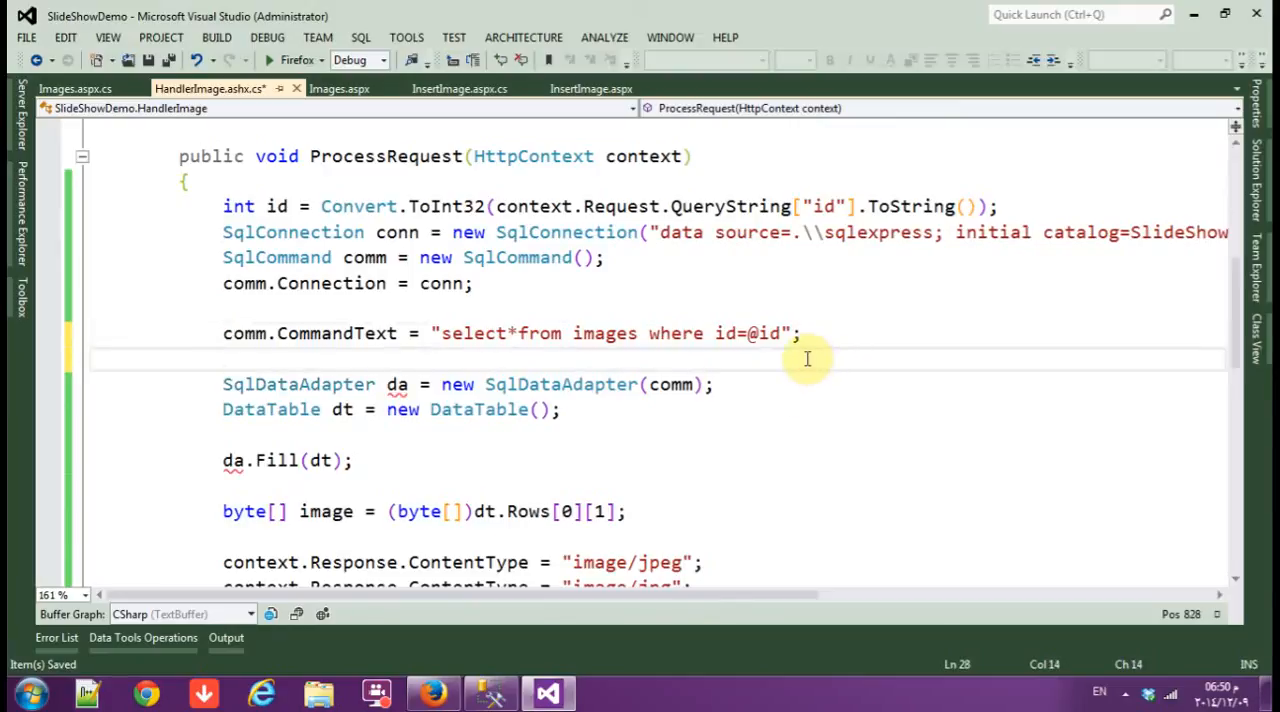
text(comm.Parameters)
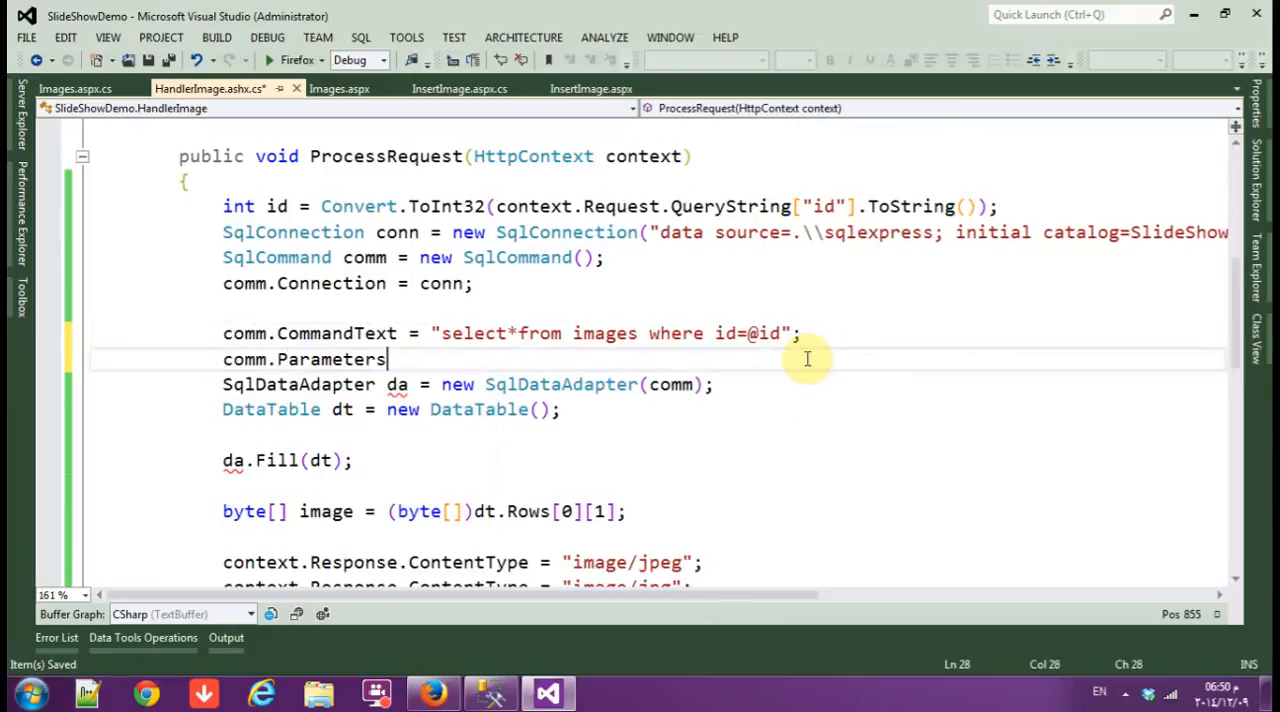
text(.)
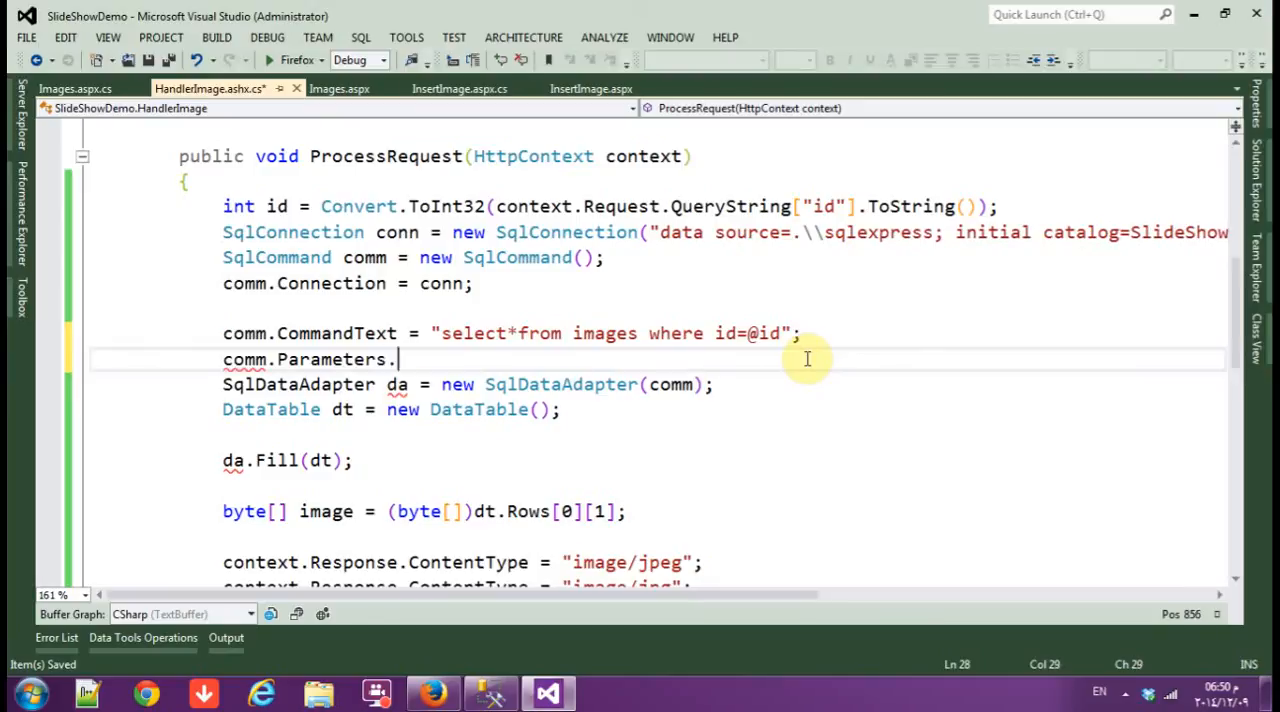
text(AddWithValue)
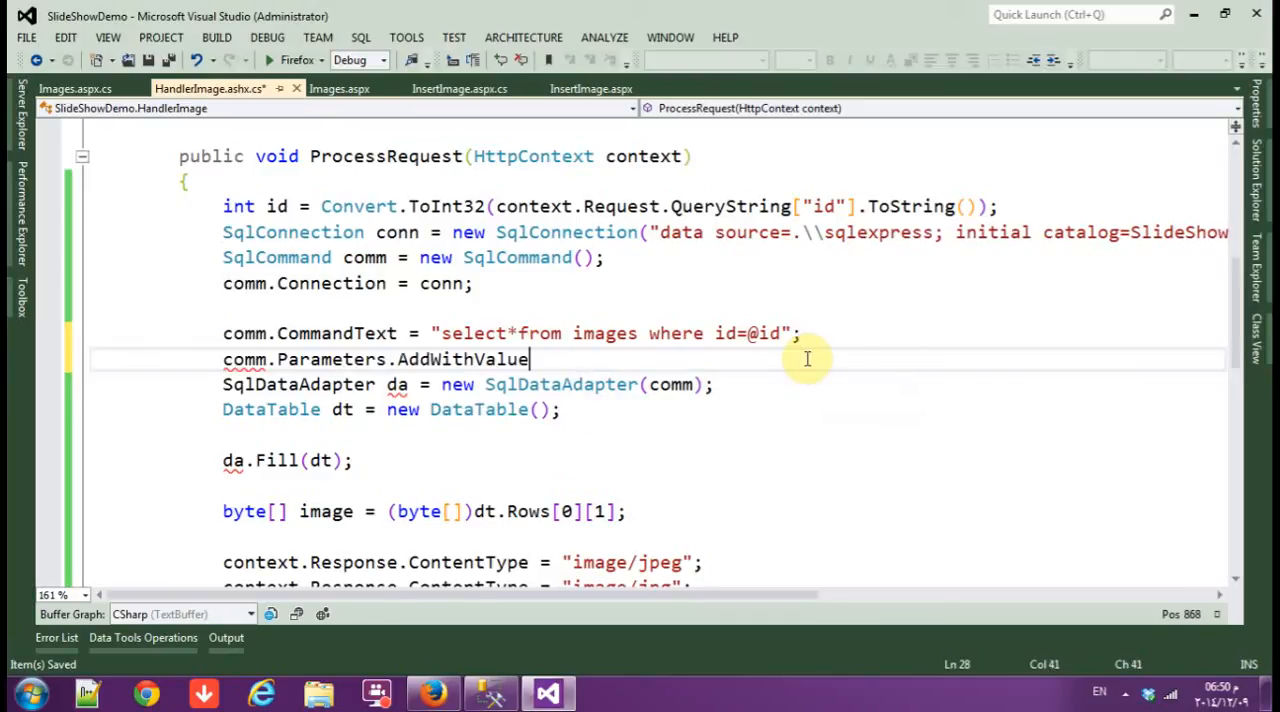
text(("");)
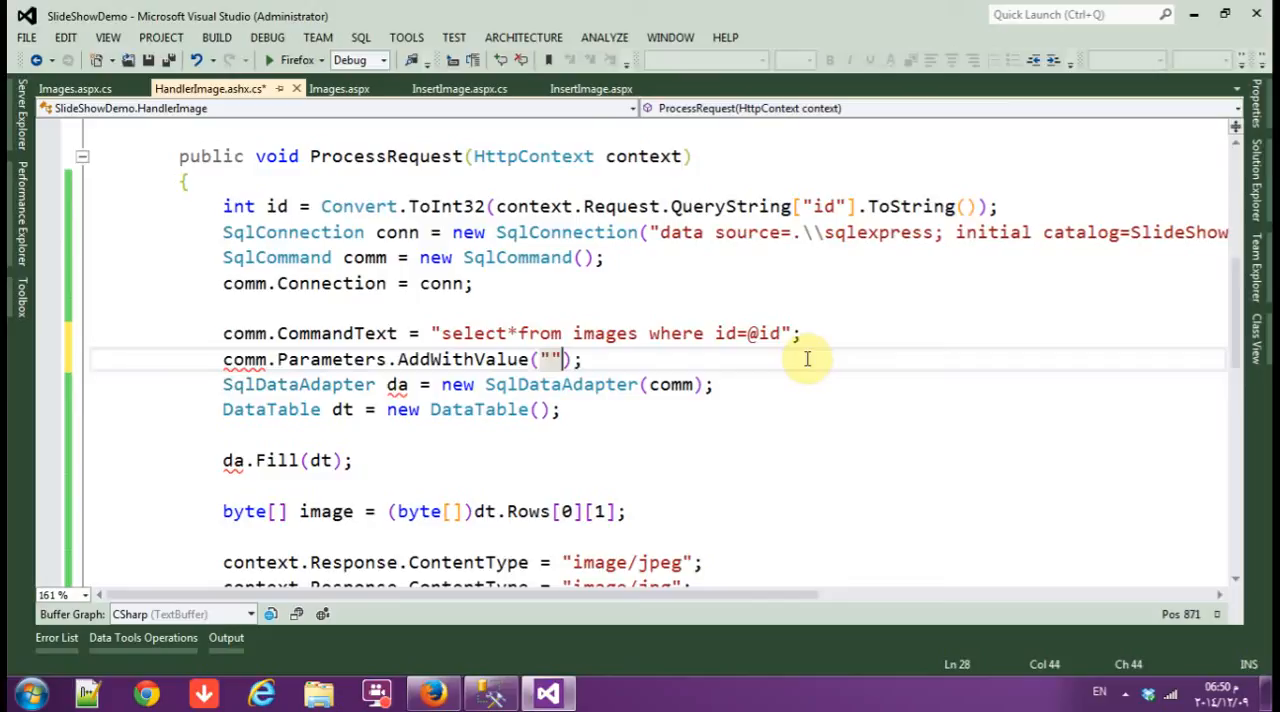
text(,)
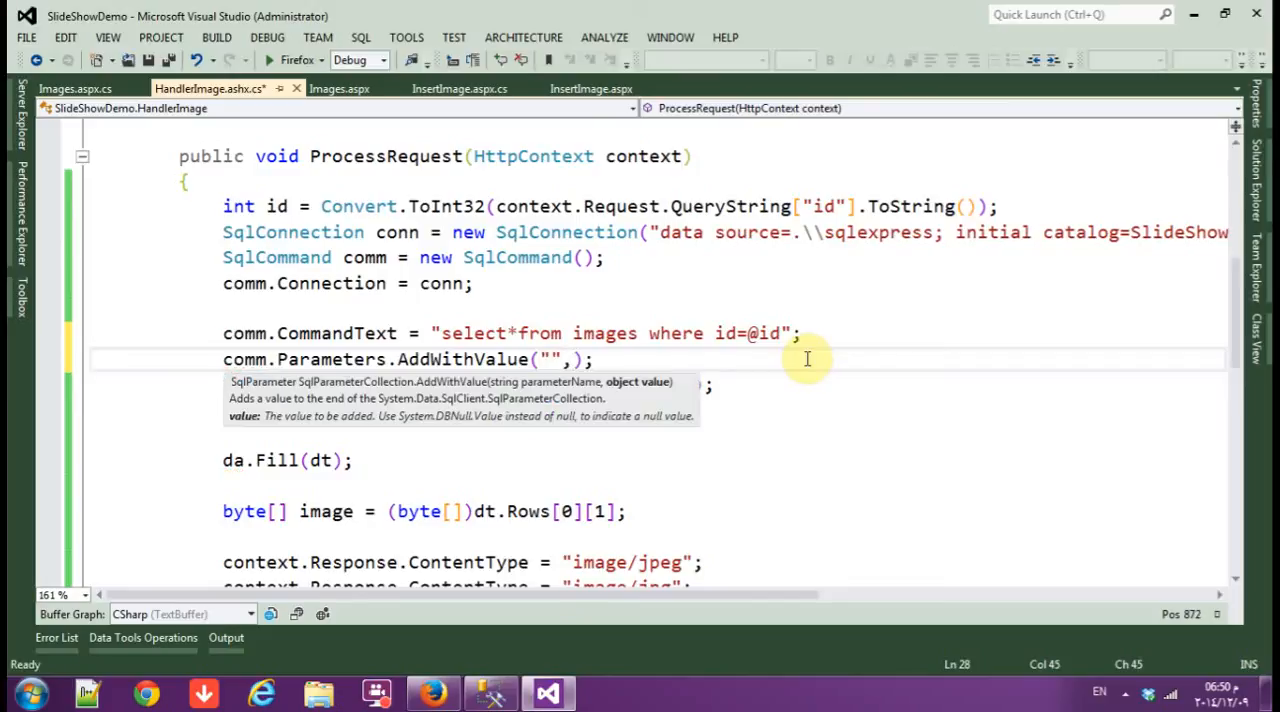
text(id)
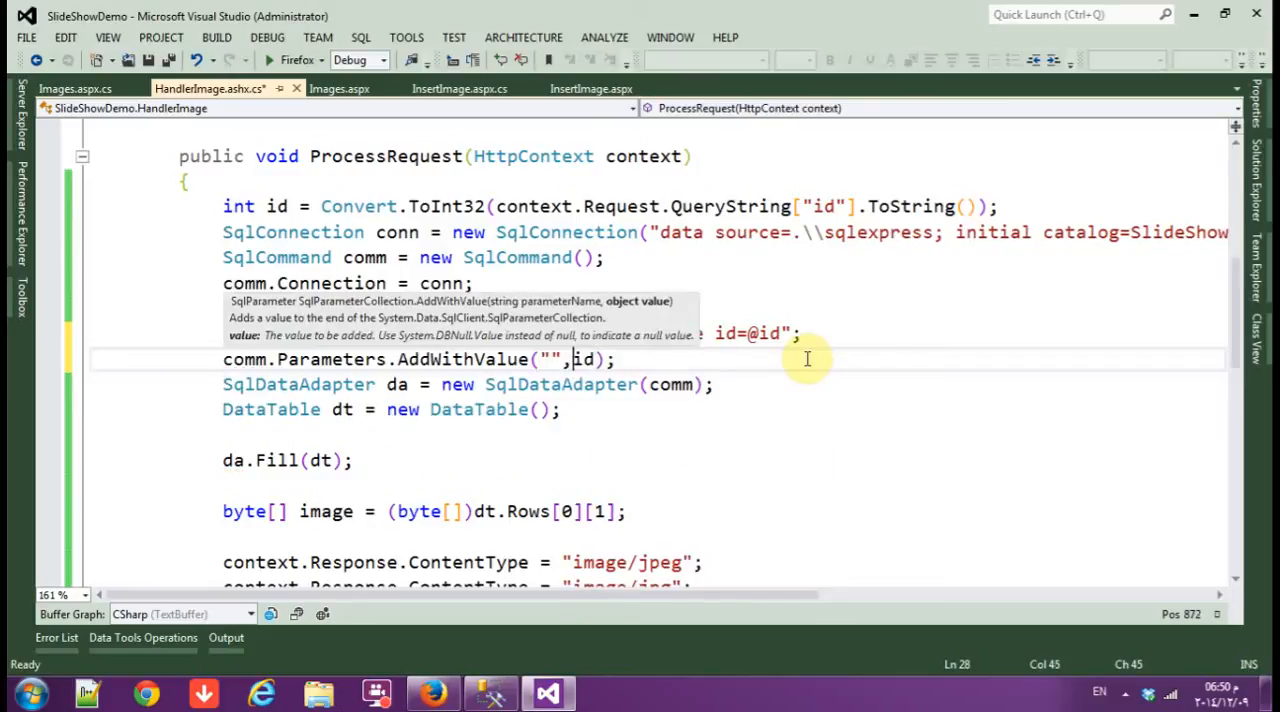
text(@id)
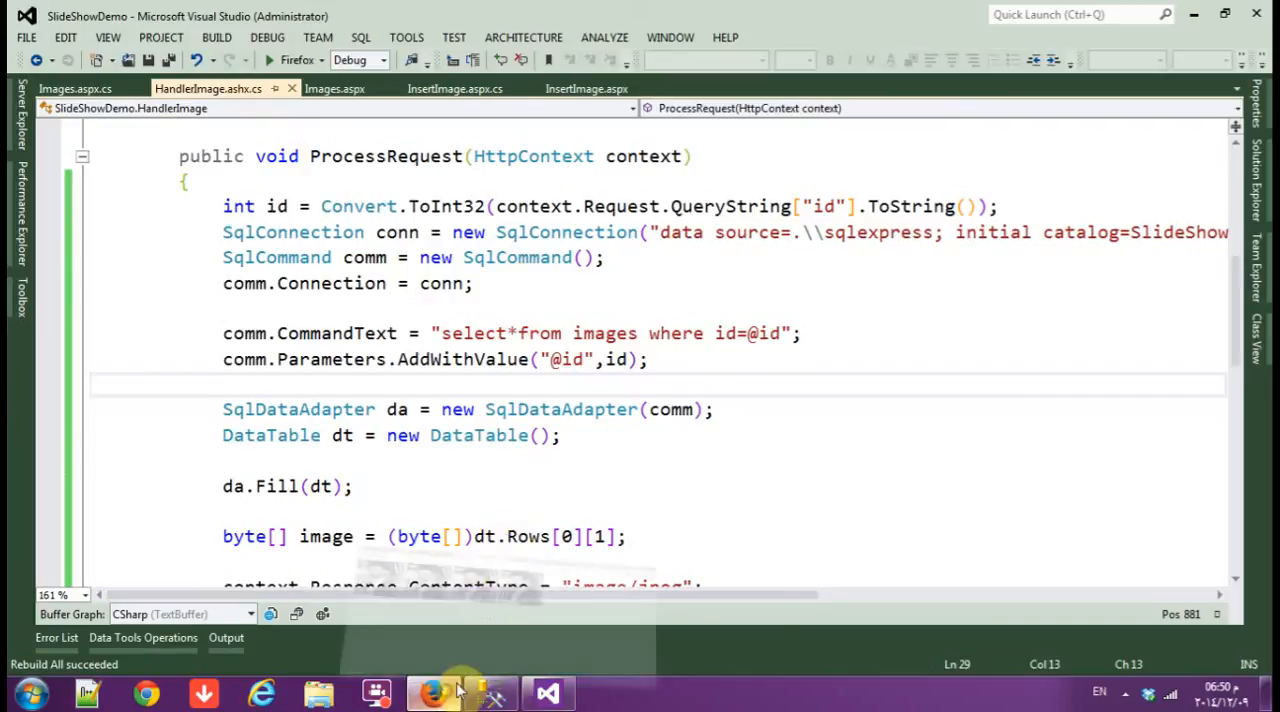
click(432, 692)
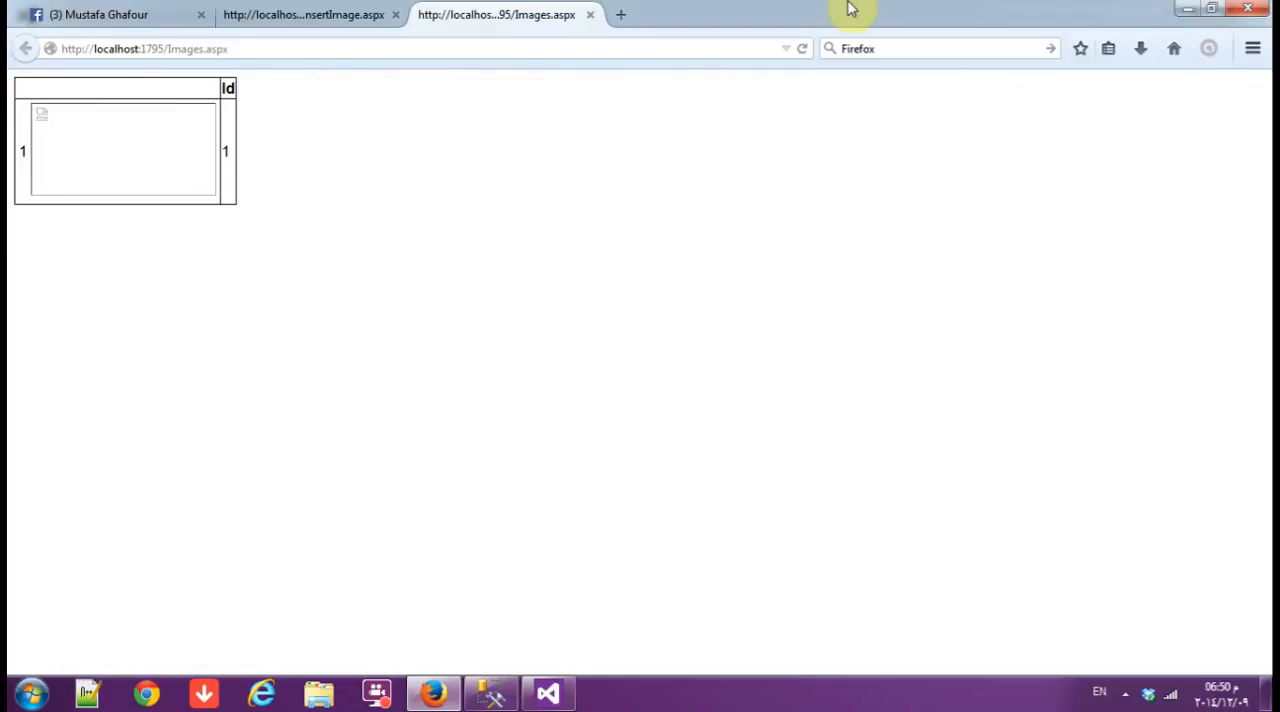
mouse_move(184, 194)
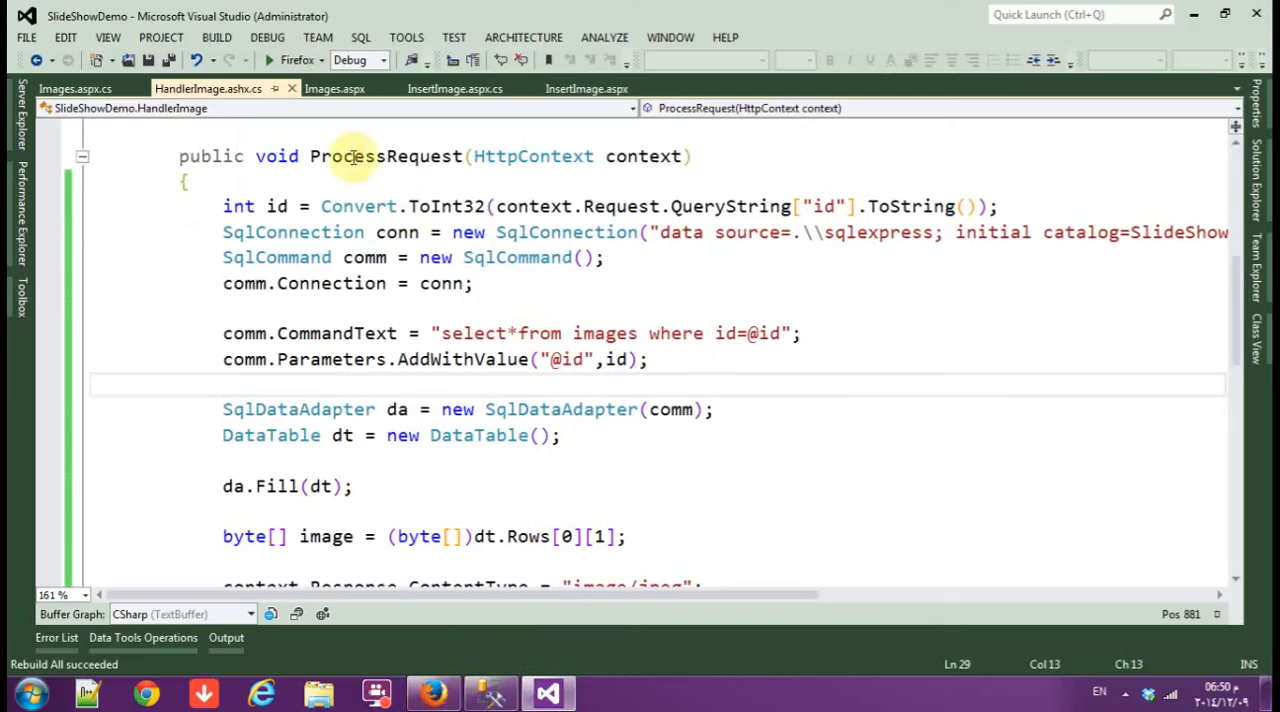
Step: Replace Eval("Image") with Eval("Id") in the img src and switch to the browser
click(332, 88)
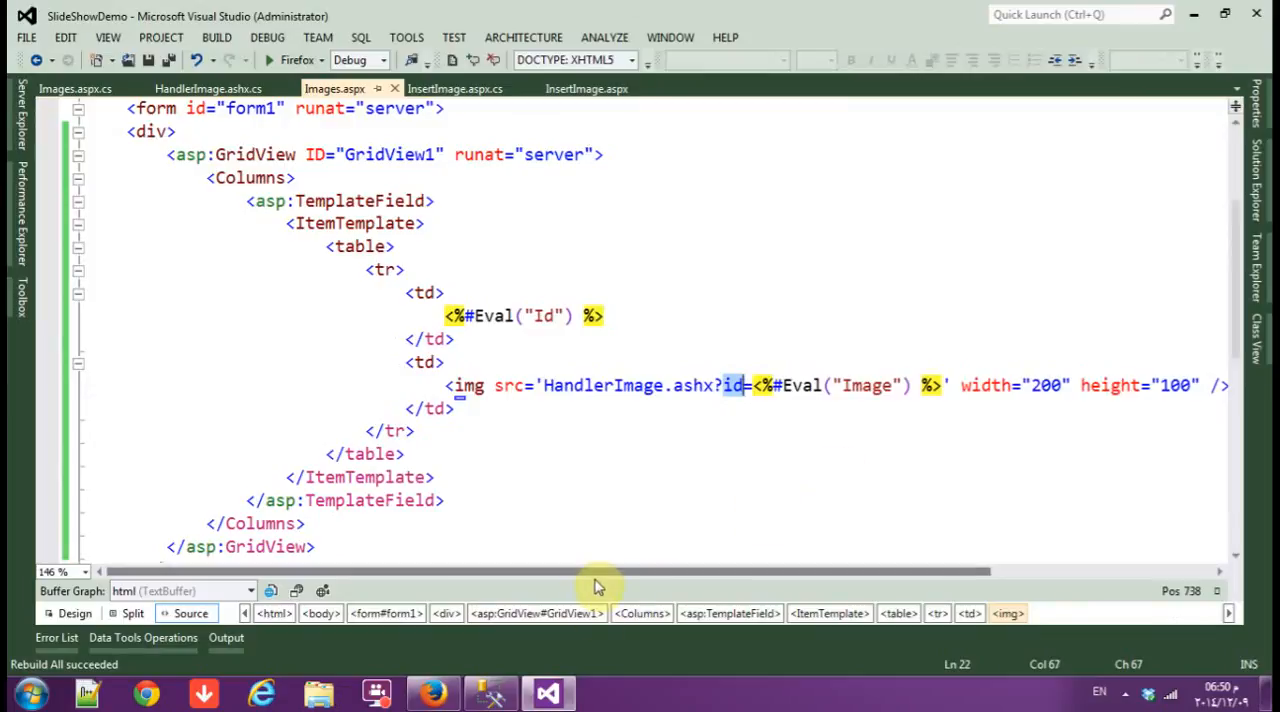
drag(600, 572, 728, 572)
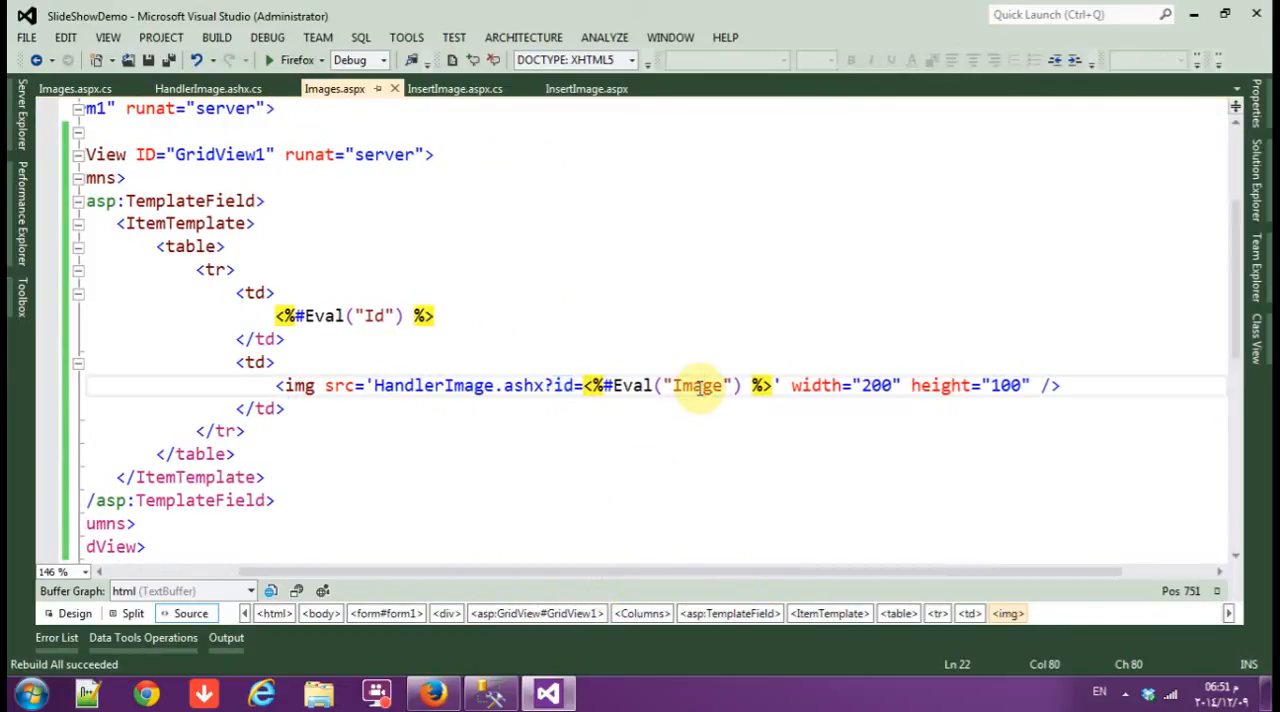
mouse_move(700, 384)
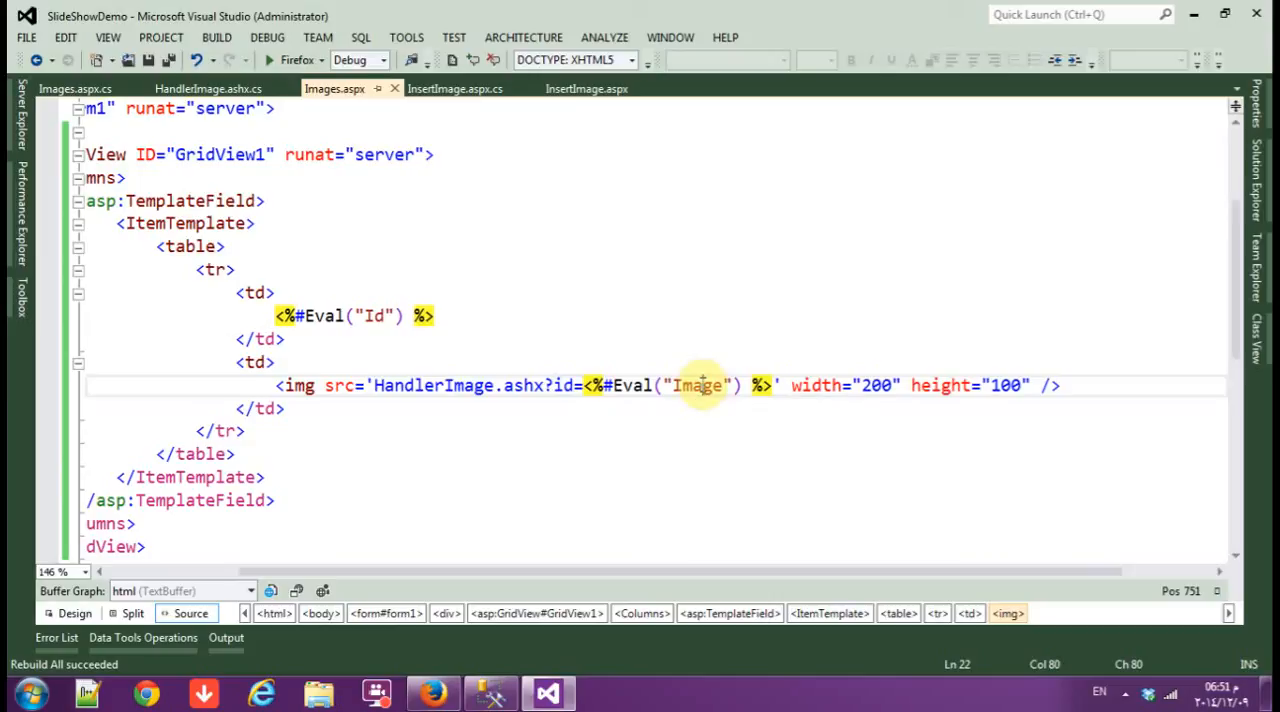
click(570, 384)
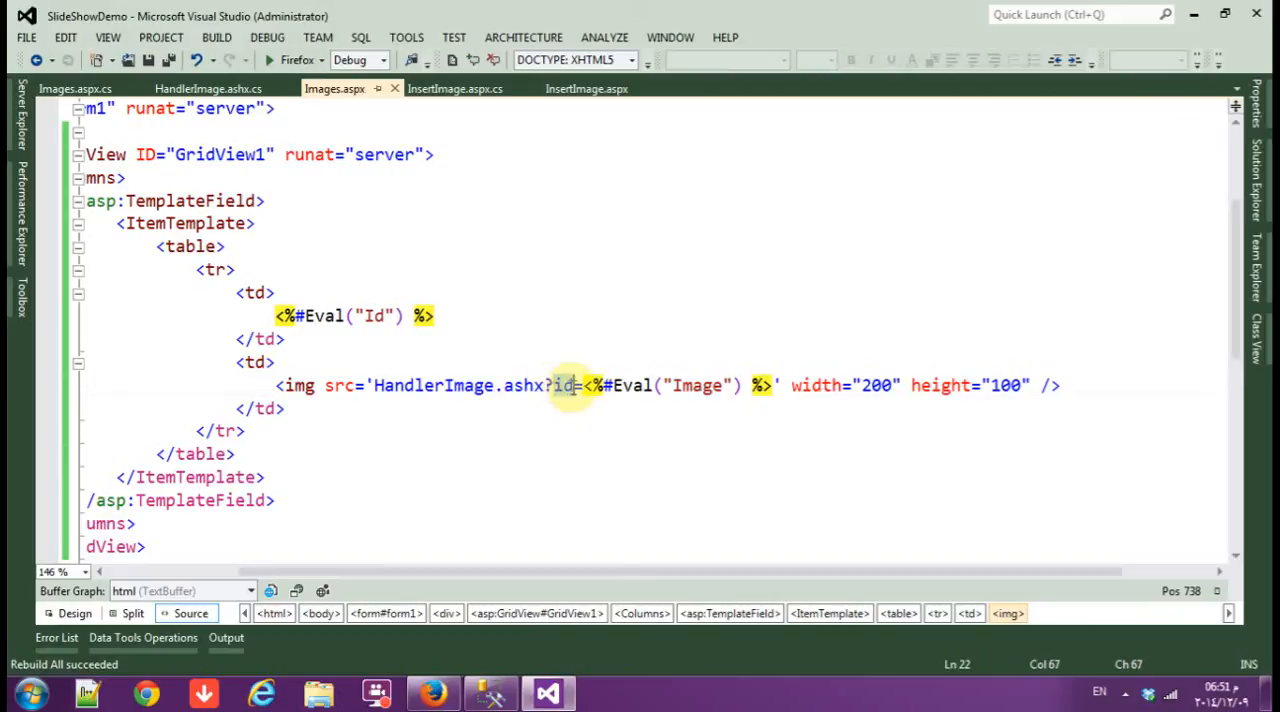
double_click(700, 384)
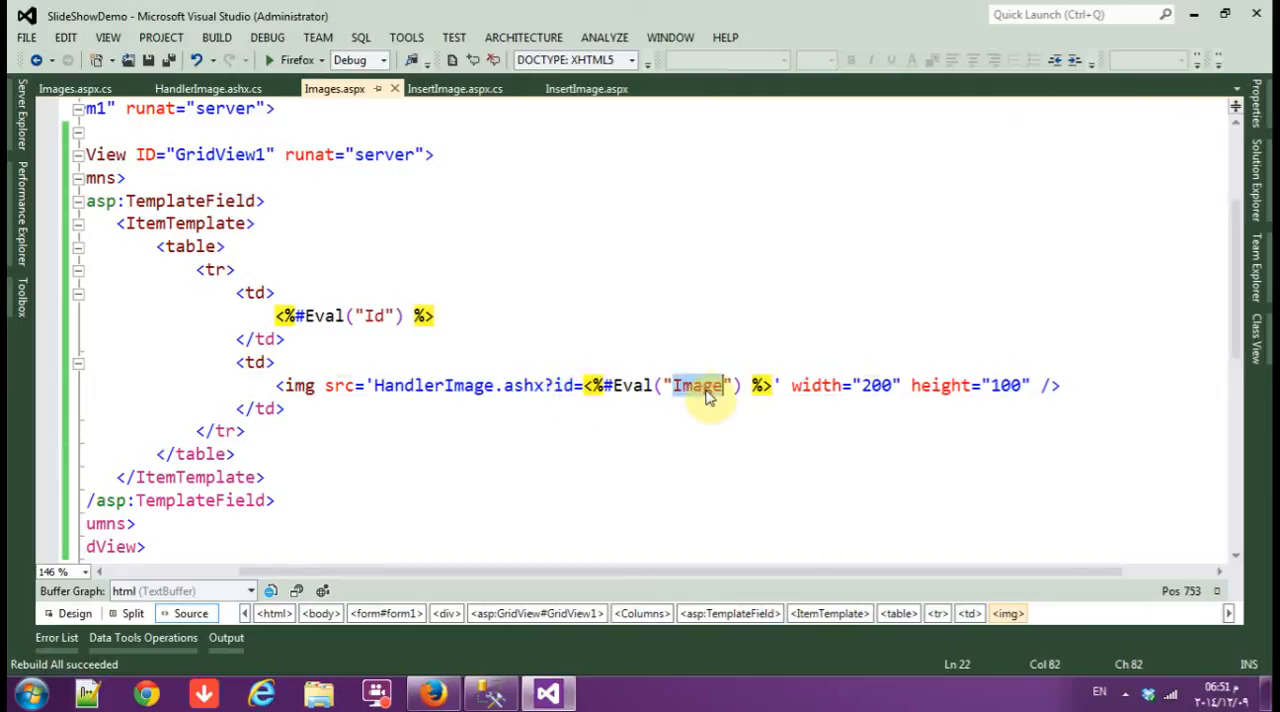
text(Id)
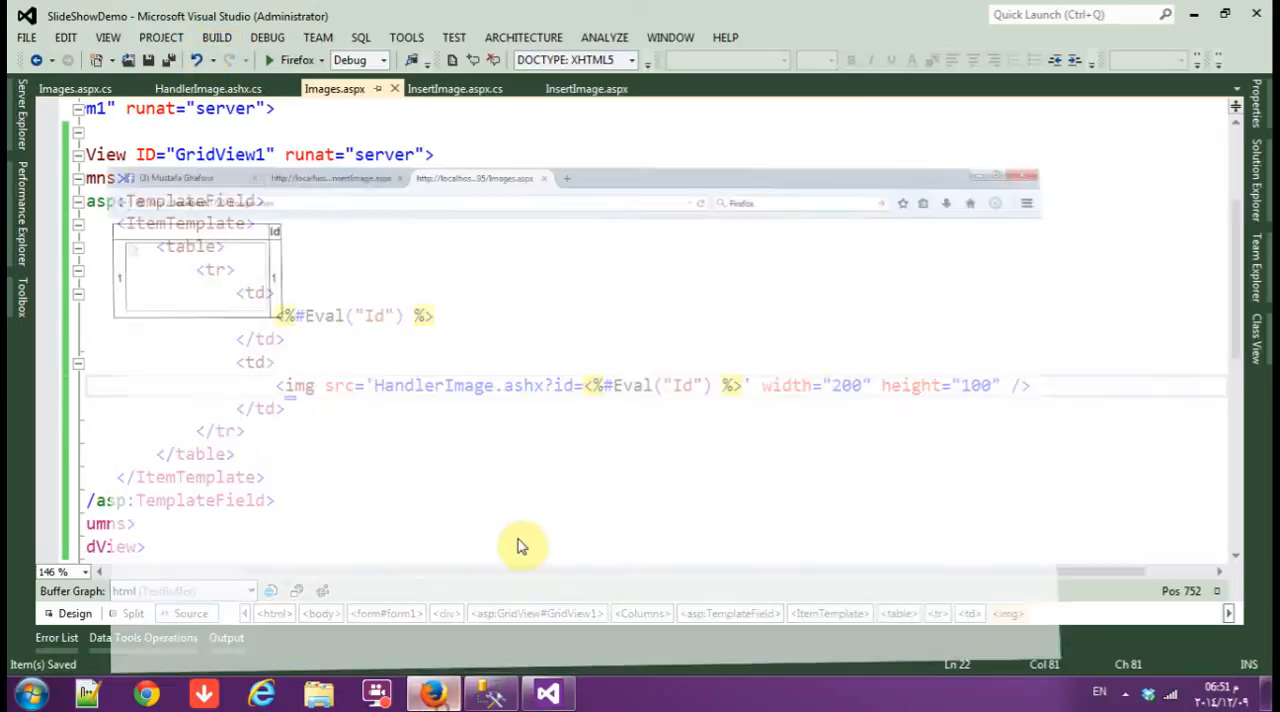
click(432, 692)
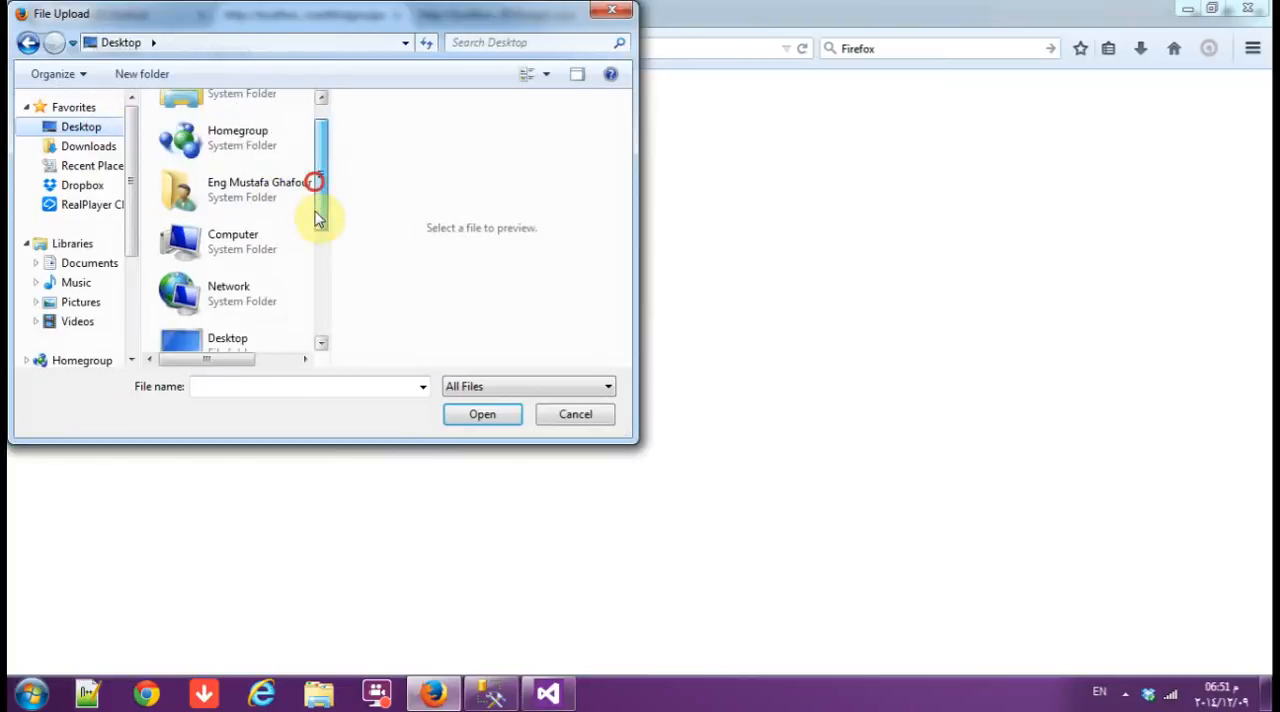
Step: Insert the chosen picture and view the Images page showing rows 1 and 4
click(576, 414)
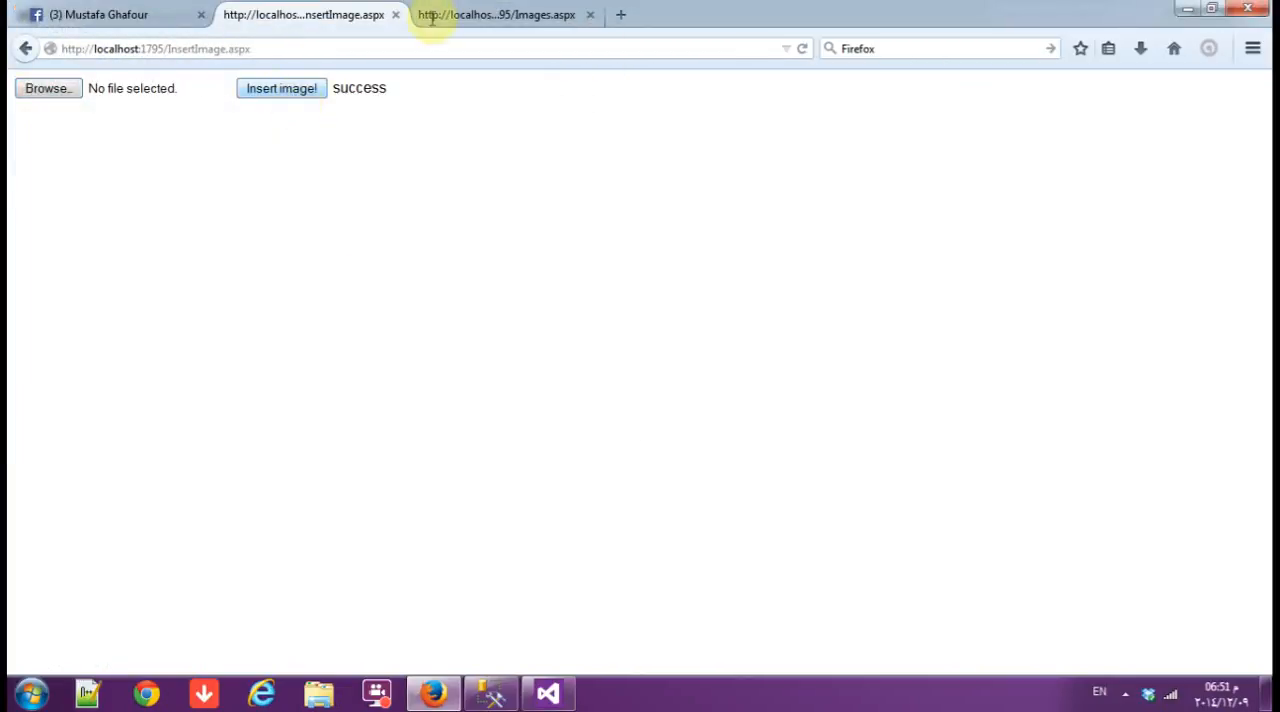
click(496, 14)
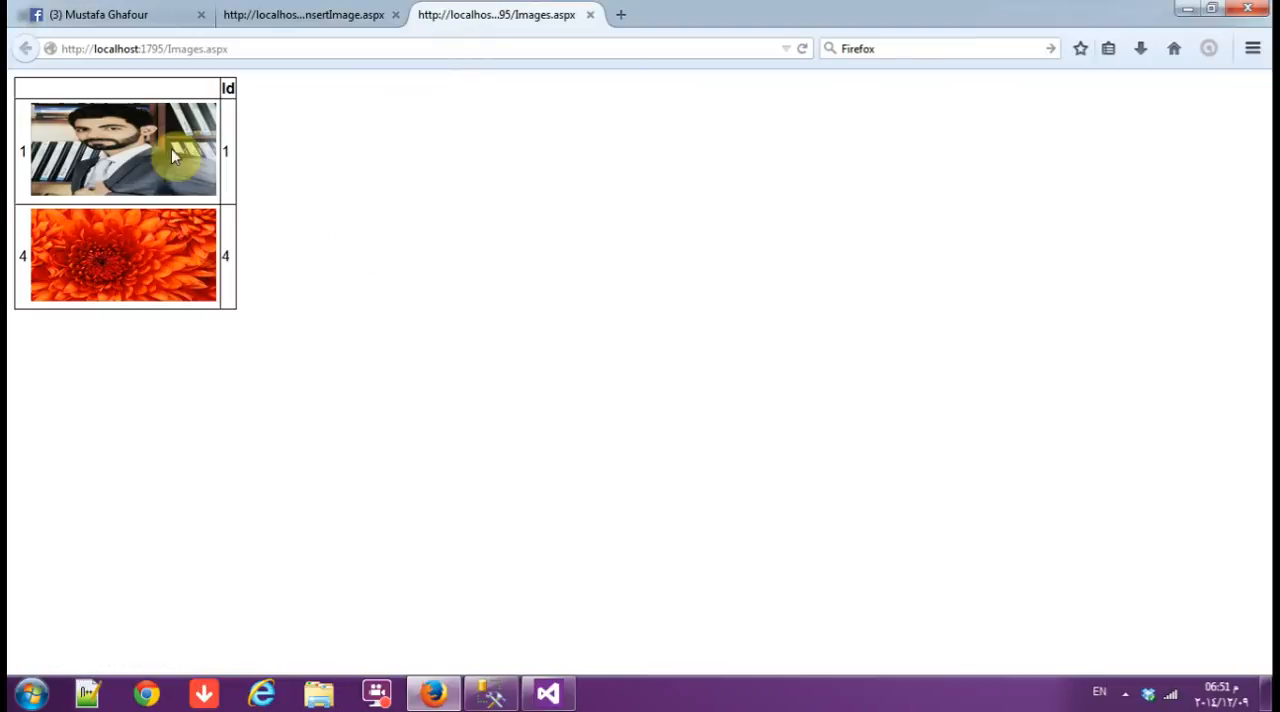
mouse_move(292, 408)
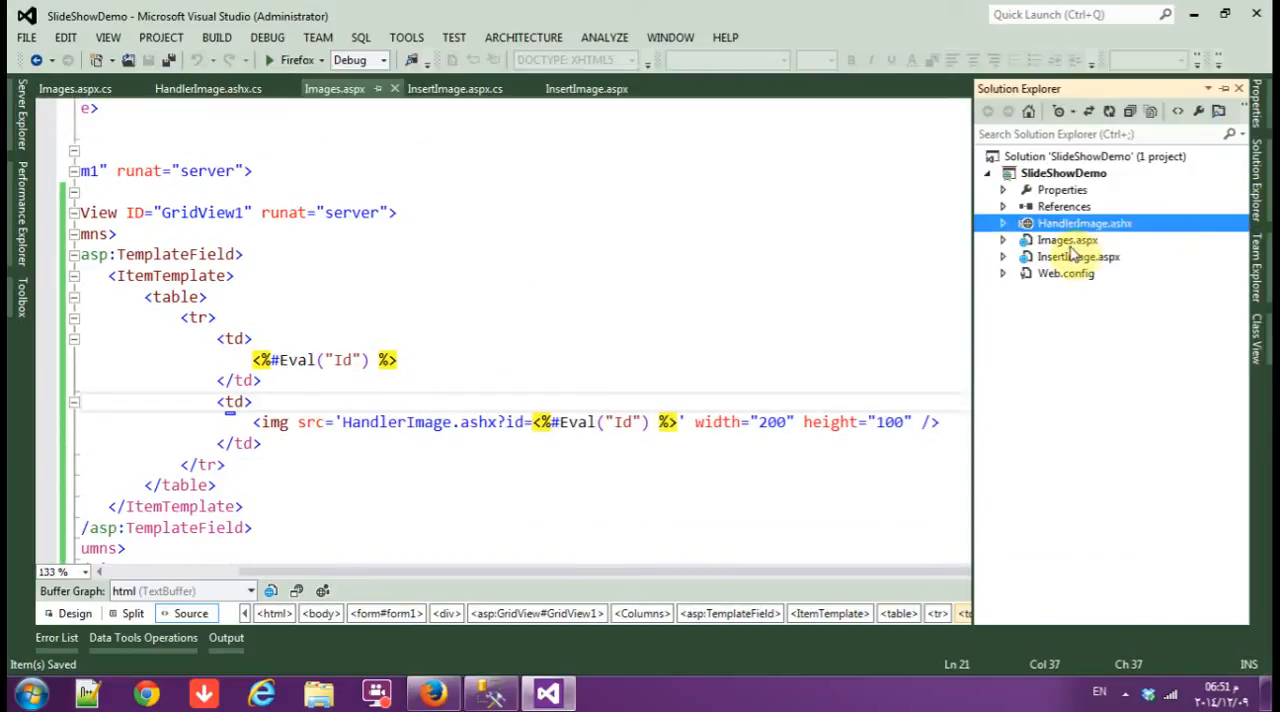
click(1068, 240)
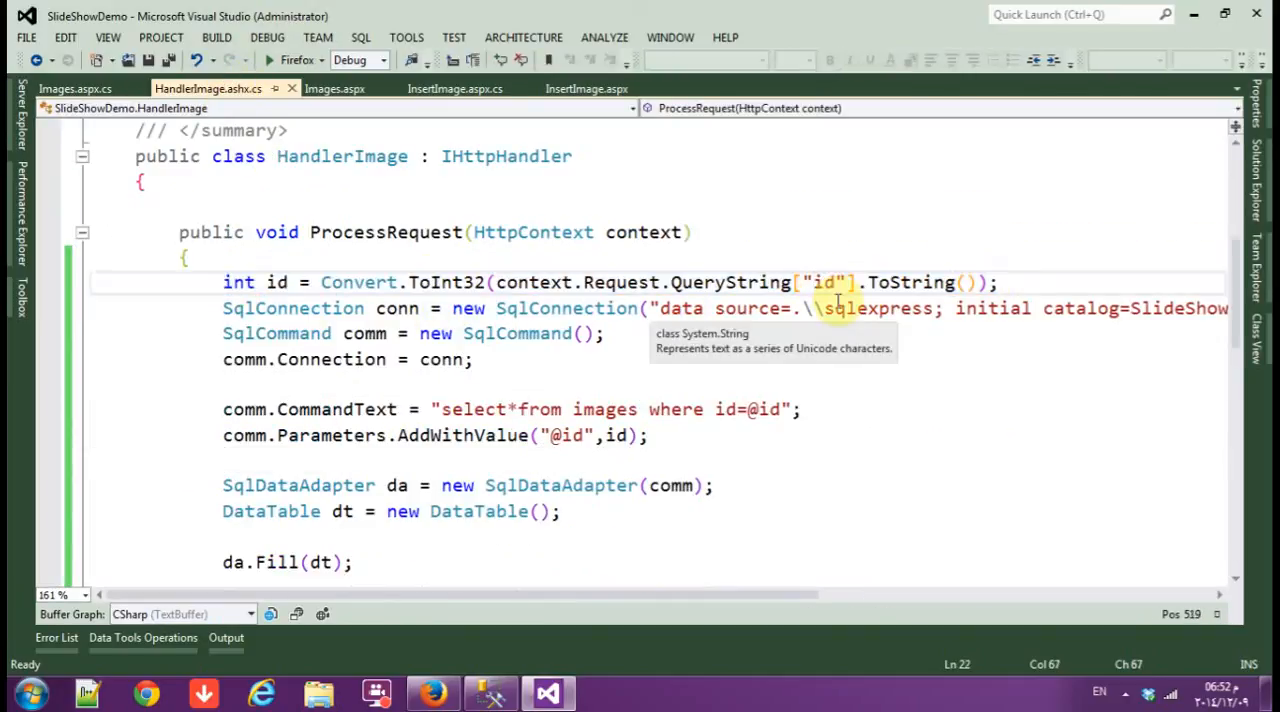
click(334, 88)
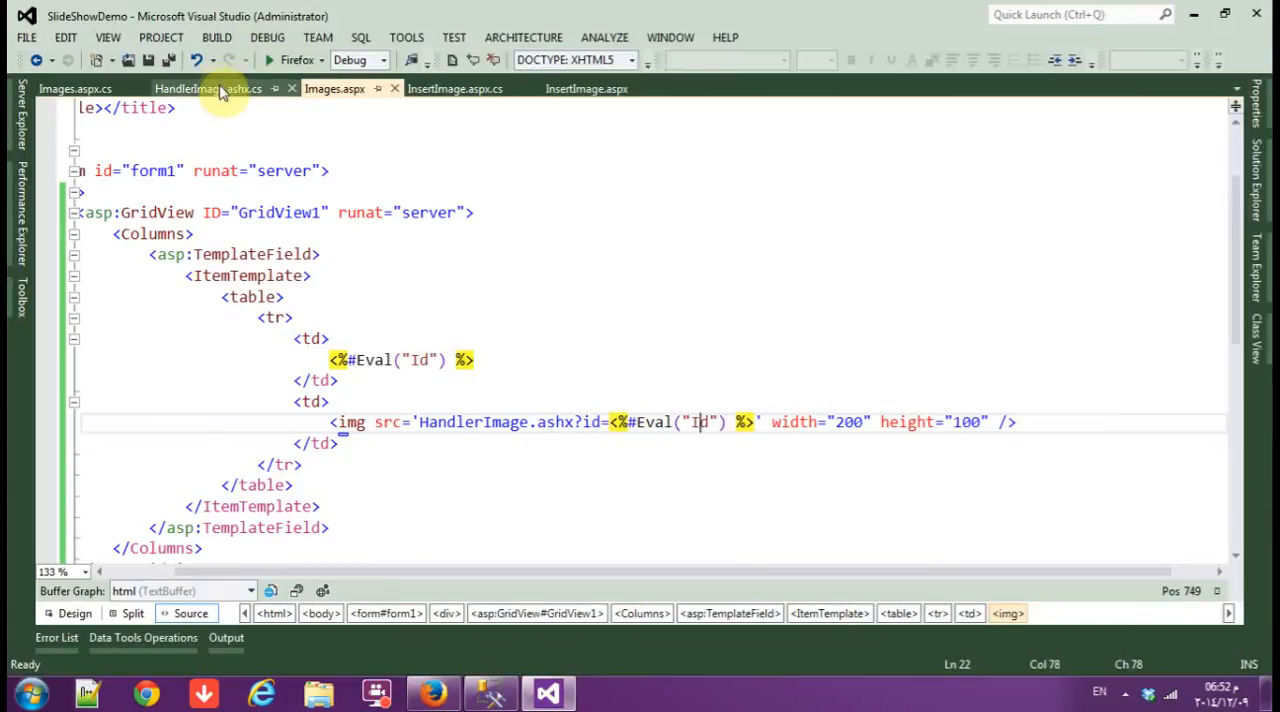
click(208, 88)
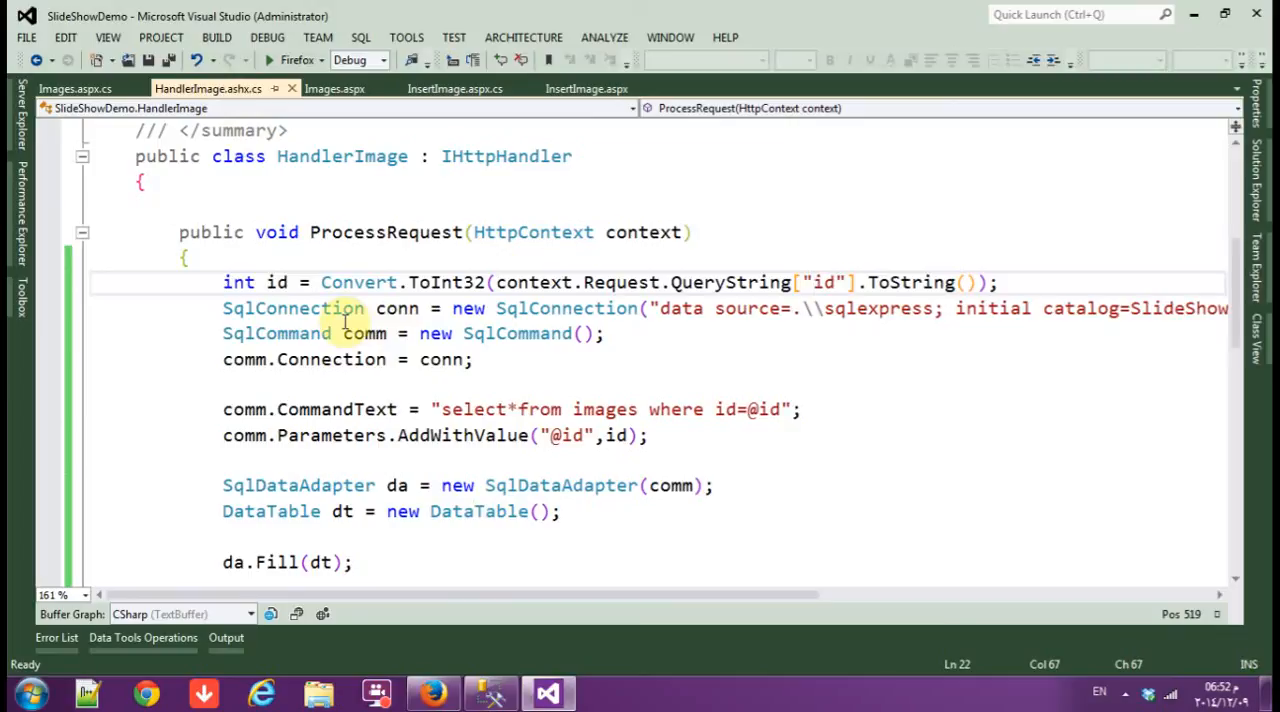
scroll(down, 3)
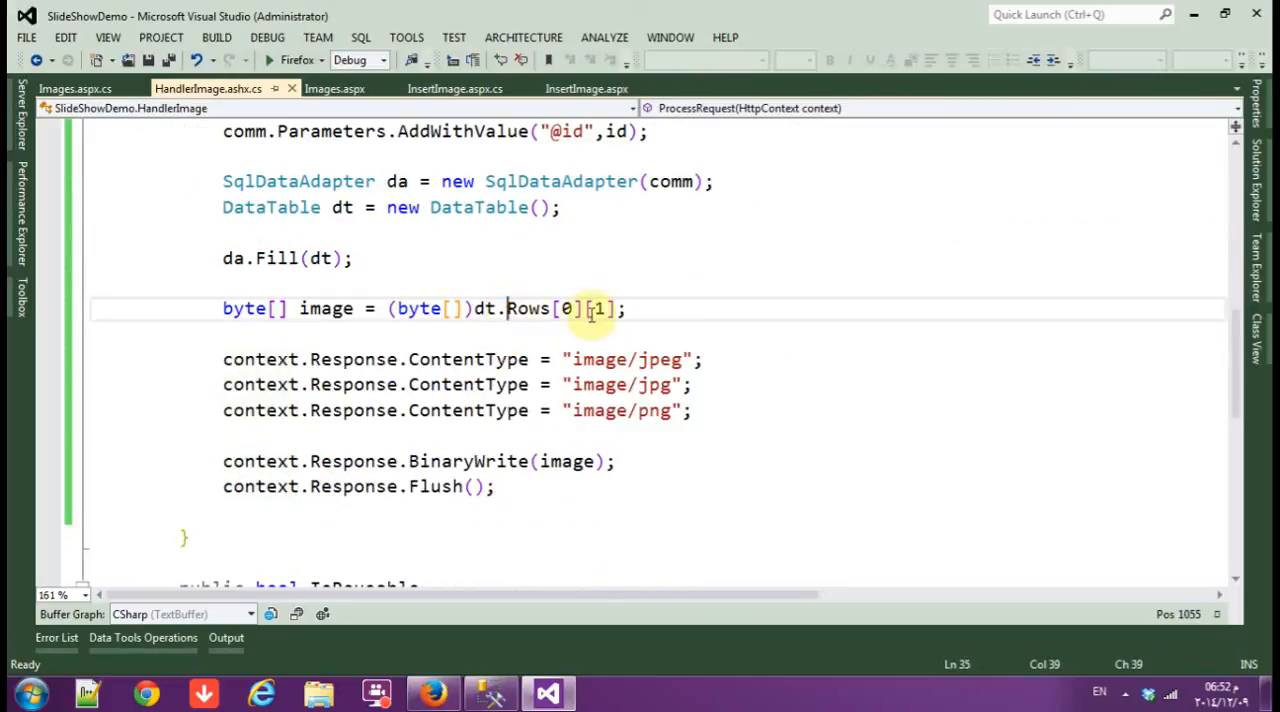
double_click(326, 308)
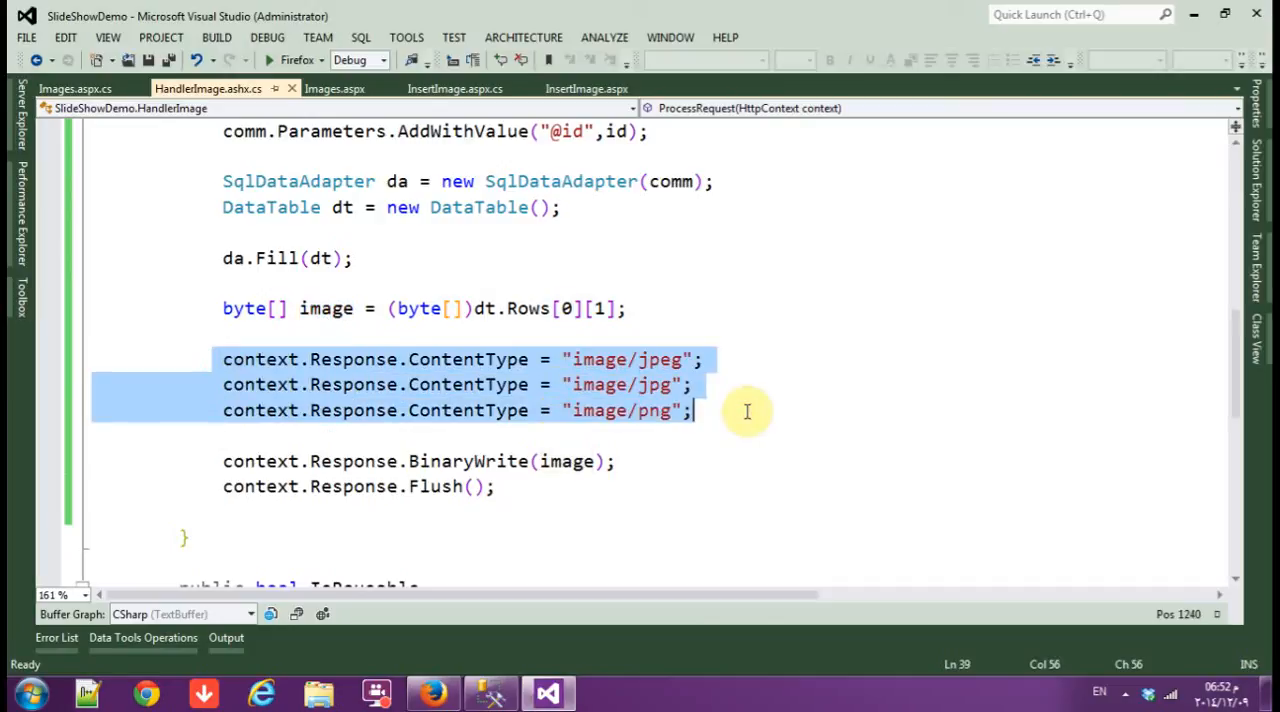
scroll(down, 3)
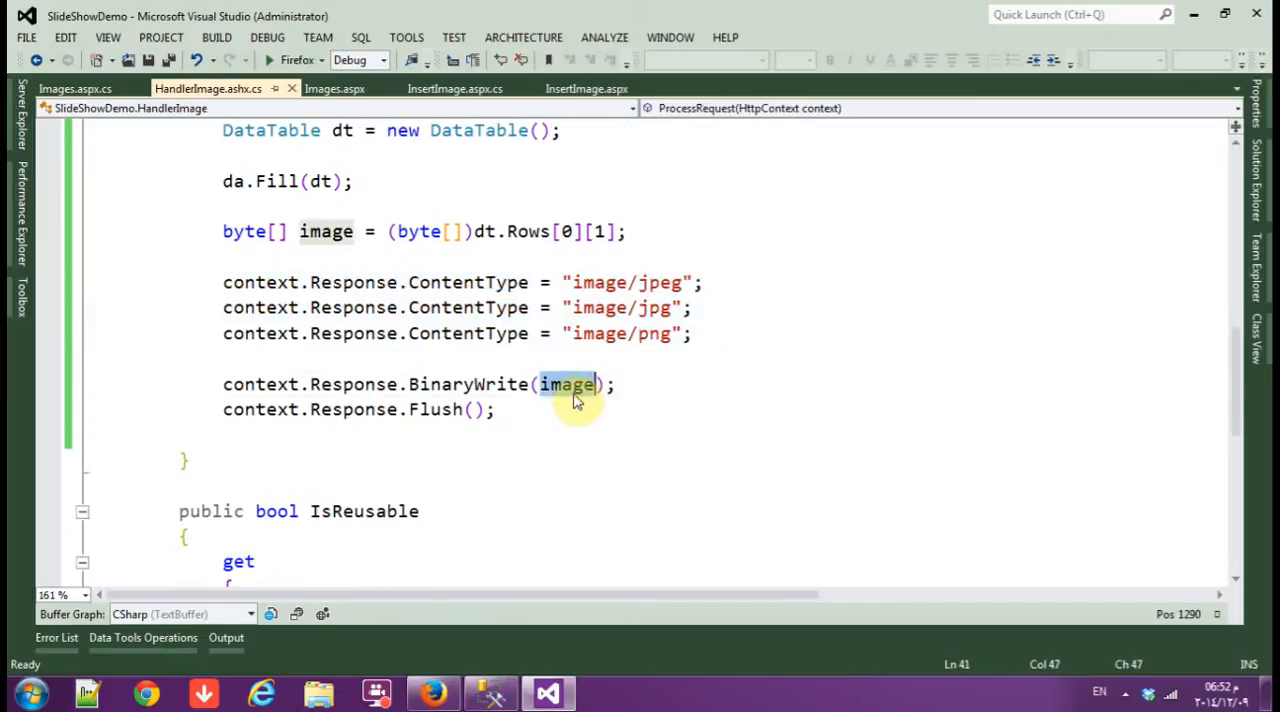
click(334, 88)
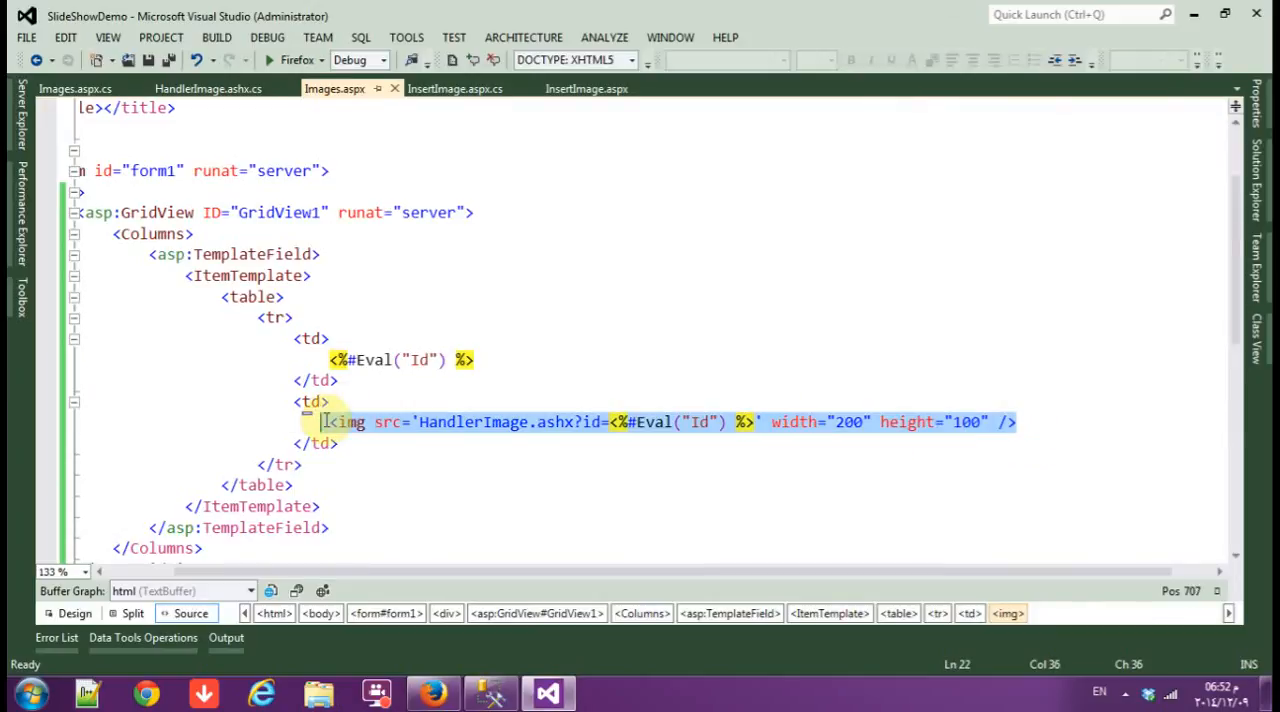
click(344, 400)
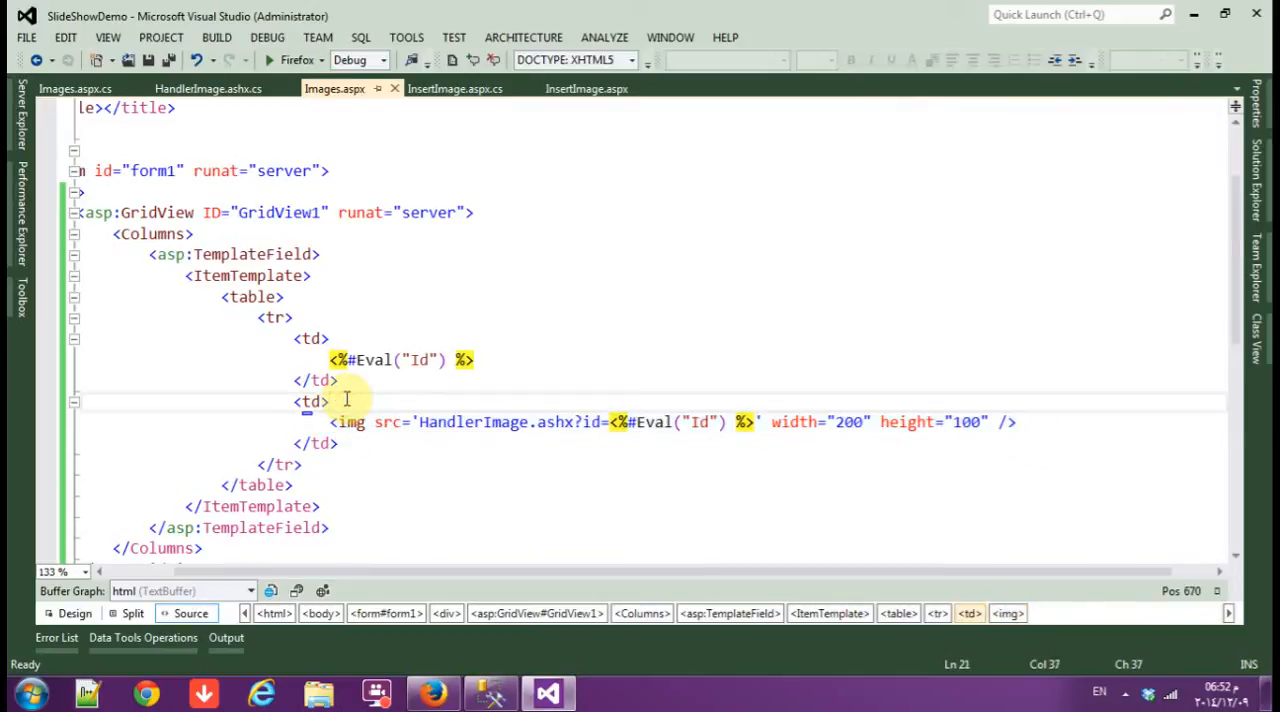